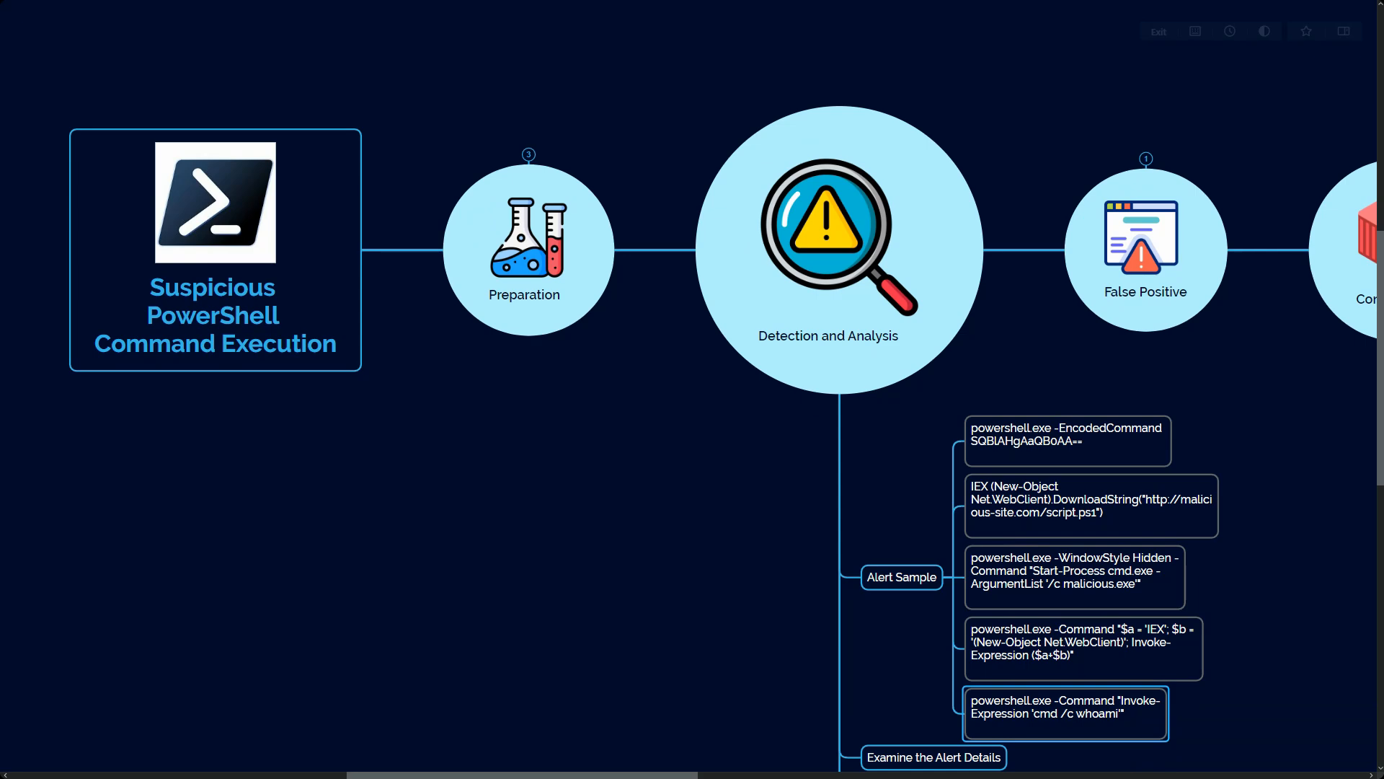
Switch from the mind map to the Cisco XDR Incidents list searched for 'powershell'.
left_click(900, 577)
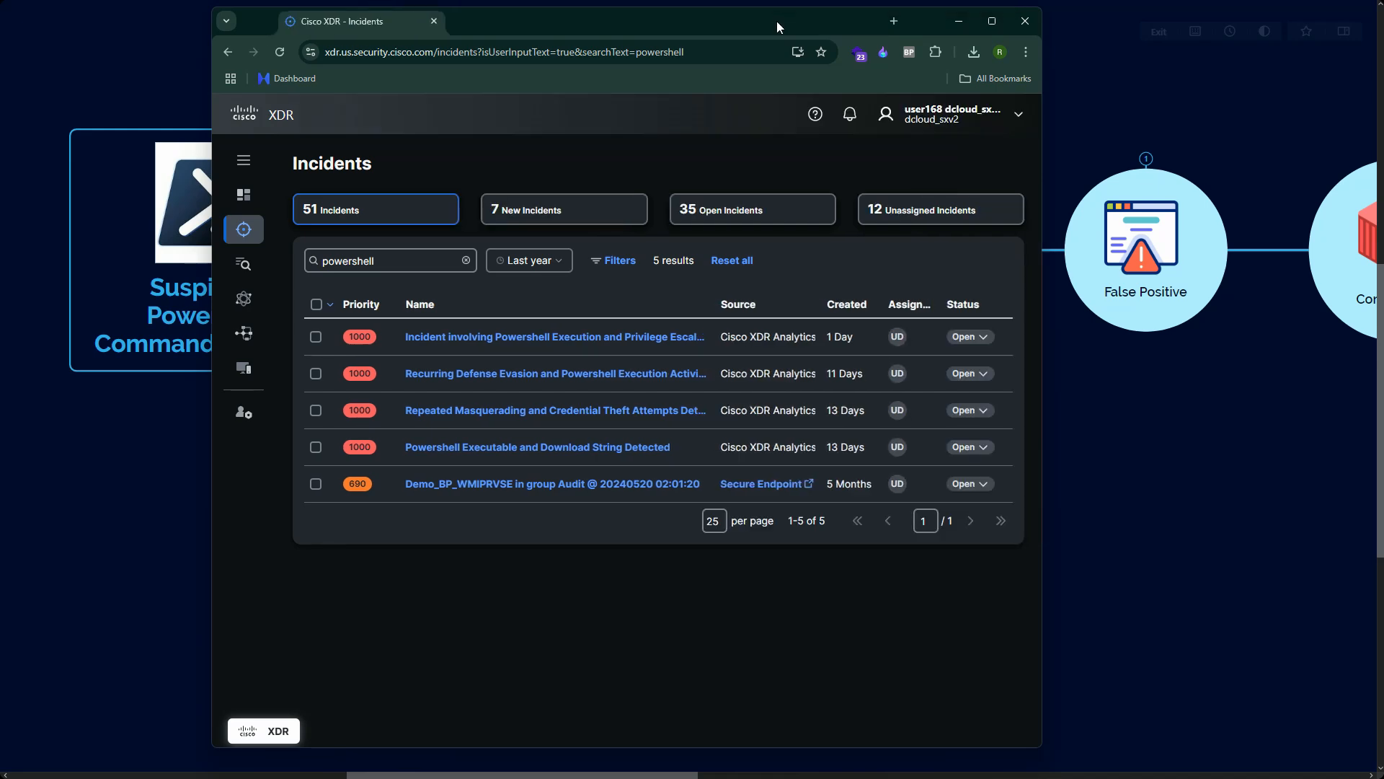
Maximize the browser and open the PowerShell Execution and Privilege Escalation incident's detail page.
left_click(990, 20)
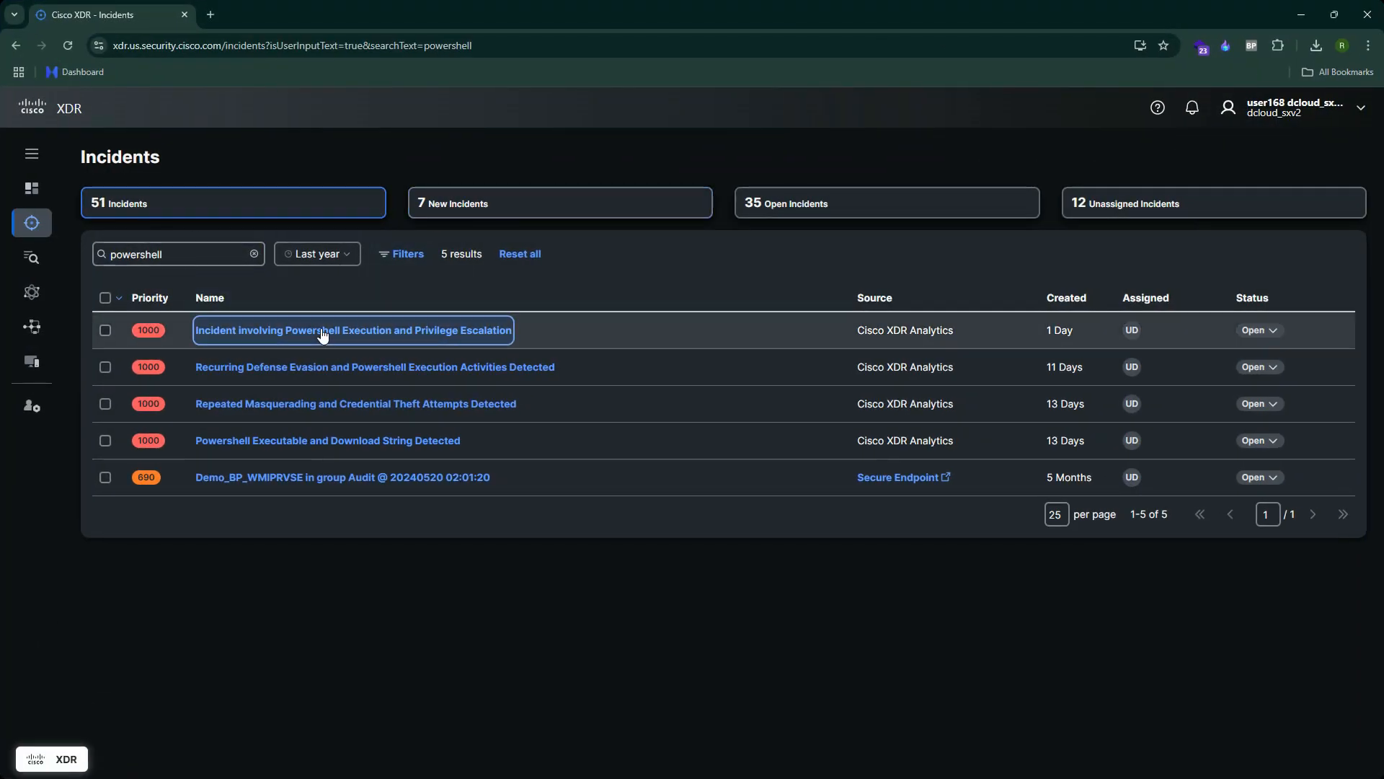
left_click(351, 329)
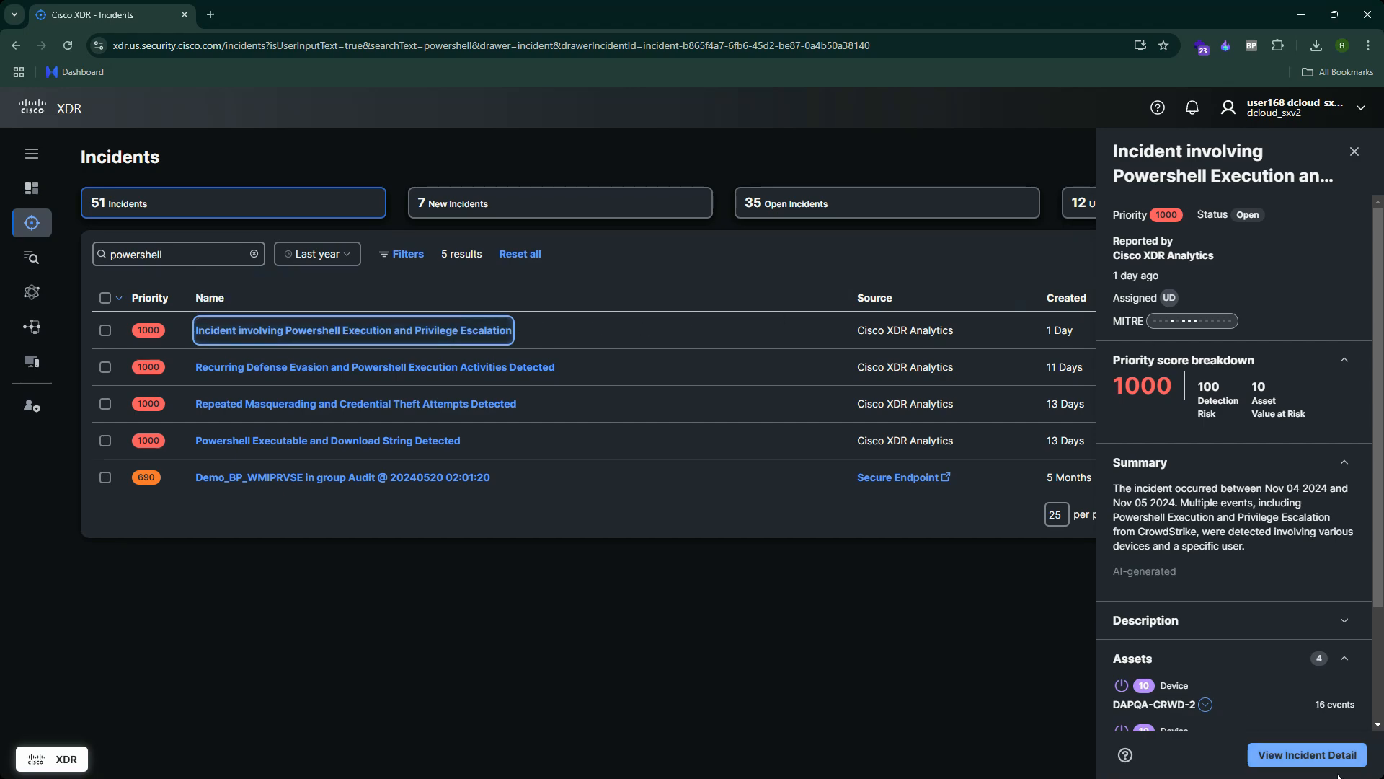
left_click(1307, 754)
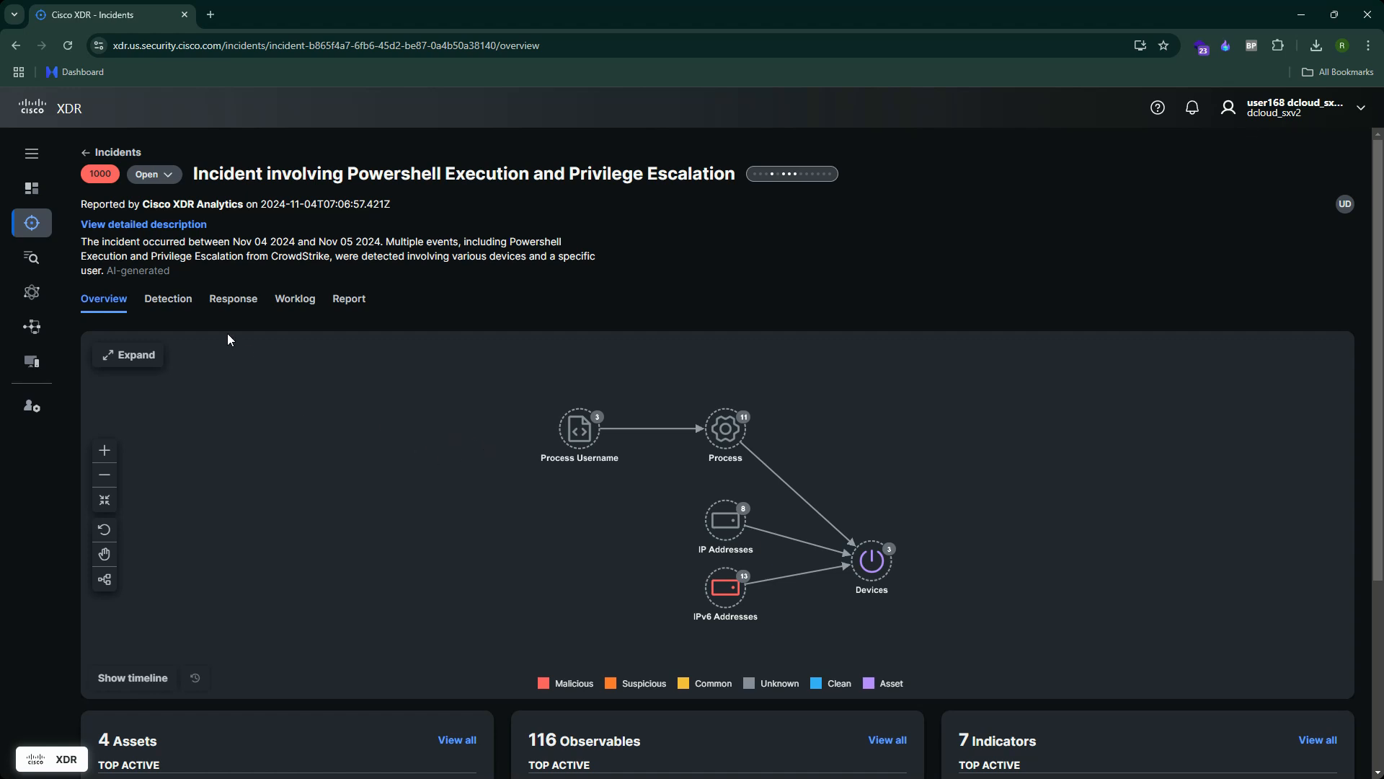
mouse_move(446, 168)
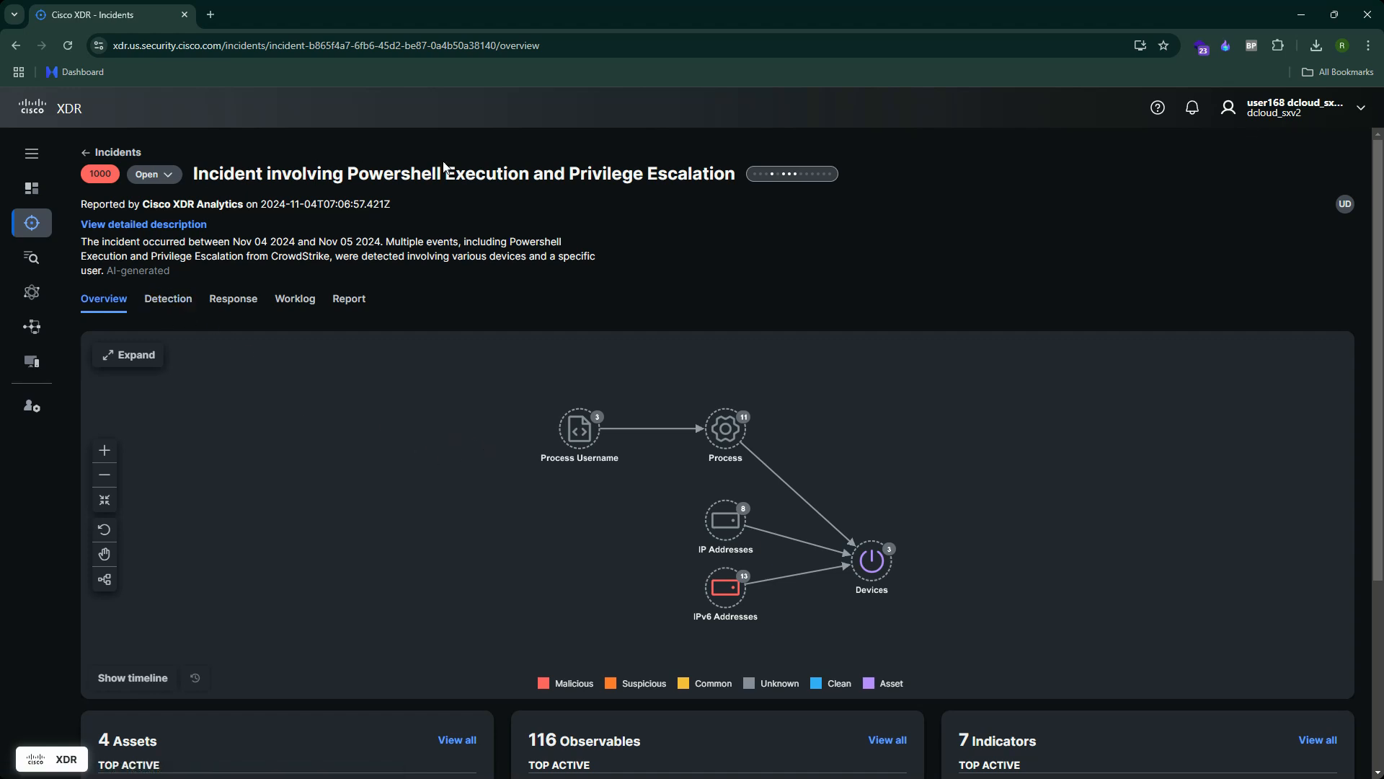
mouse_move(439, 370)
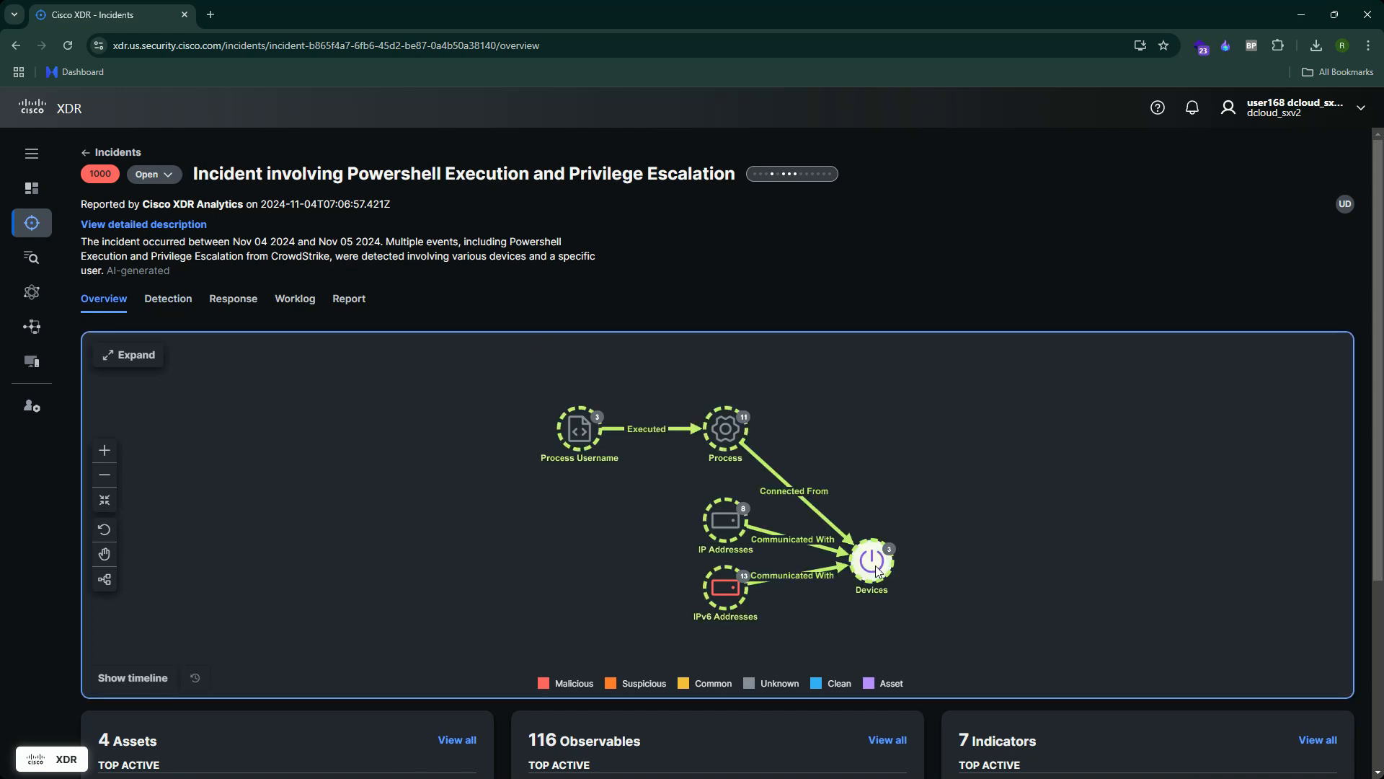
mouse_move(891, 547)
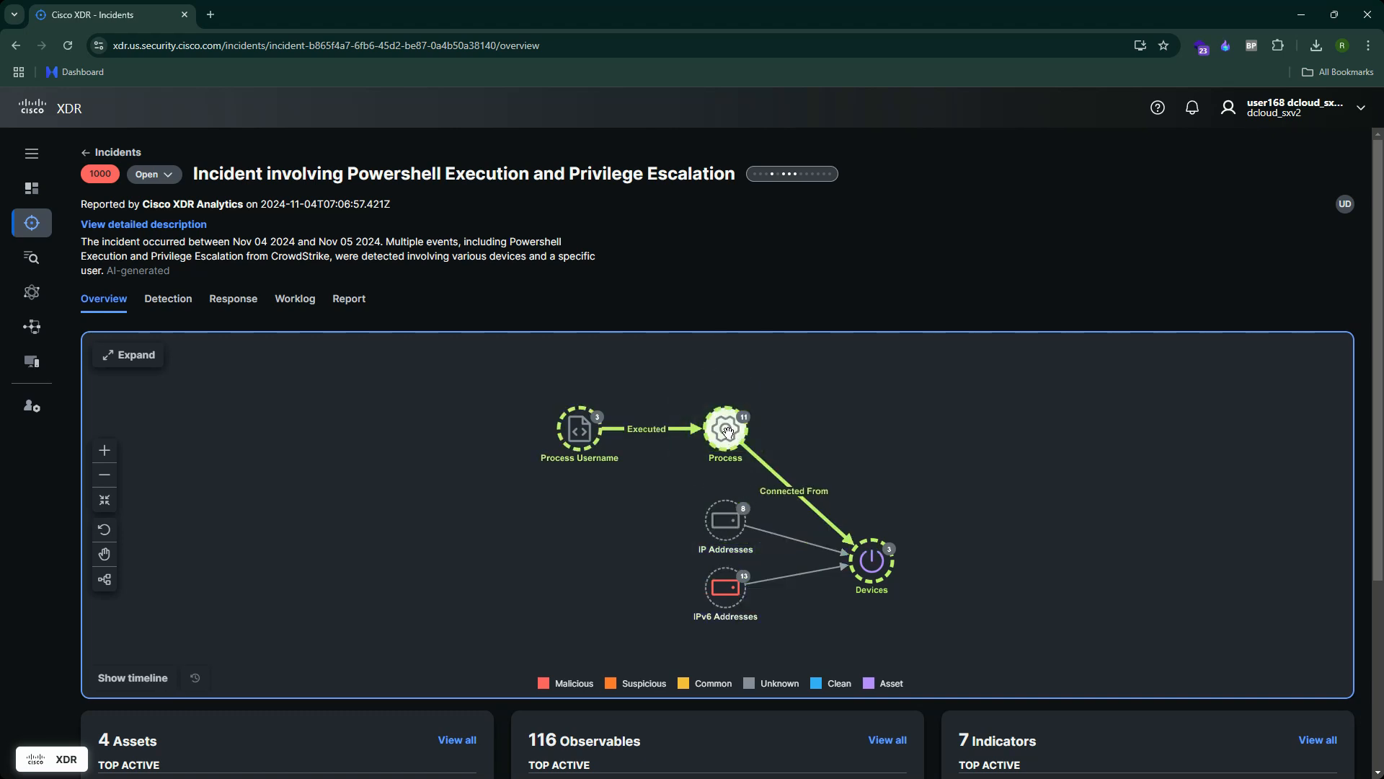
mouse_move(828, 536)
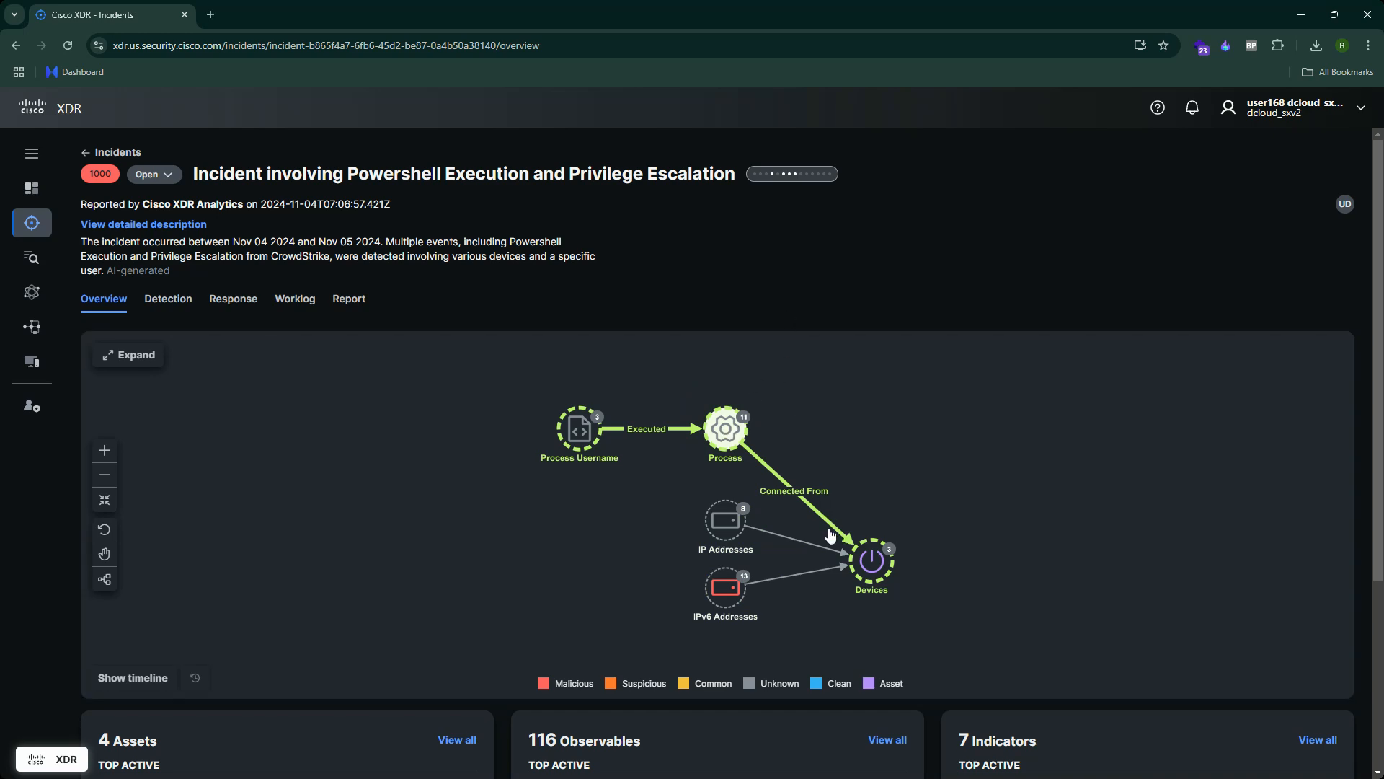
scroll("down", 3)
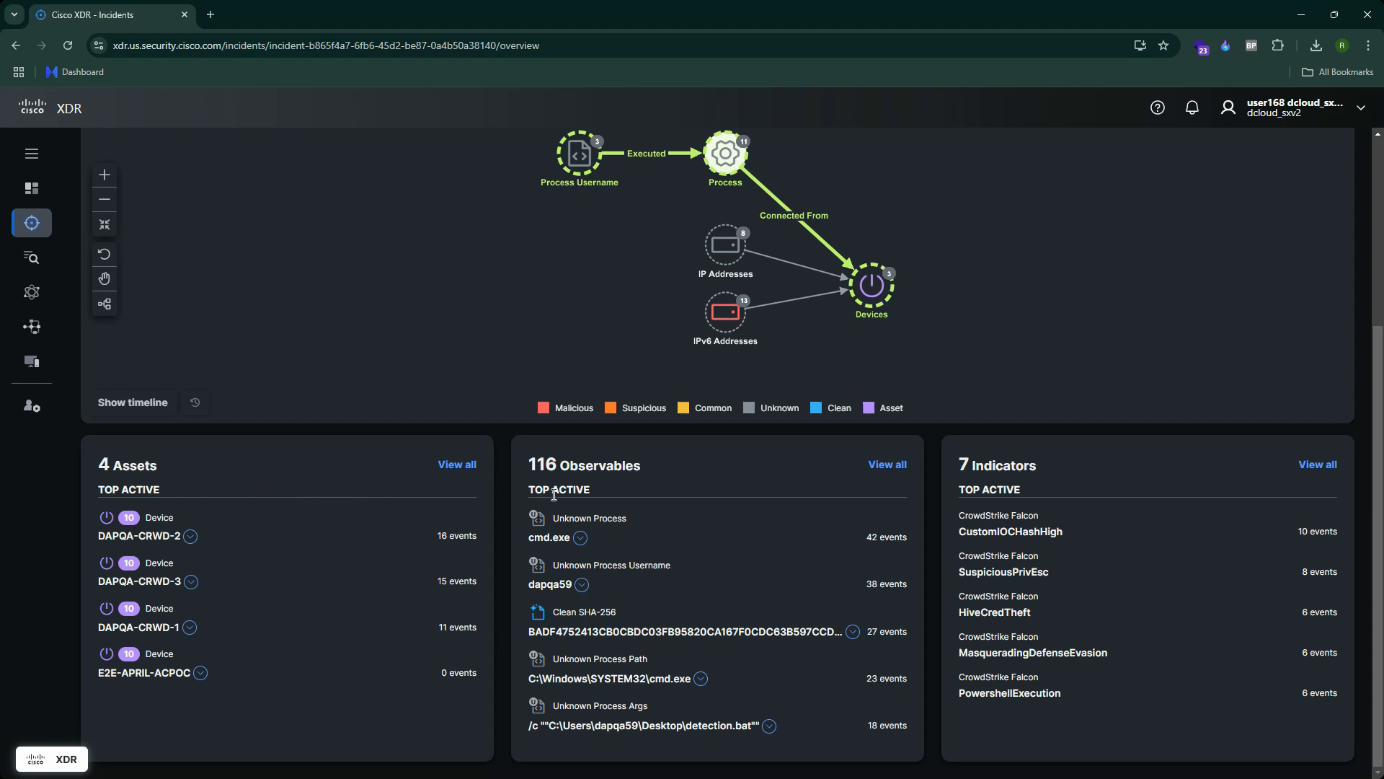
mouse_move(410, 441)
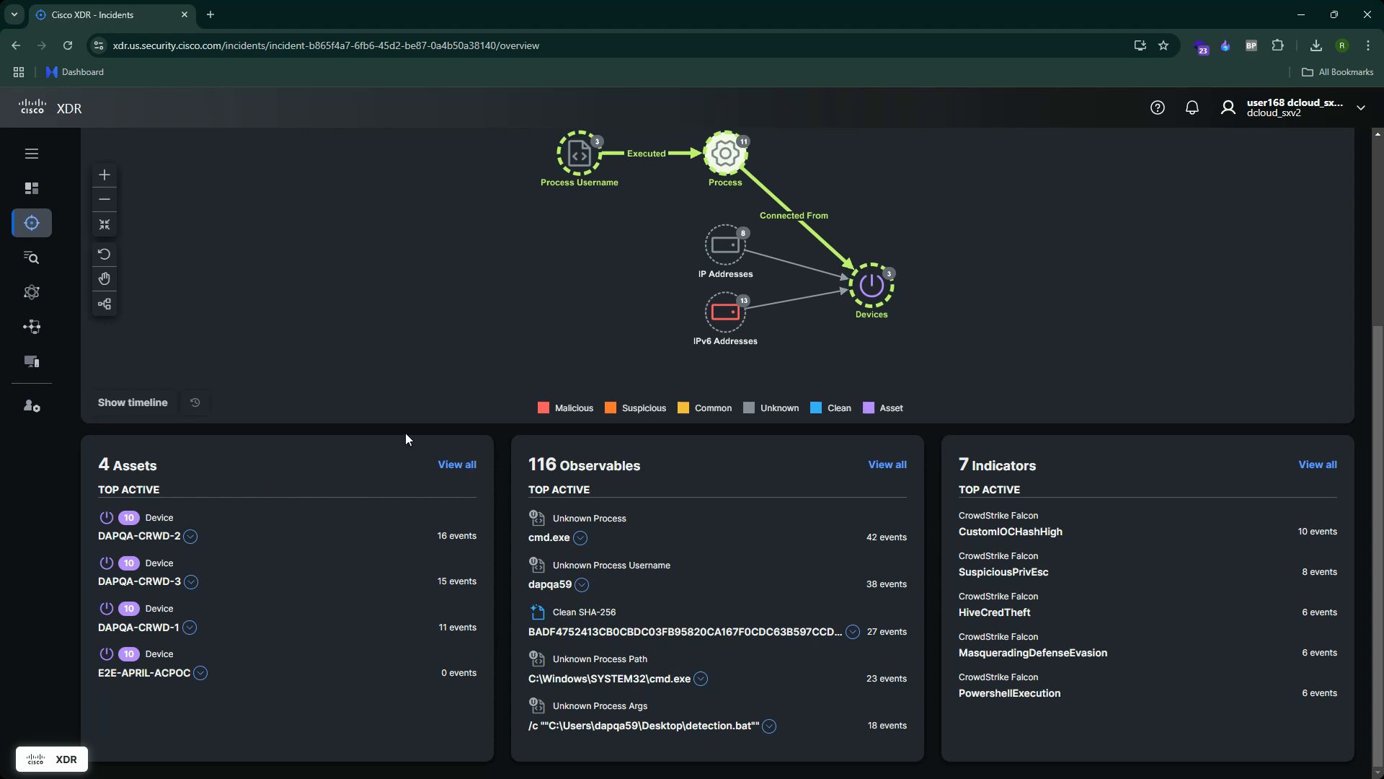
mouse_move(401, 437)
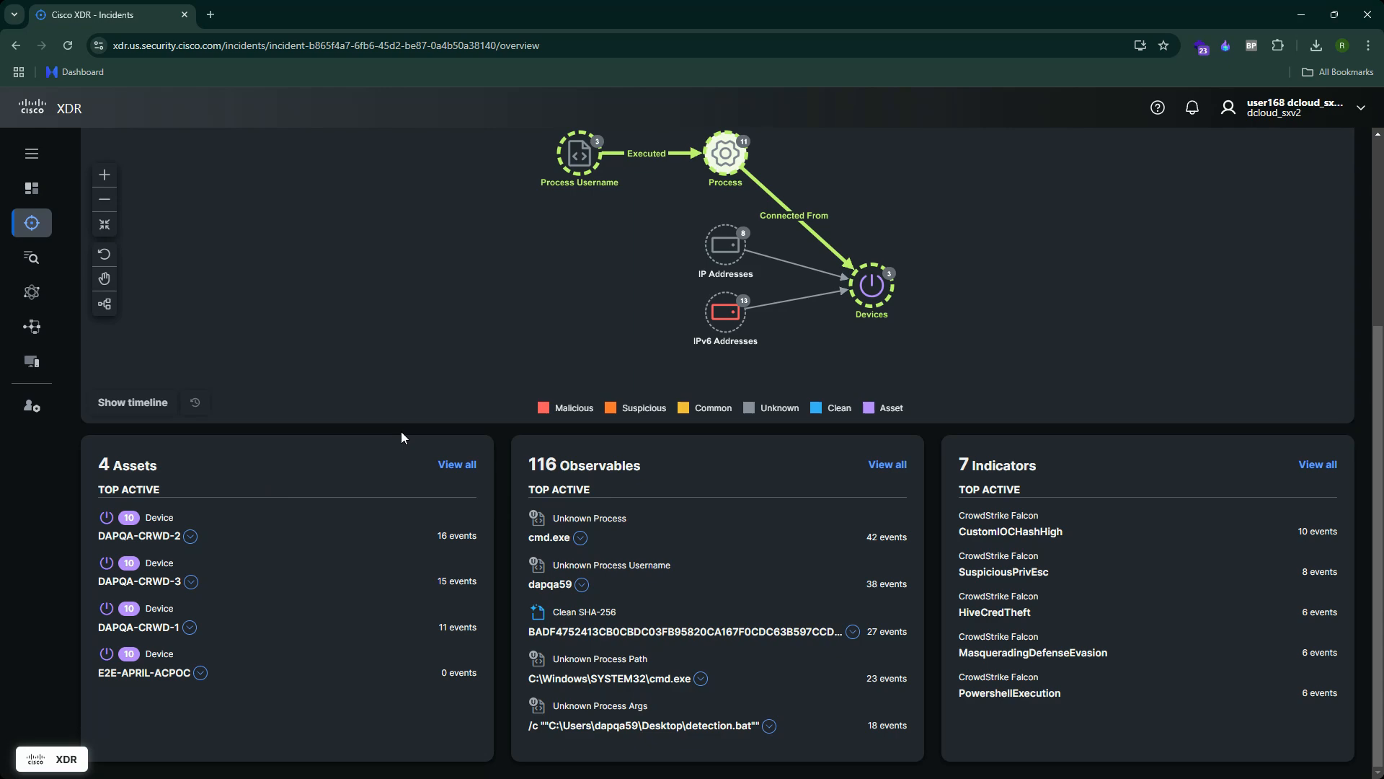
mouse_move(550, 561)
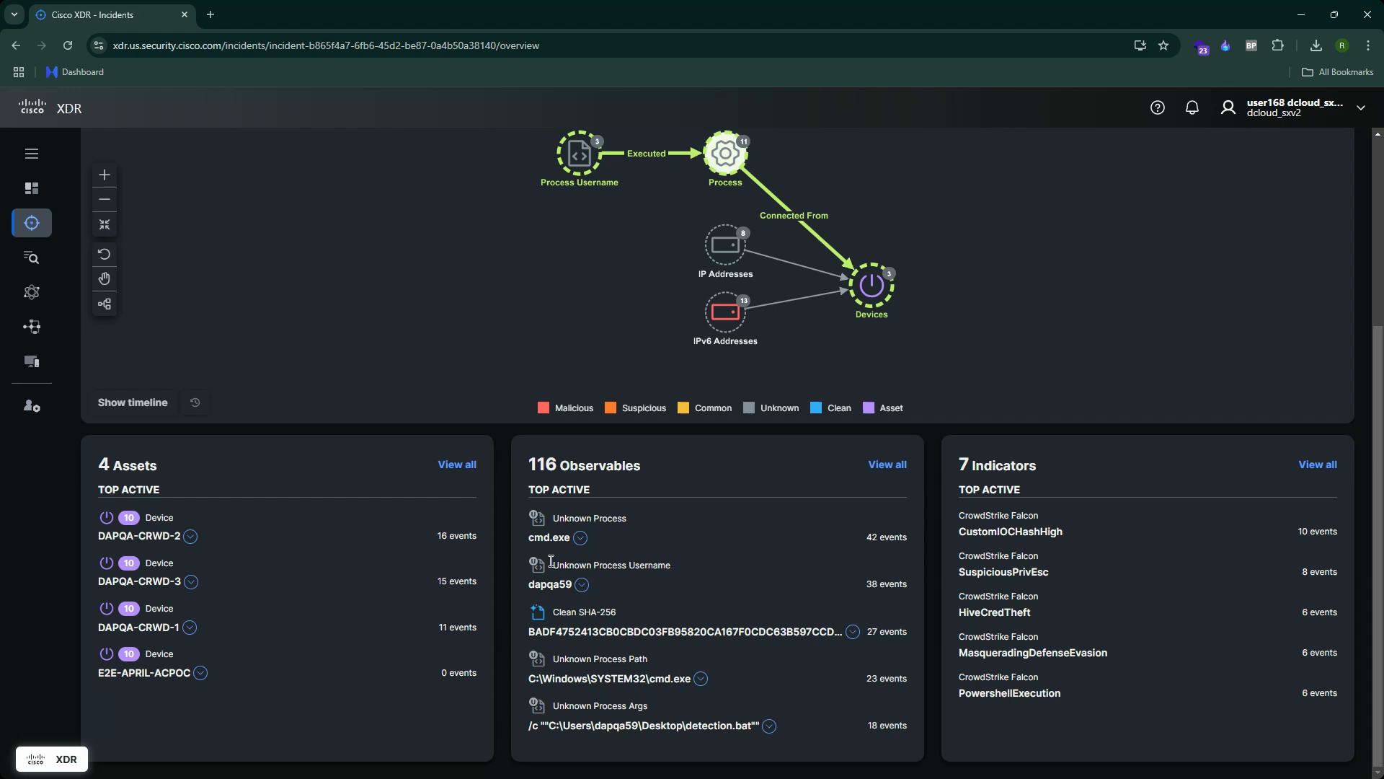
mouse_move(548, 536)
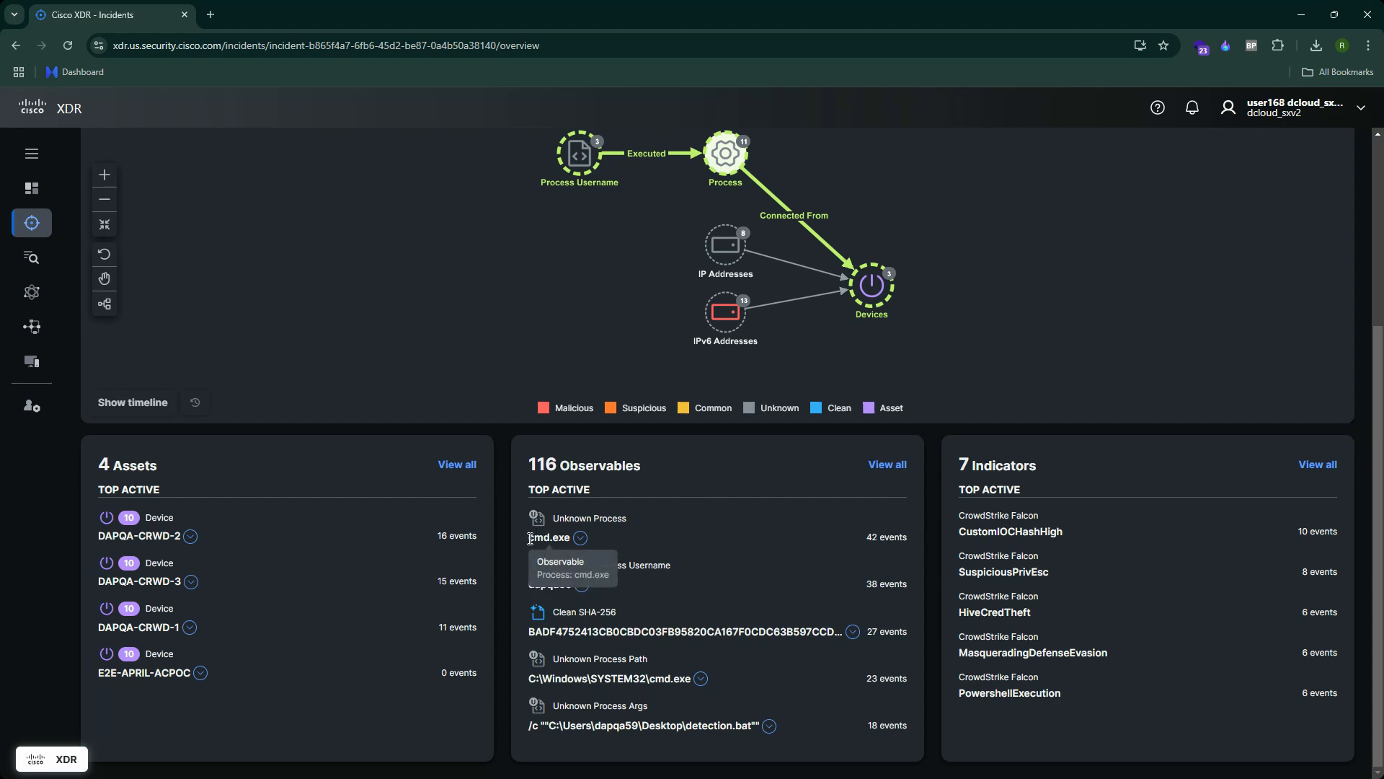
mouse_move(718, 593)
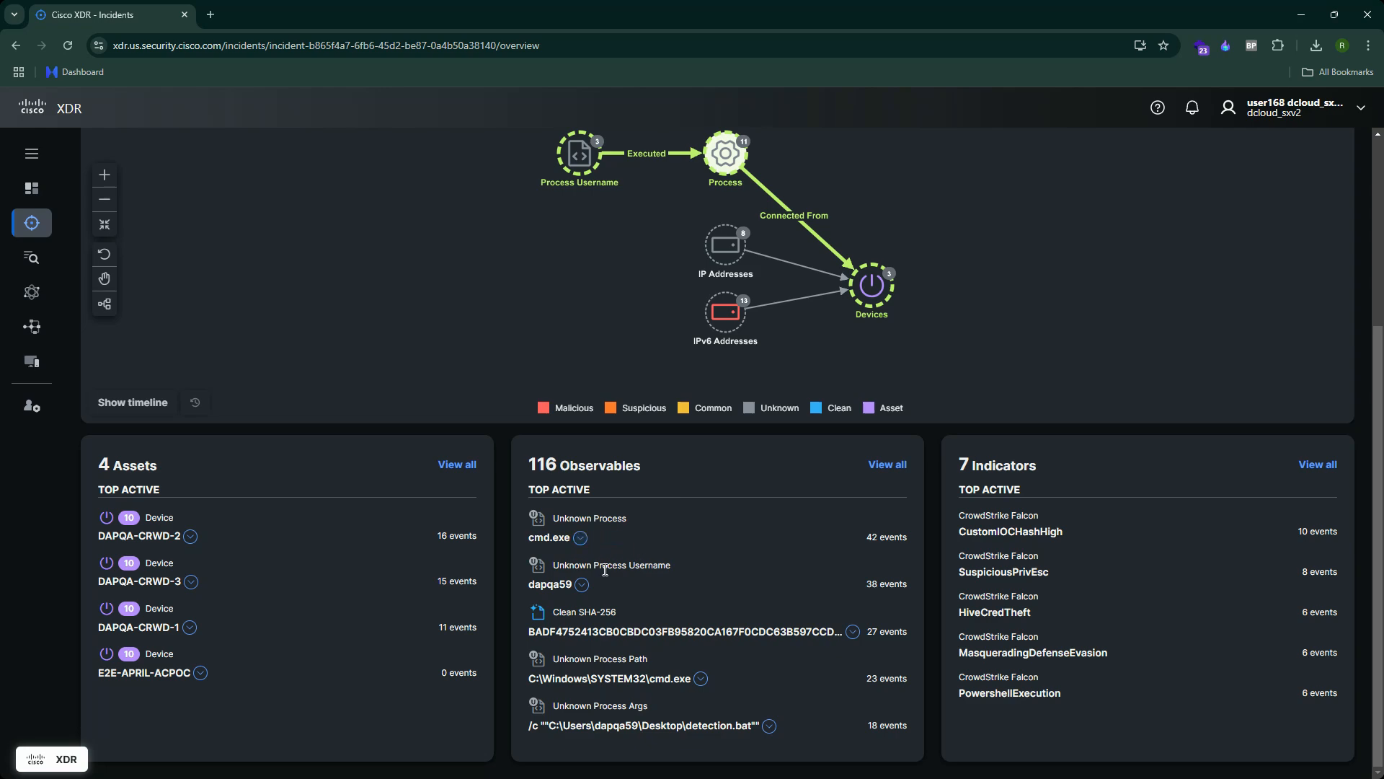
mouse_move(671, 574)
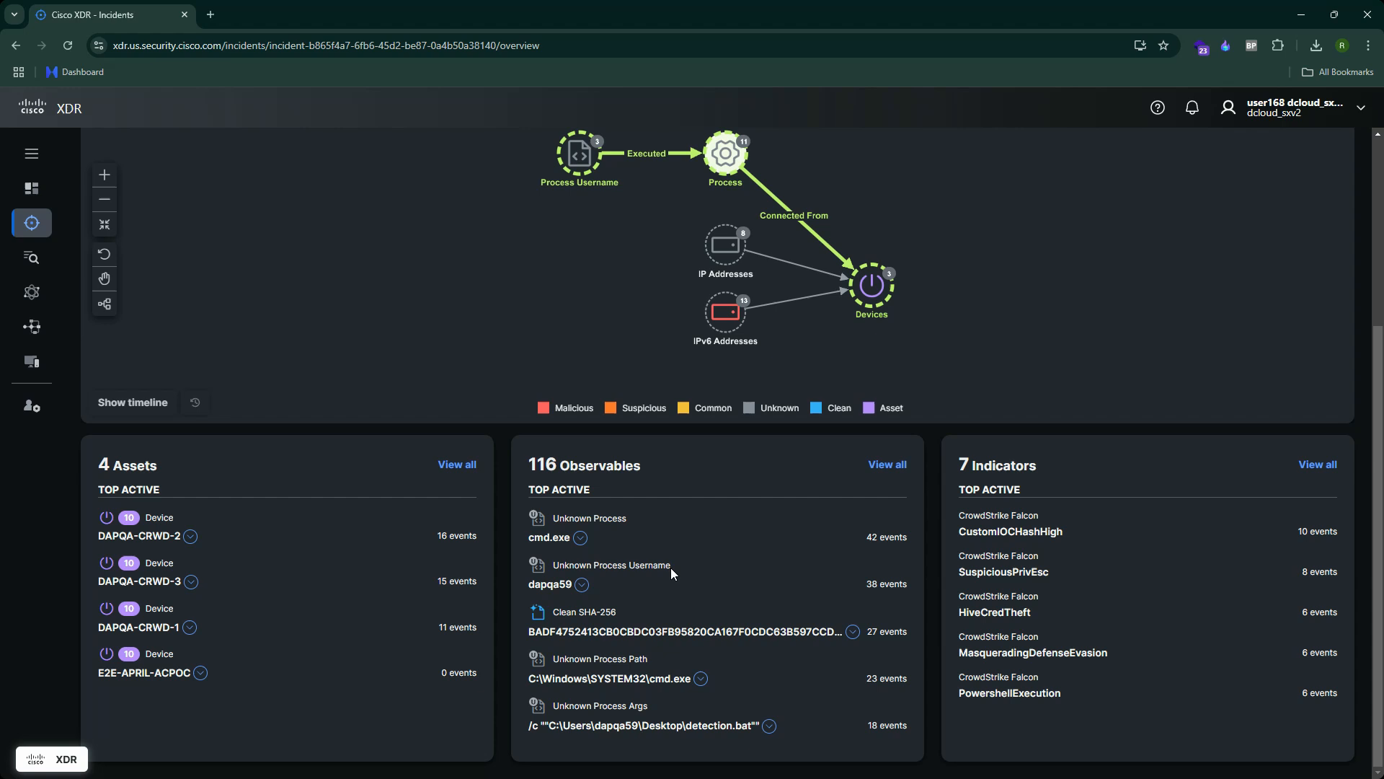
mouse_move(556, 583)
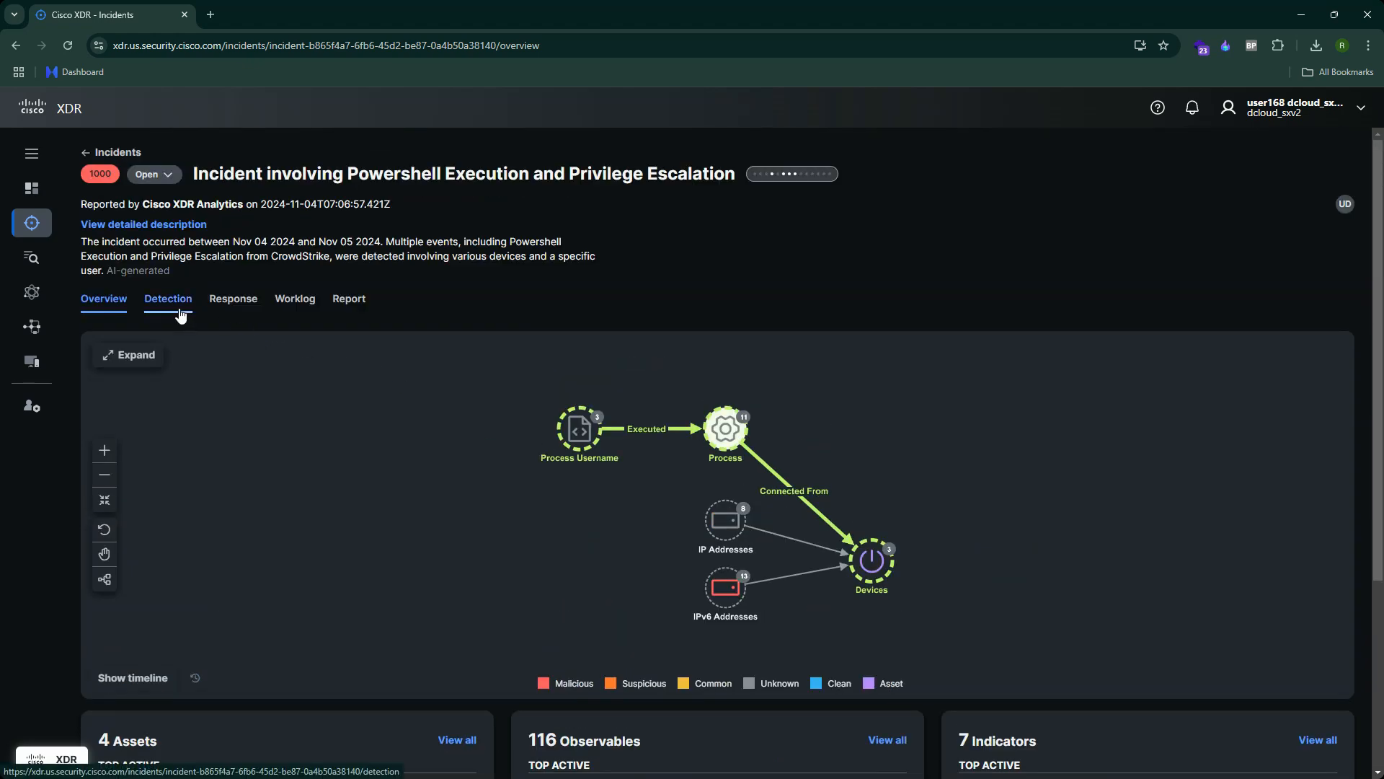
Review the 42 CrowdStrike Falcon detection events with indicators, observables and assets.
left_click(166, 299)
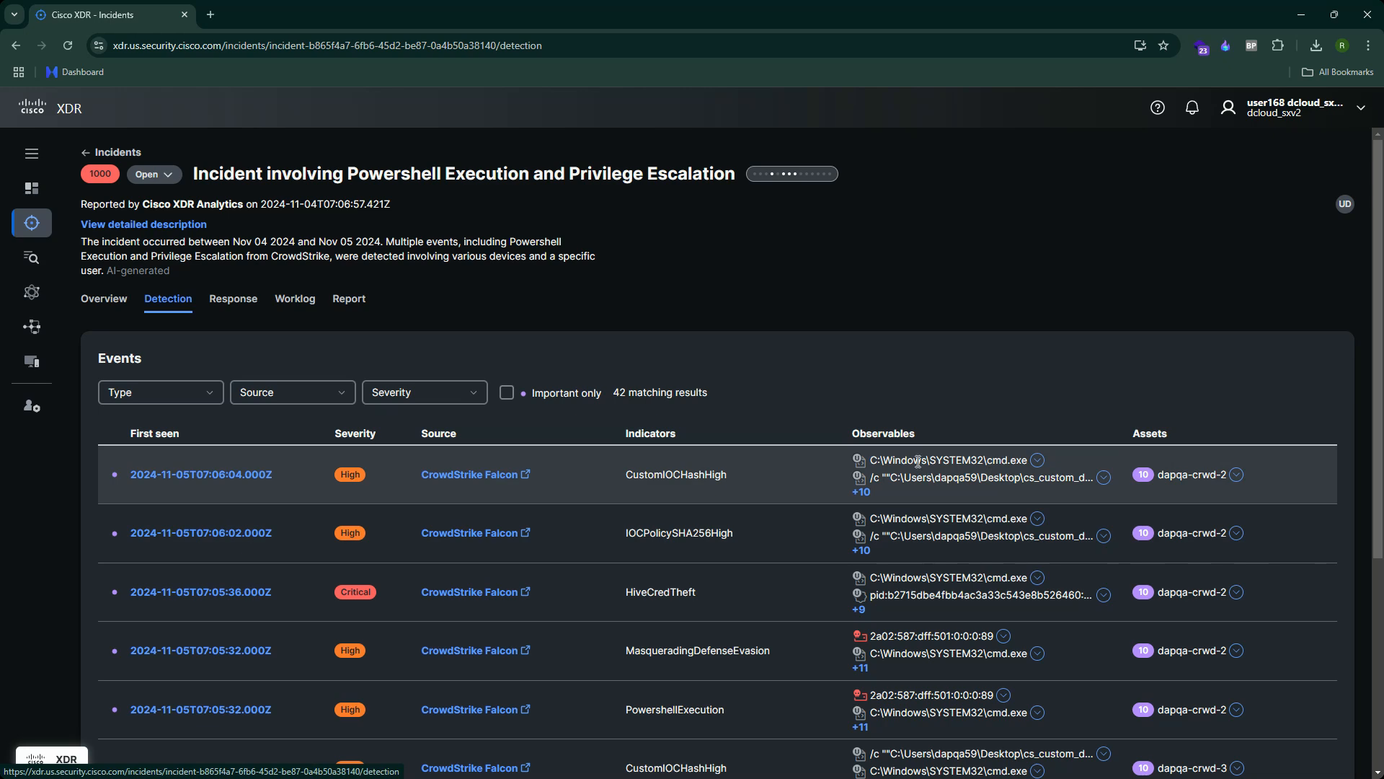
mouse_move(869, 476)
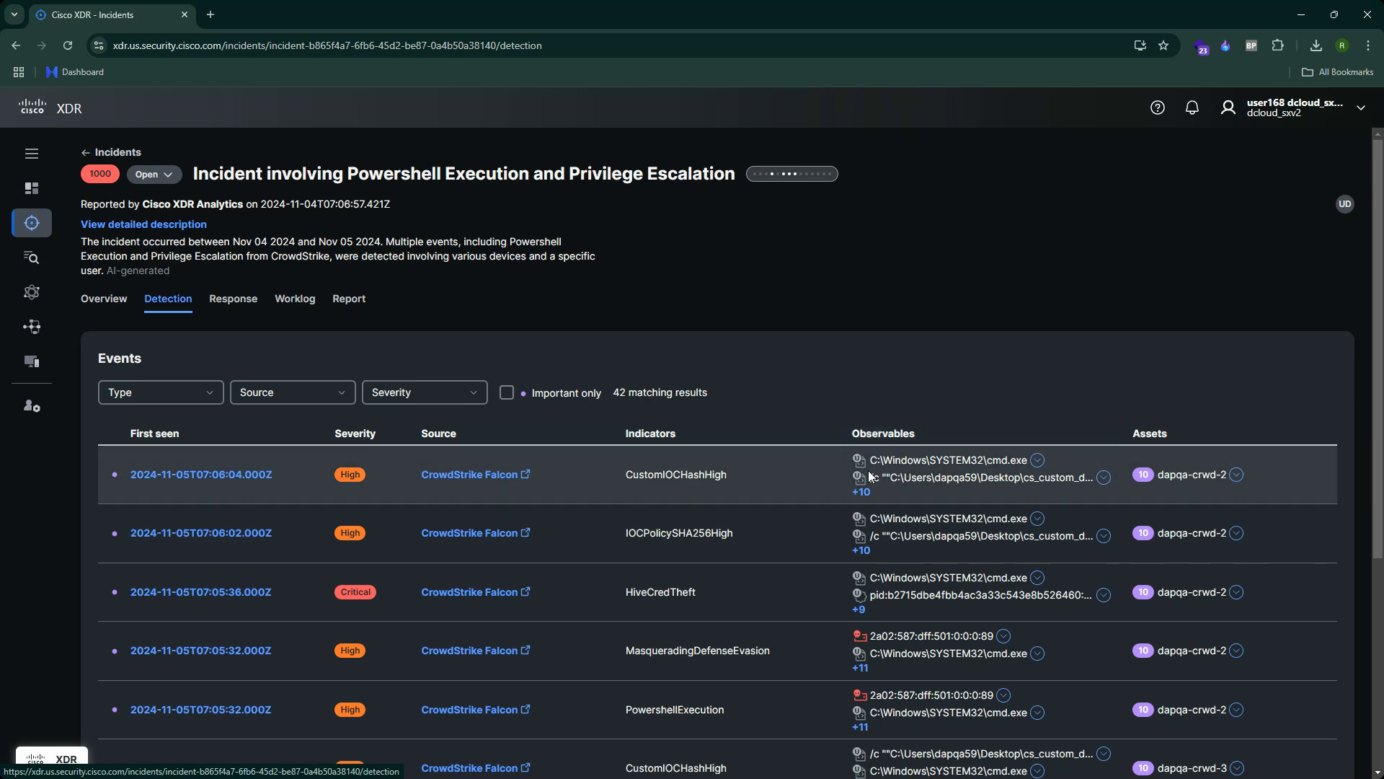
mouse_move(947, 460)
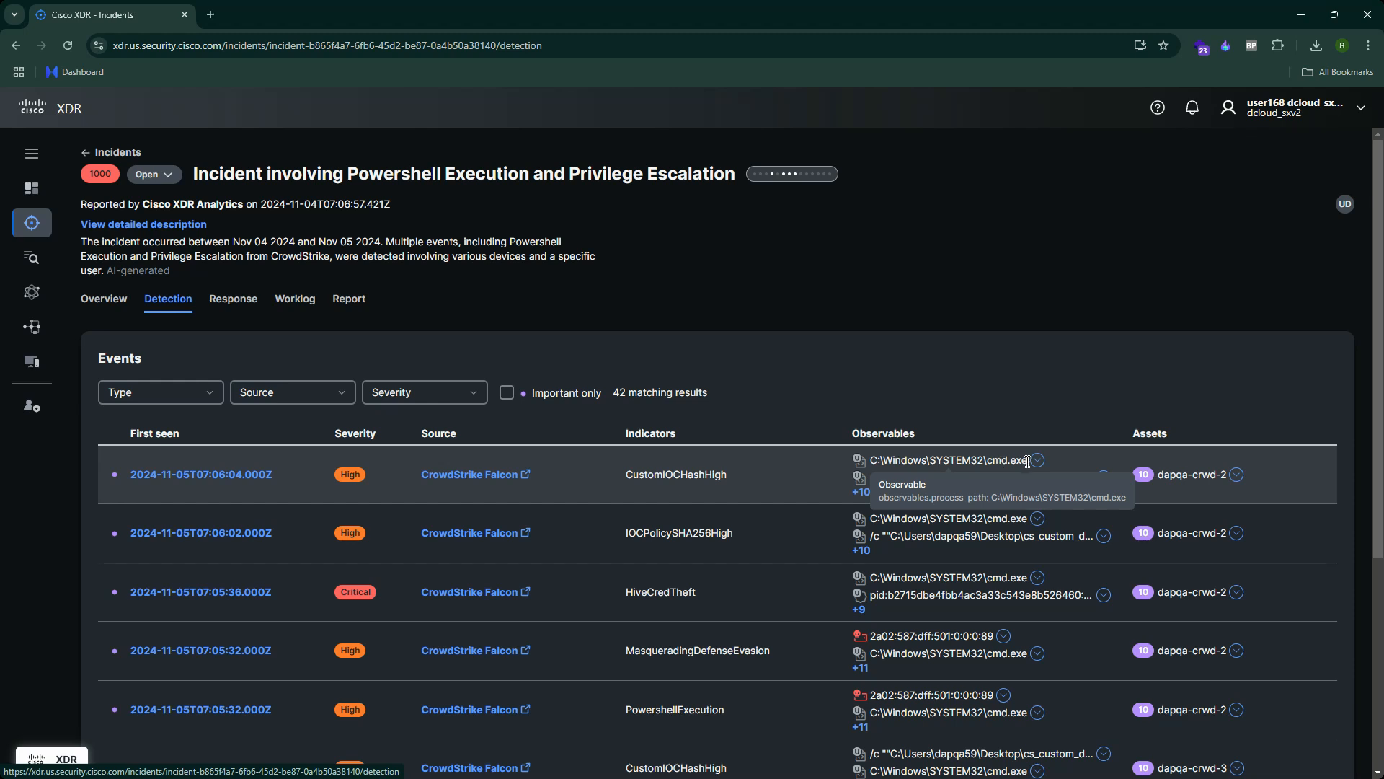
mouse_move(372, 157)
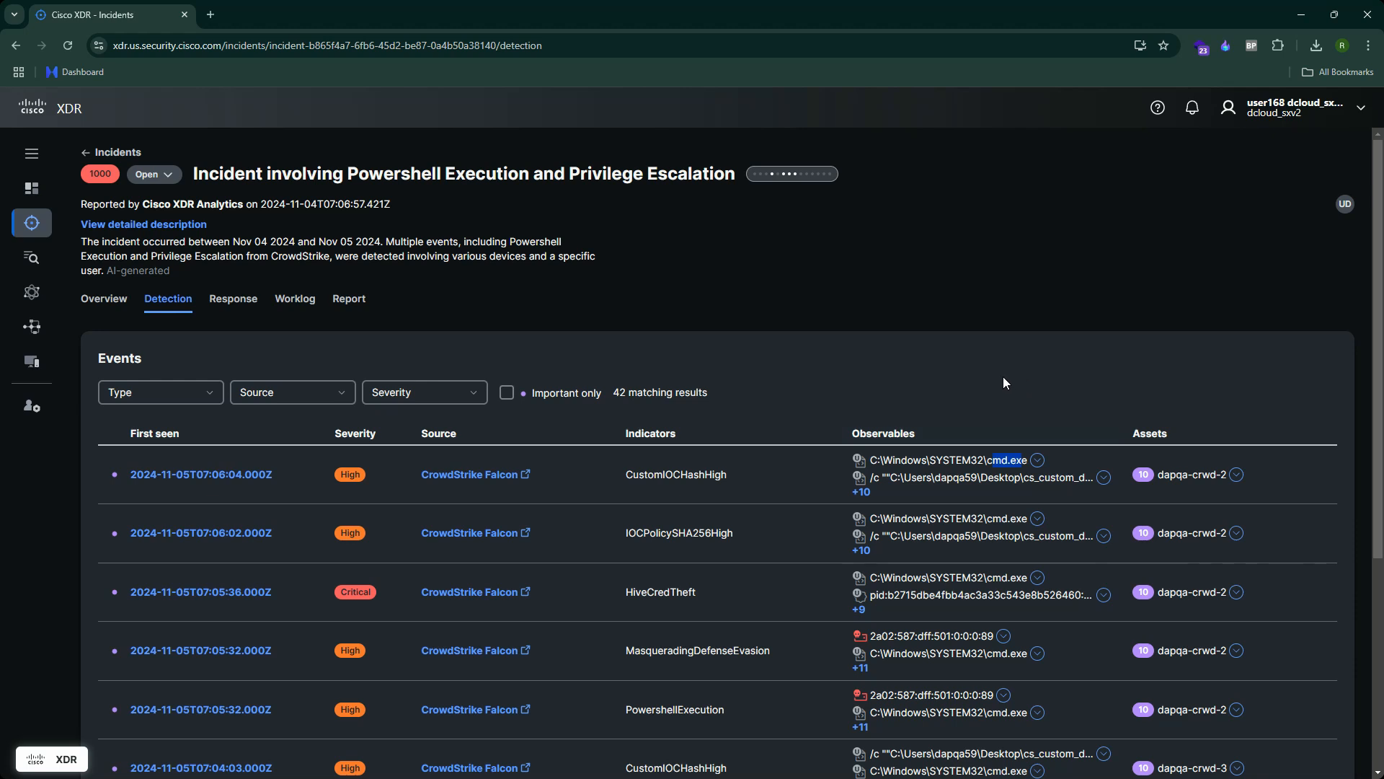
mouse_move(832, 403)
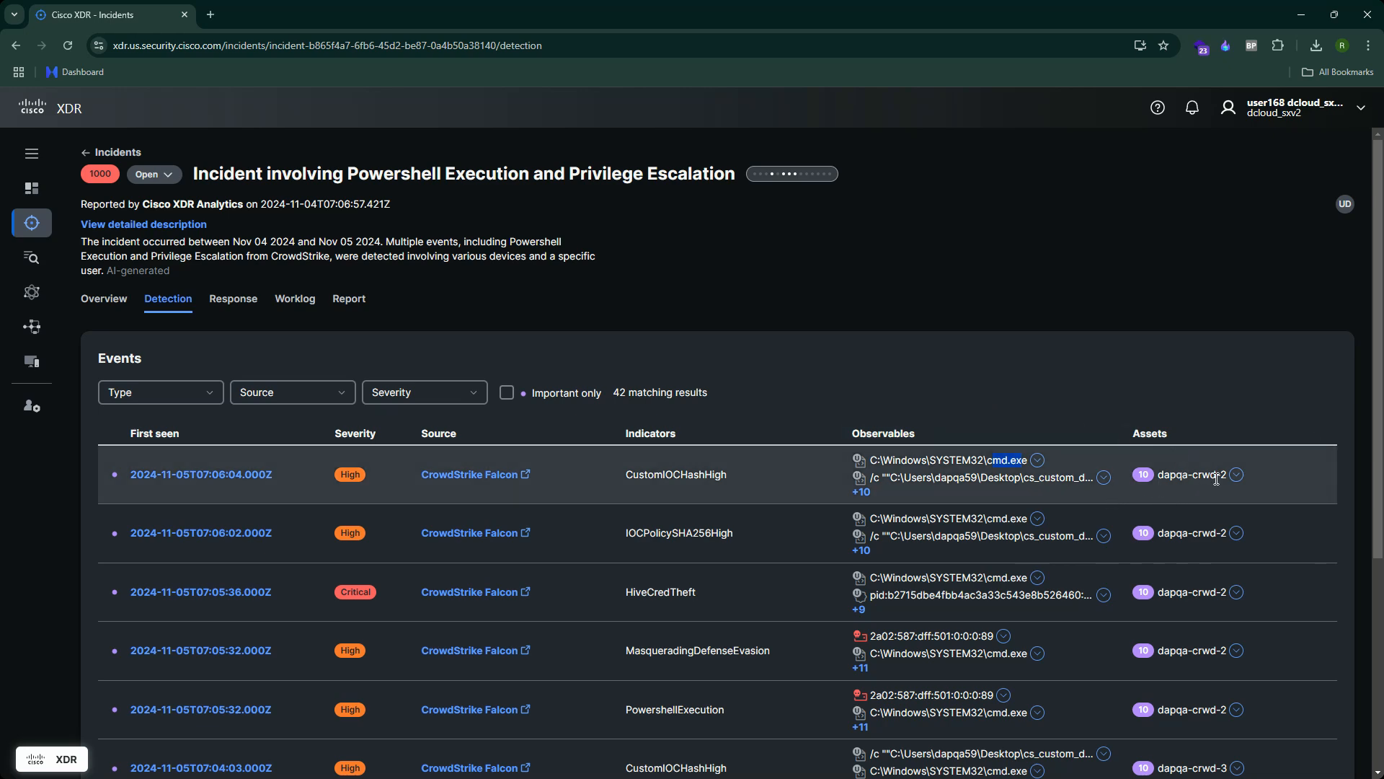
mouse_move(1002, 460)
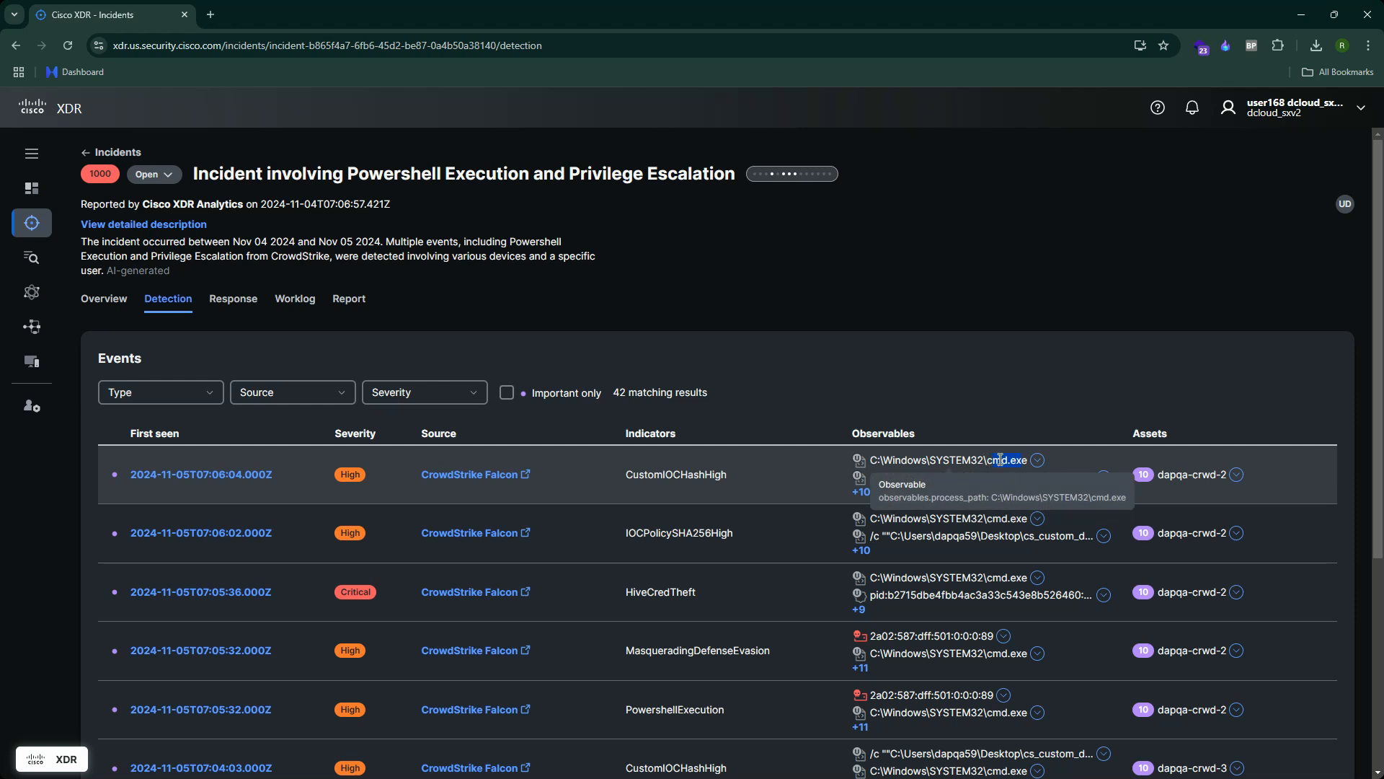
left_click(1237, 474)
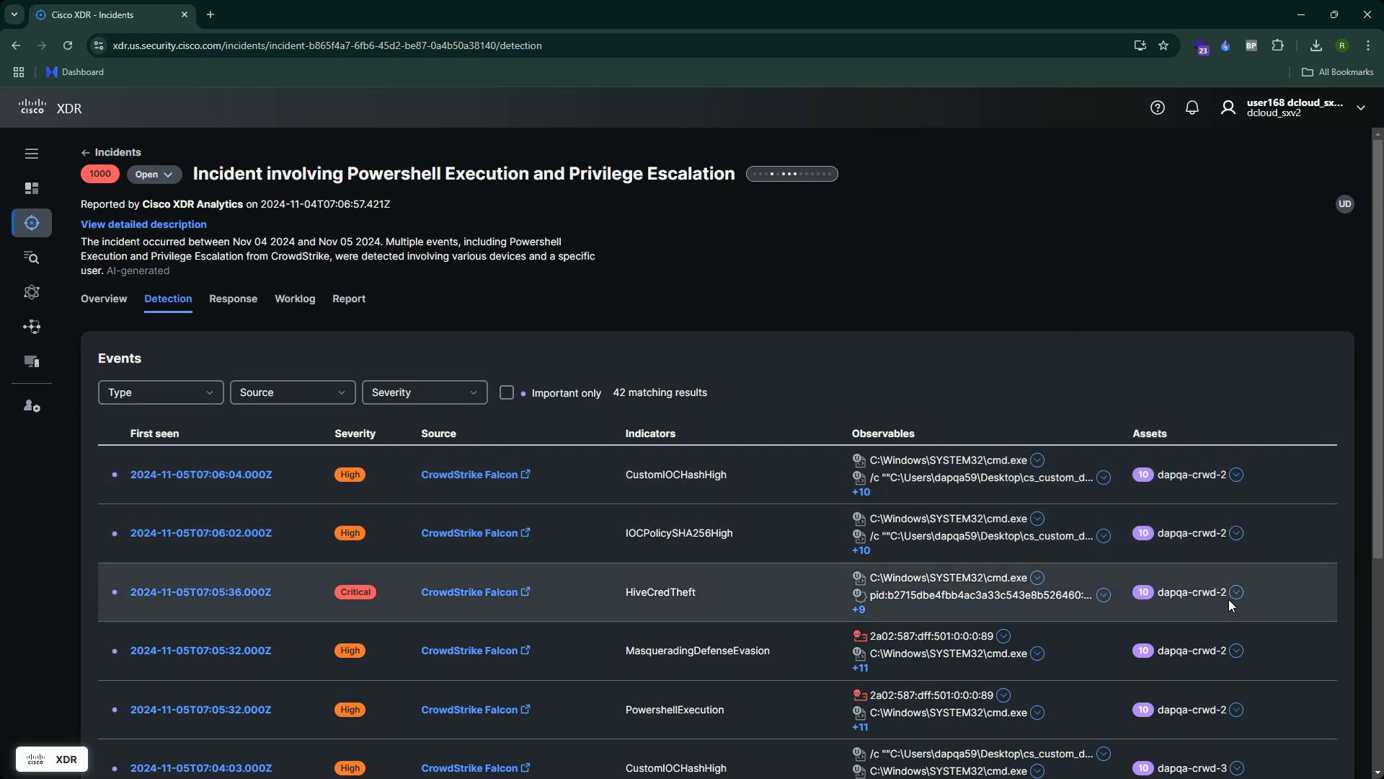
scroll("down", 3)
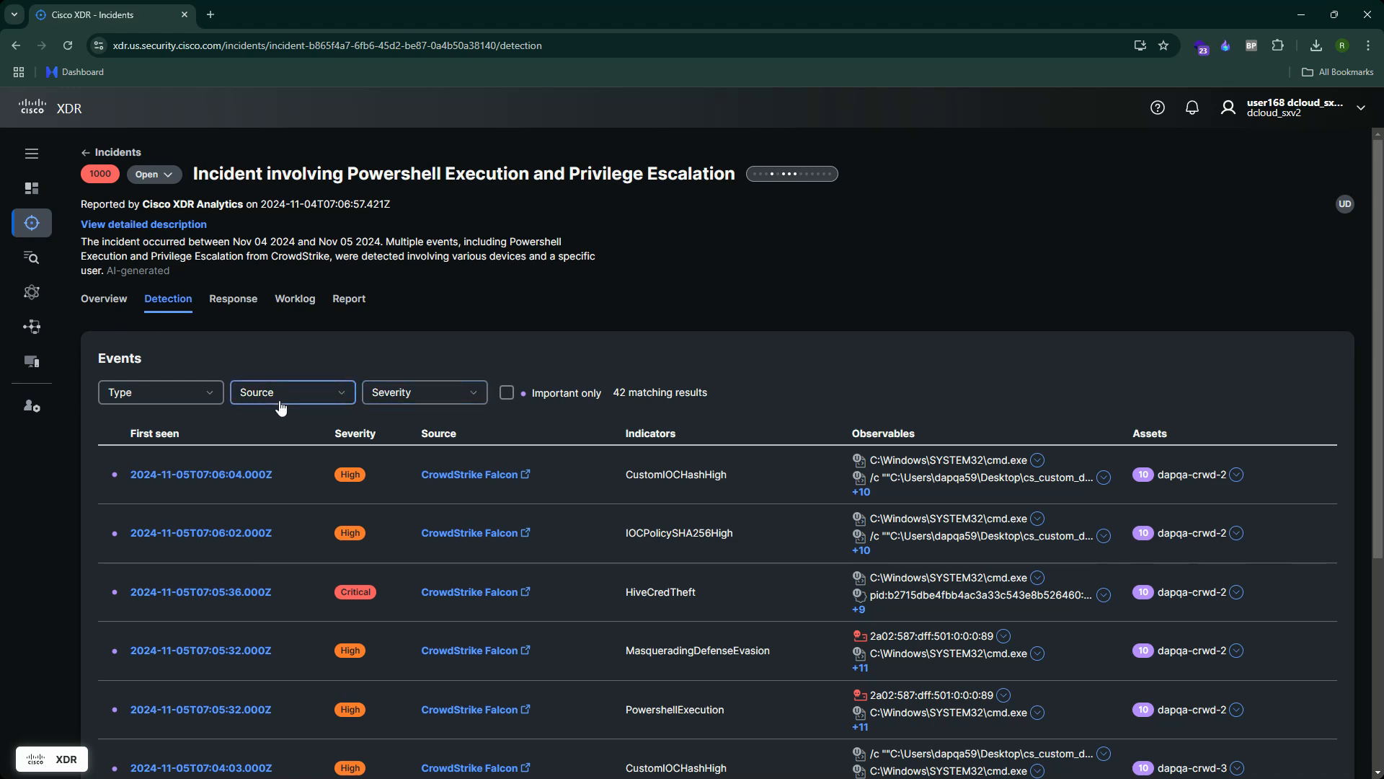
Show the Overview graph and its summaries of 4 assets, 116 observables and 7 indicators.
left_click(103, 298)
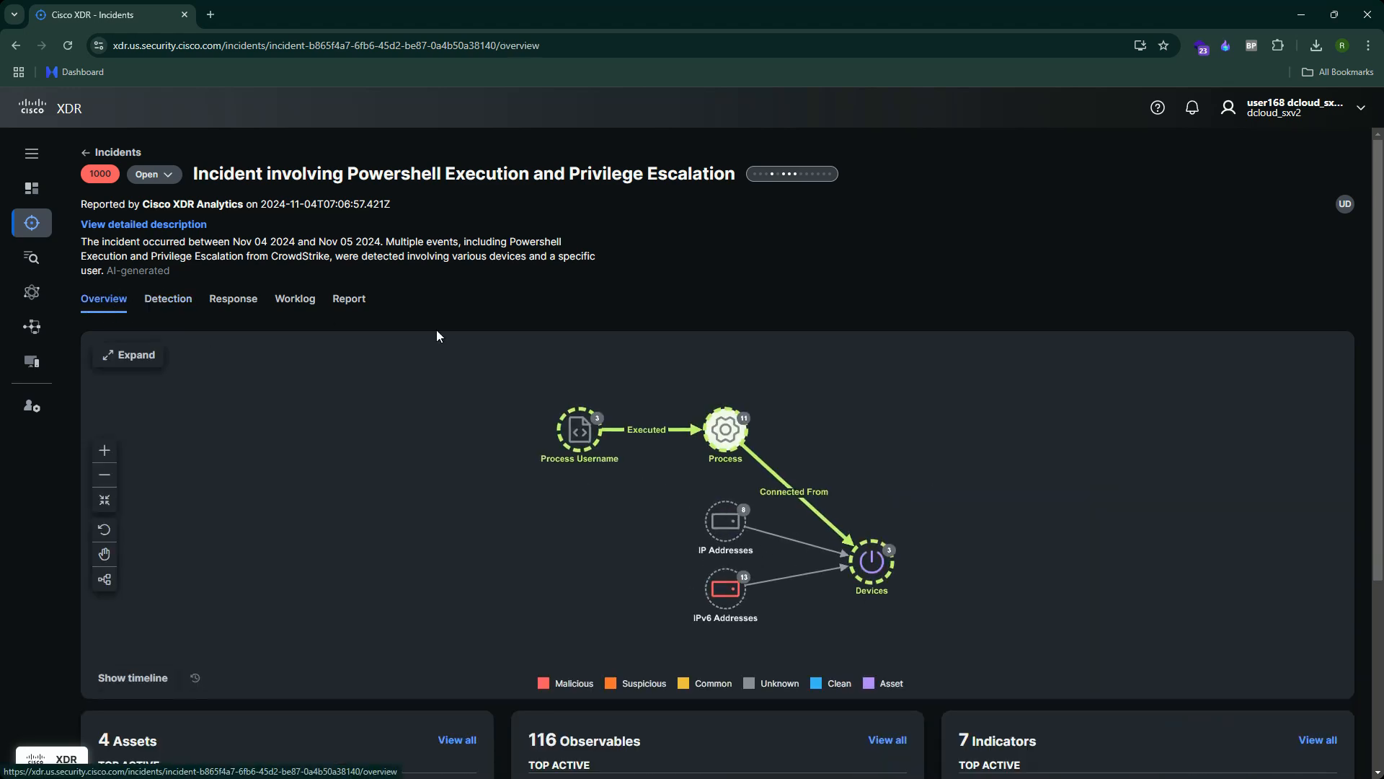
scroll("down", 3)
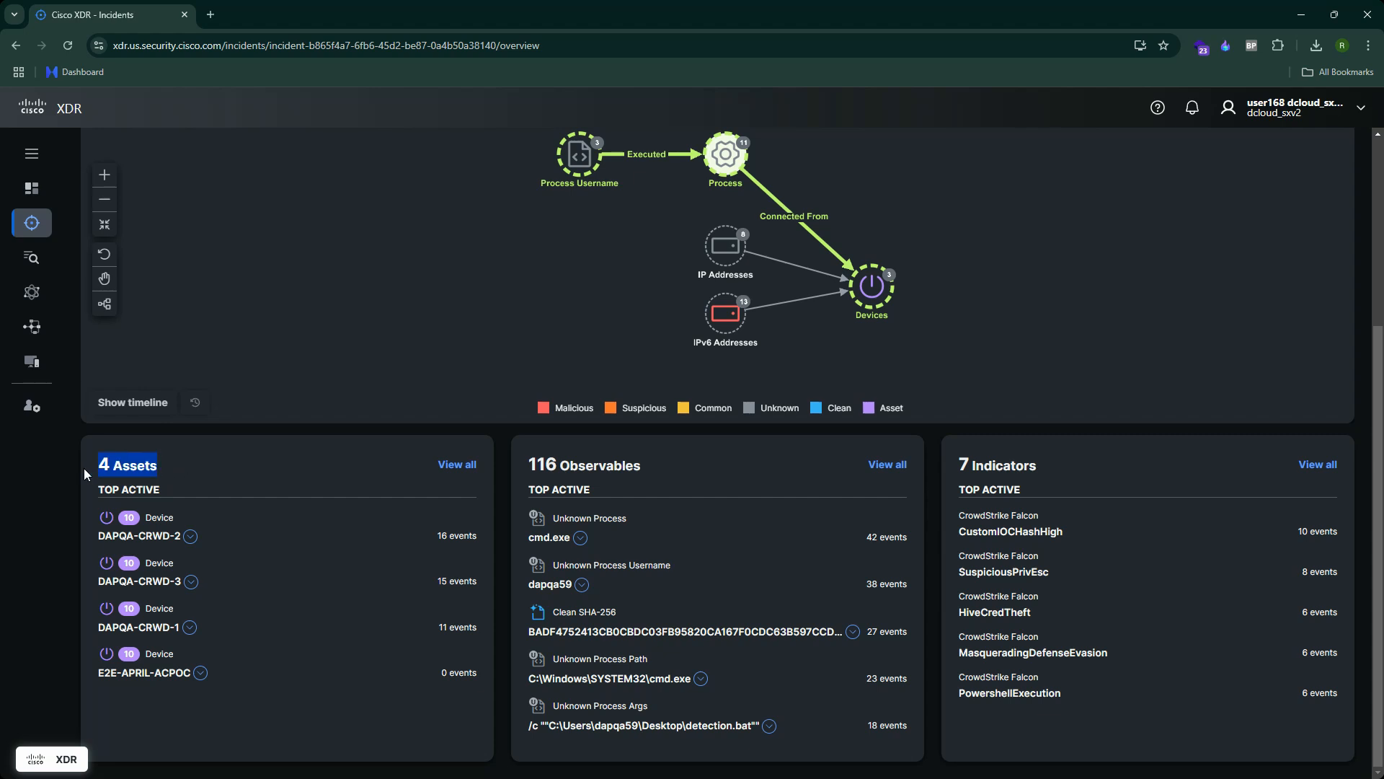
mouse_move(162, 484)
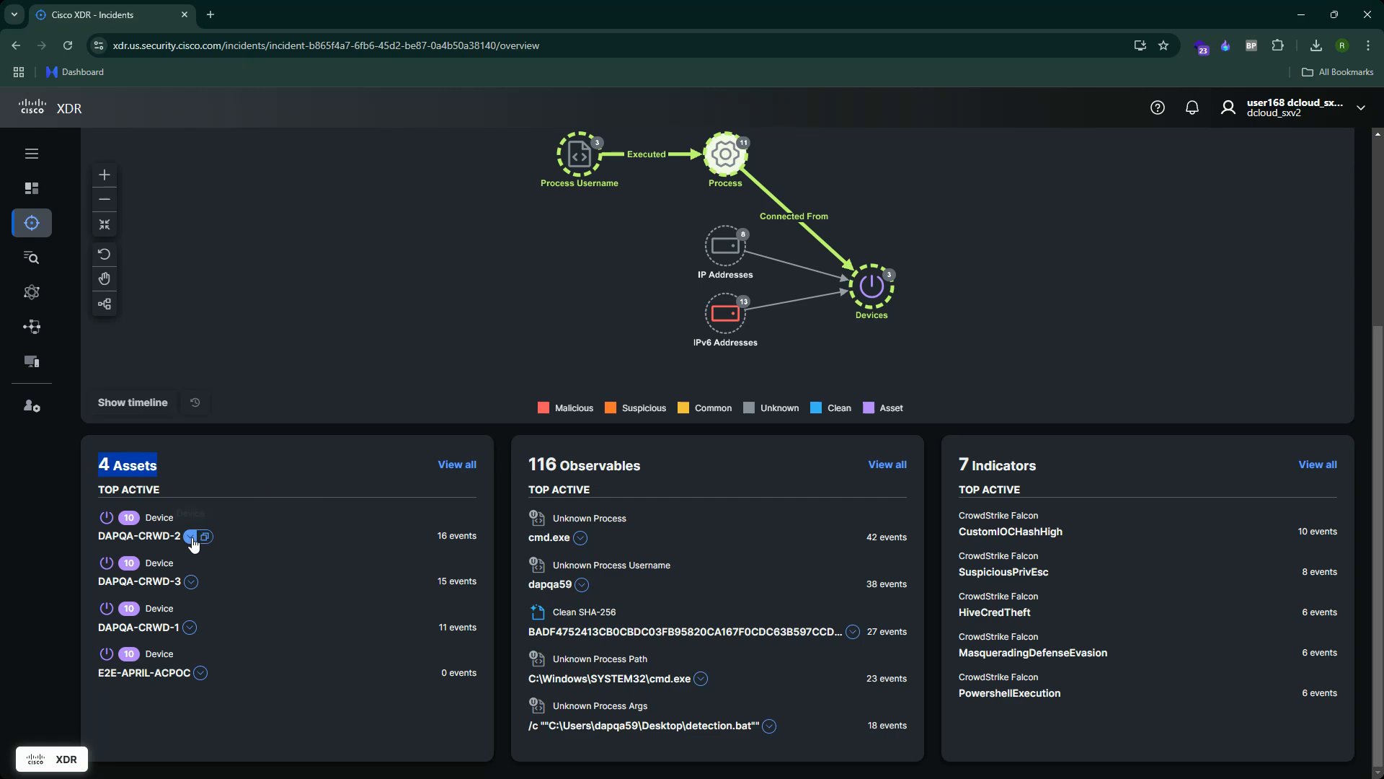
left_click(189, 536)
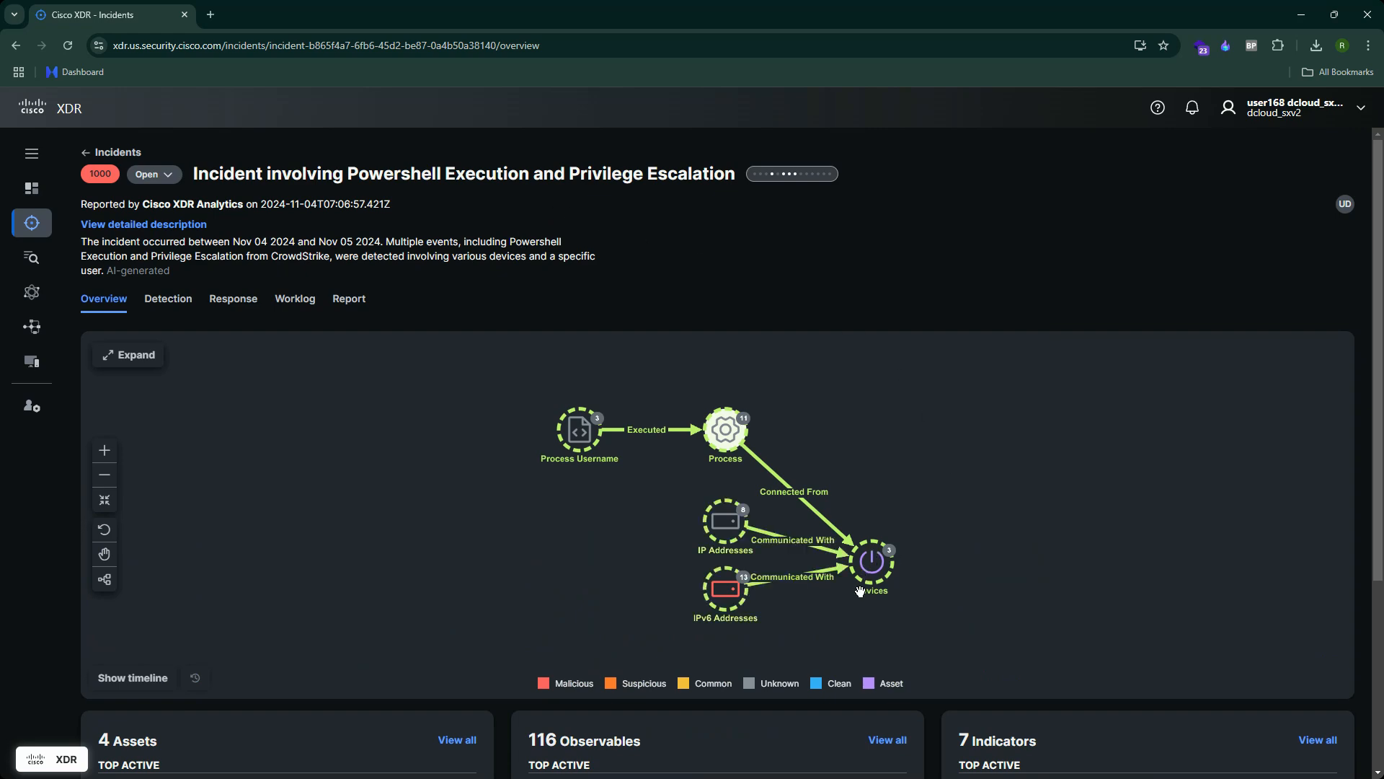
scroll("down", 3)
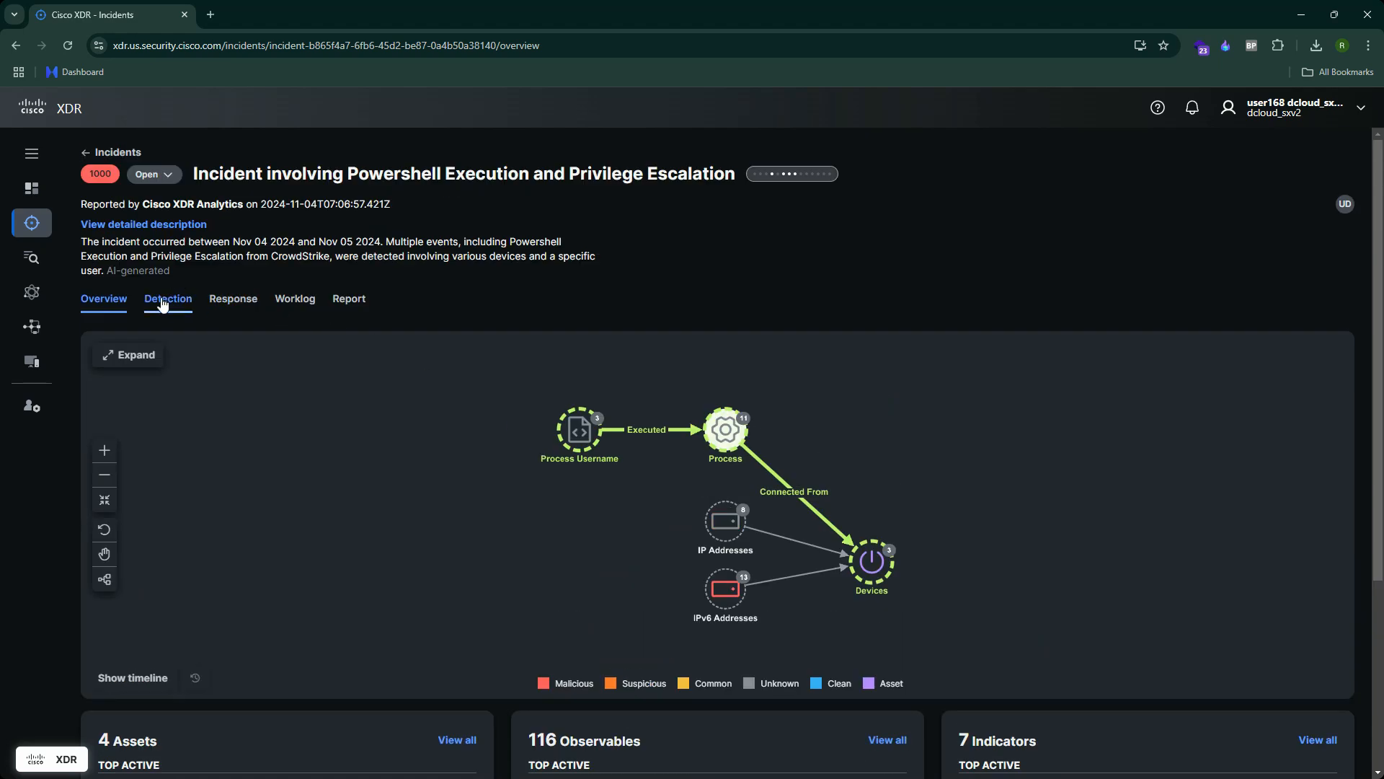
Return to the Detection tab and scroll the 42-event Events table.
left_click(167, 298)
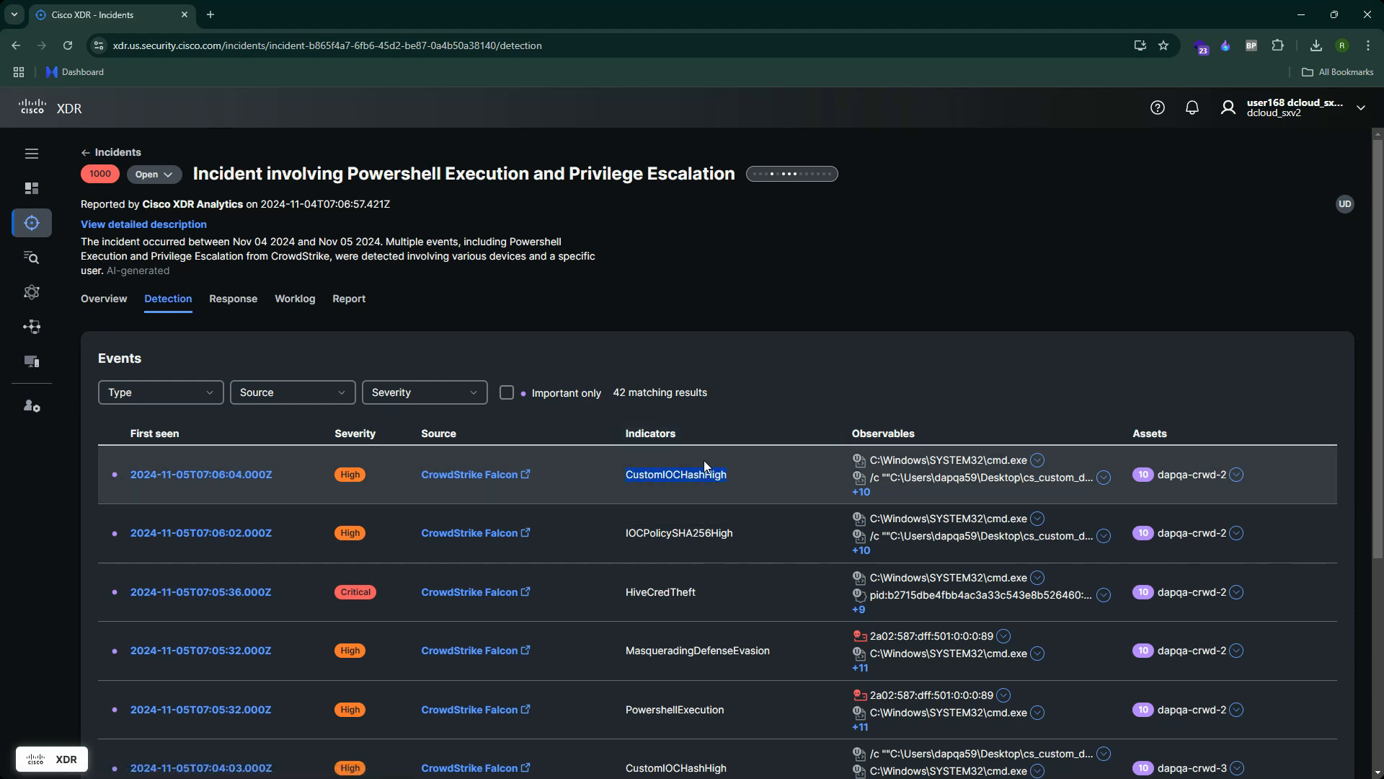
mouse_move(743, 378)
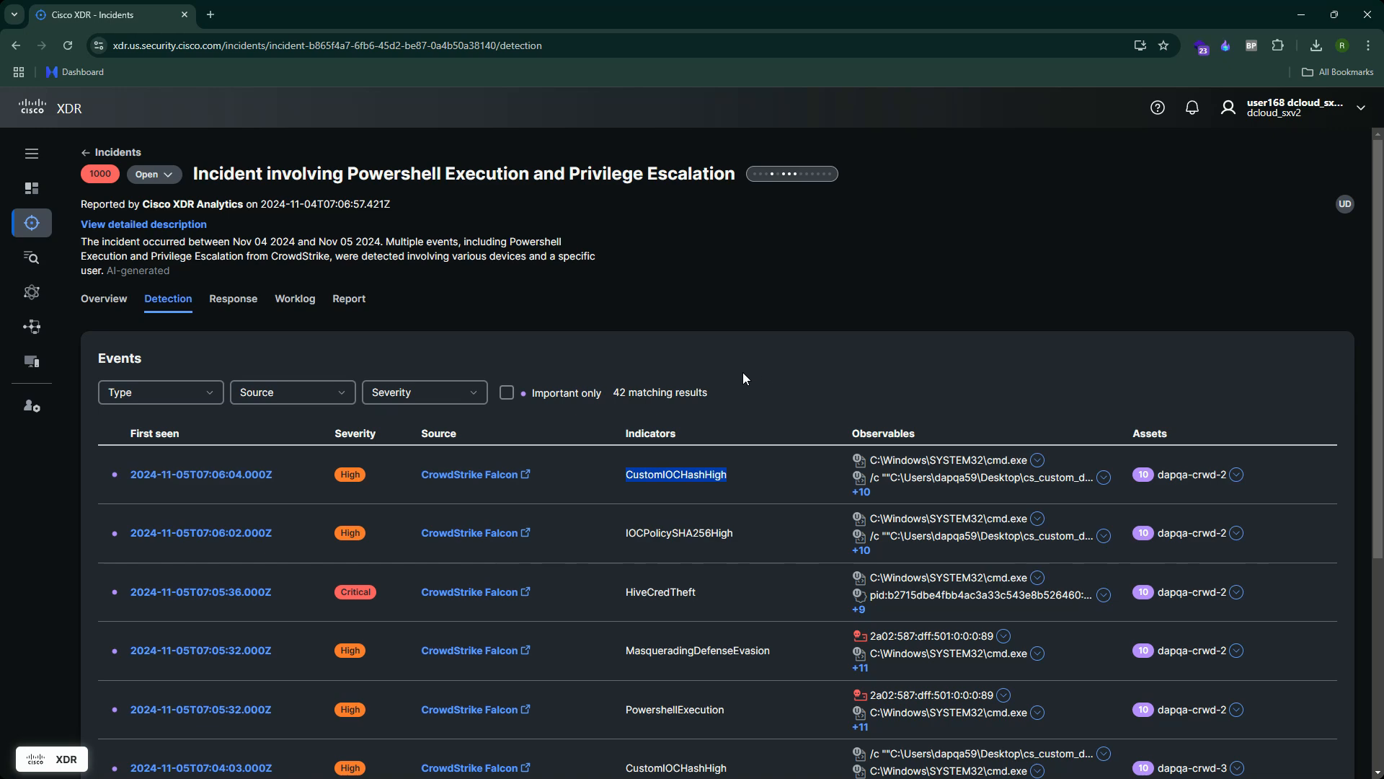
mouse_move(563, 366)
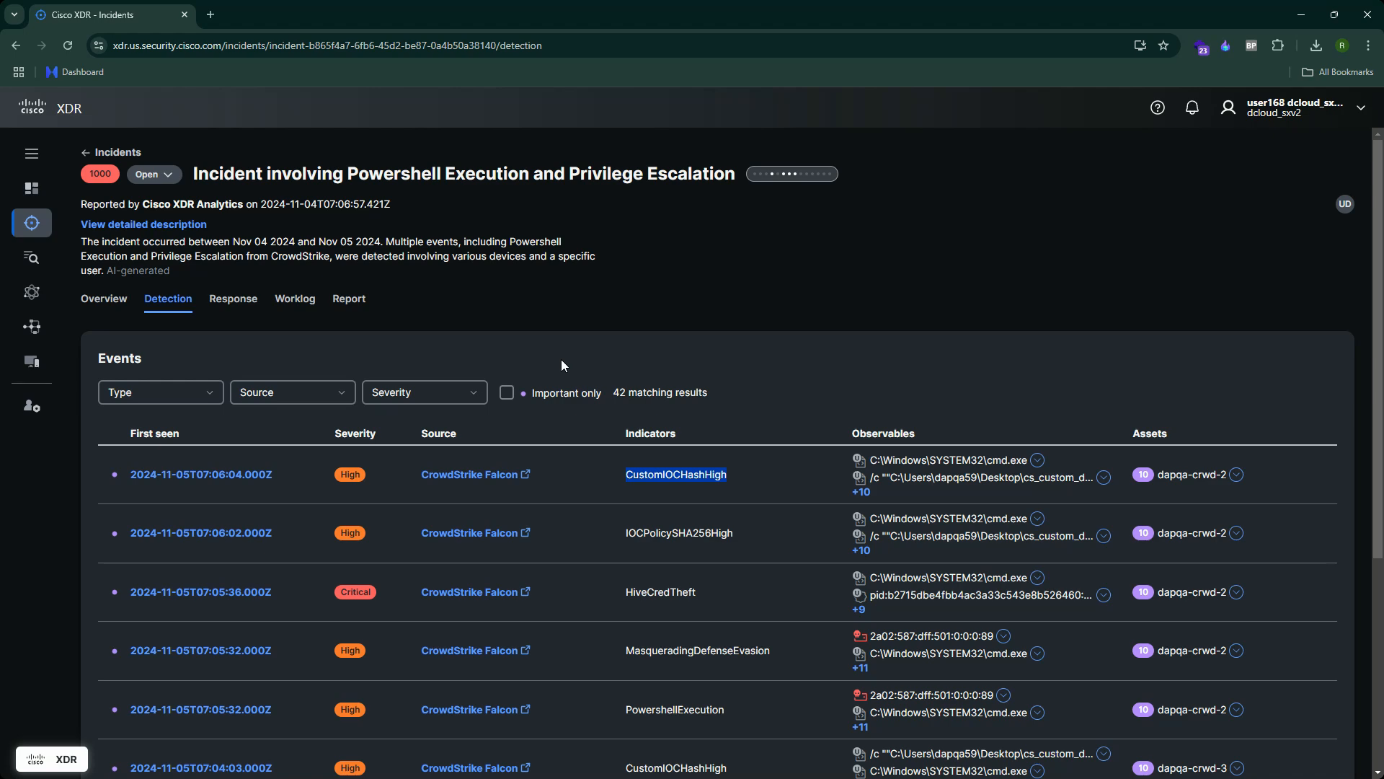
mouse_move(766, 380)
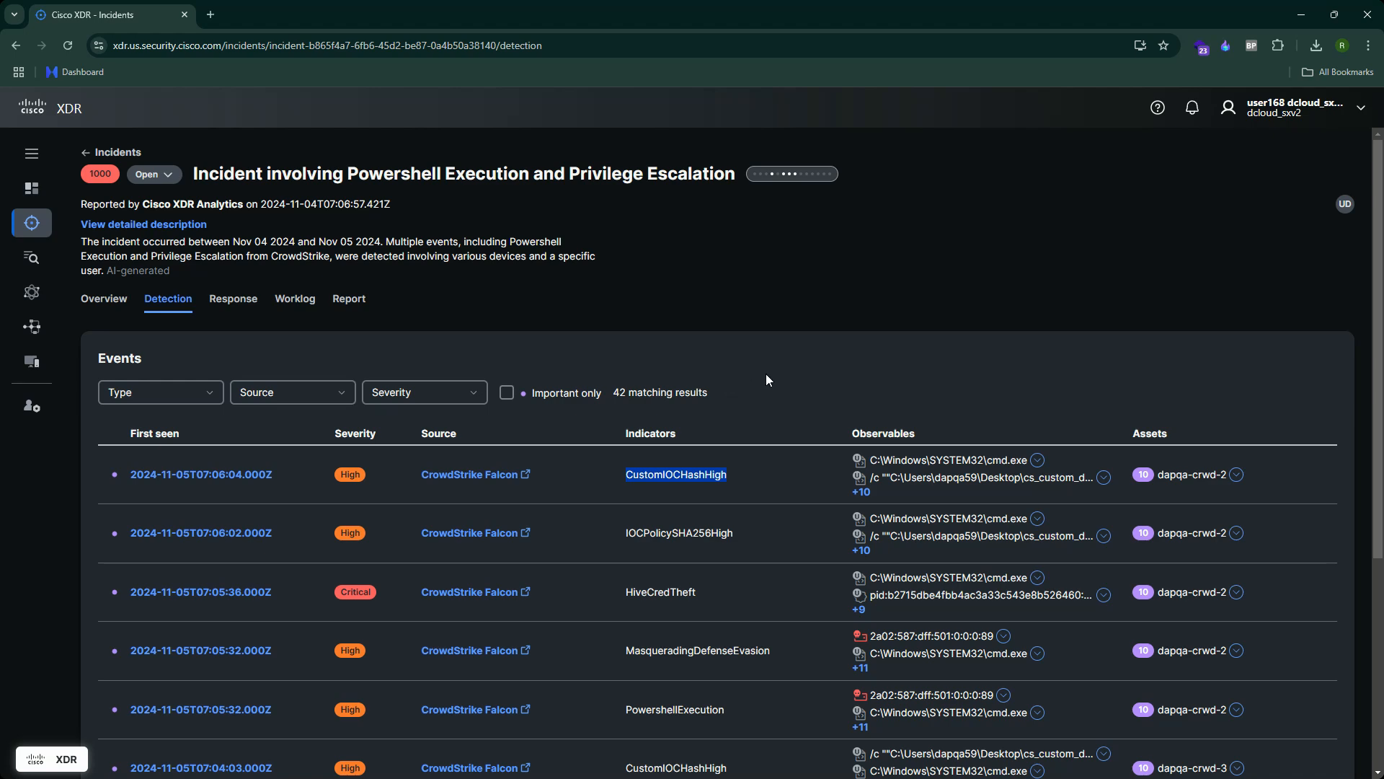
scroll("down", 3)
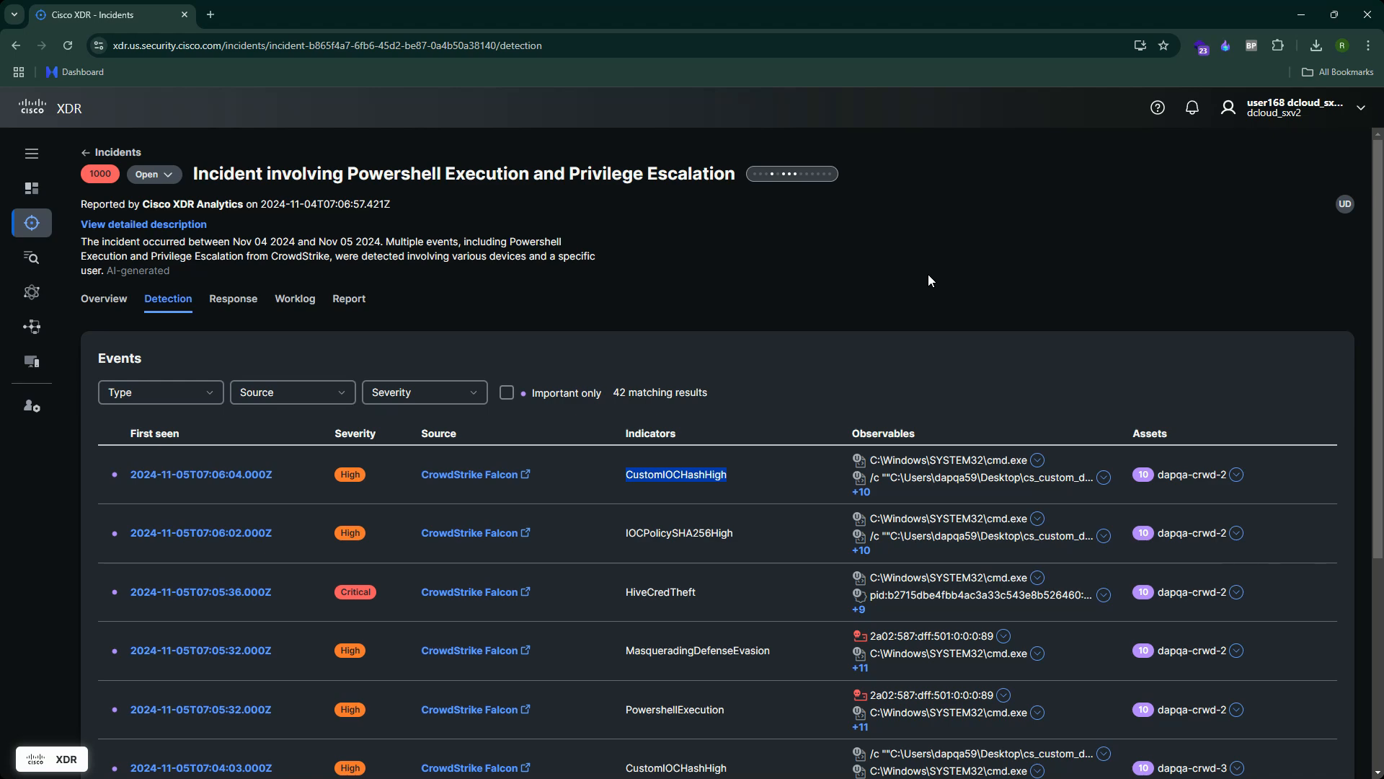
mouse_move(1191, 21)
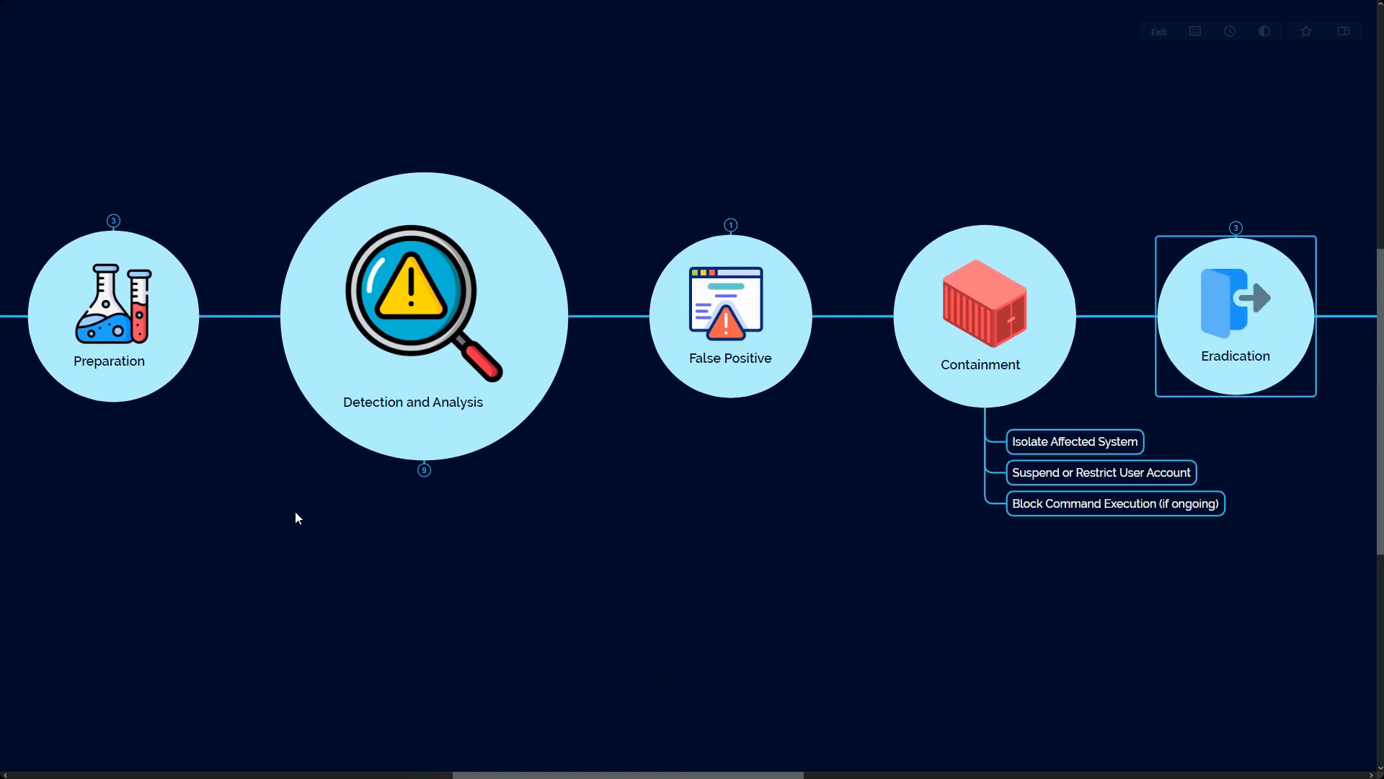
Show Containment's isolate system, suspend user account and block command execution actions.
left_click(980, 314)
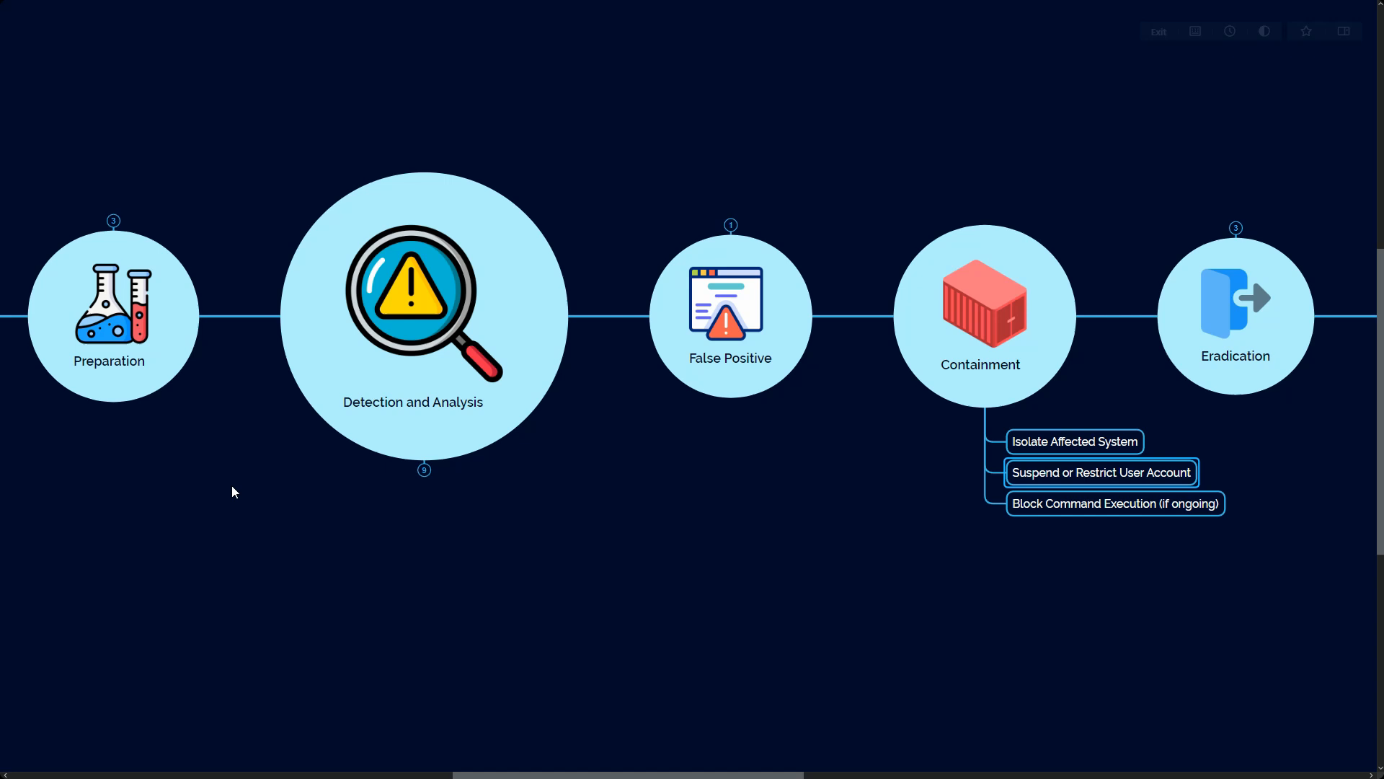
Focus on Suspend or Restrict User Account, then show the incident's Response playbook.
left_click(1115, 503)
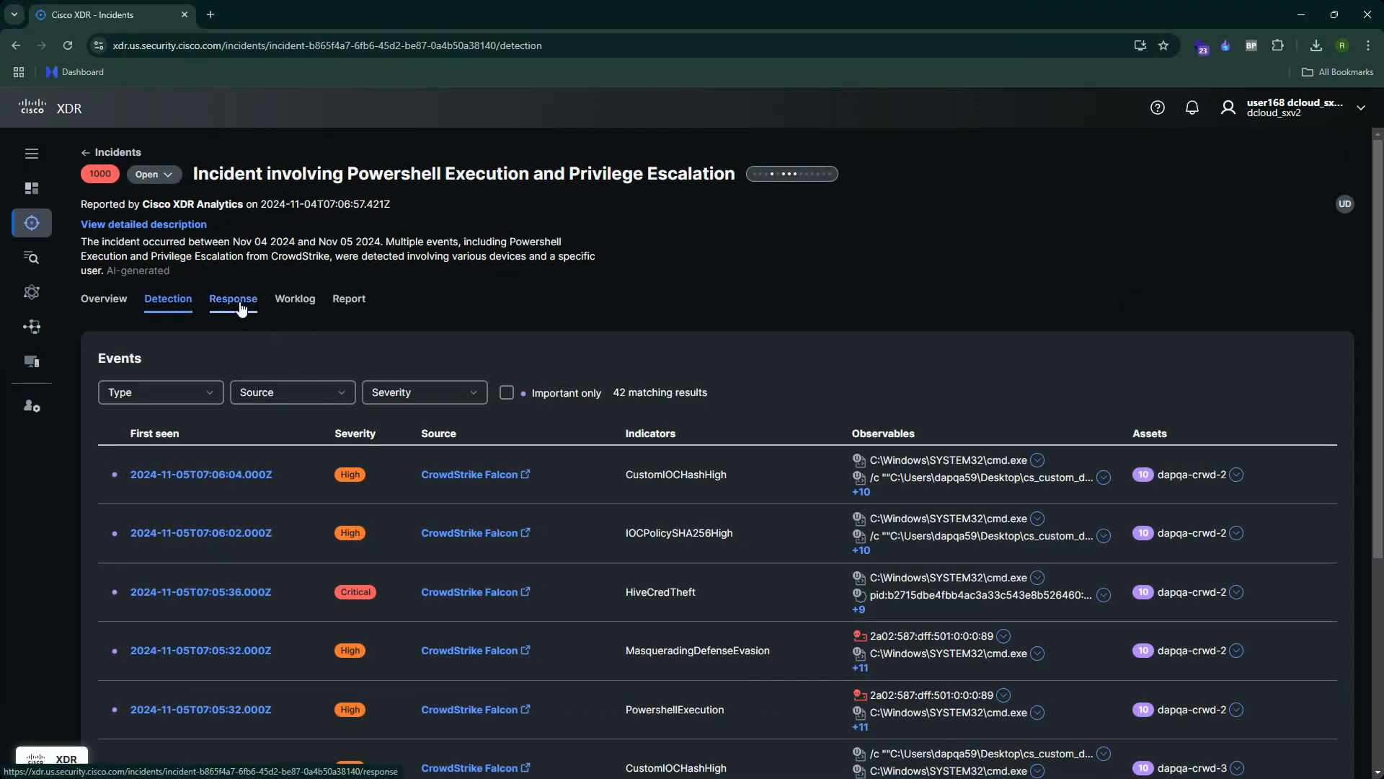
left_click(233, 298)
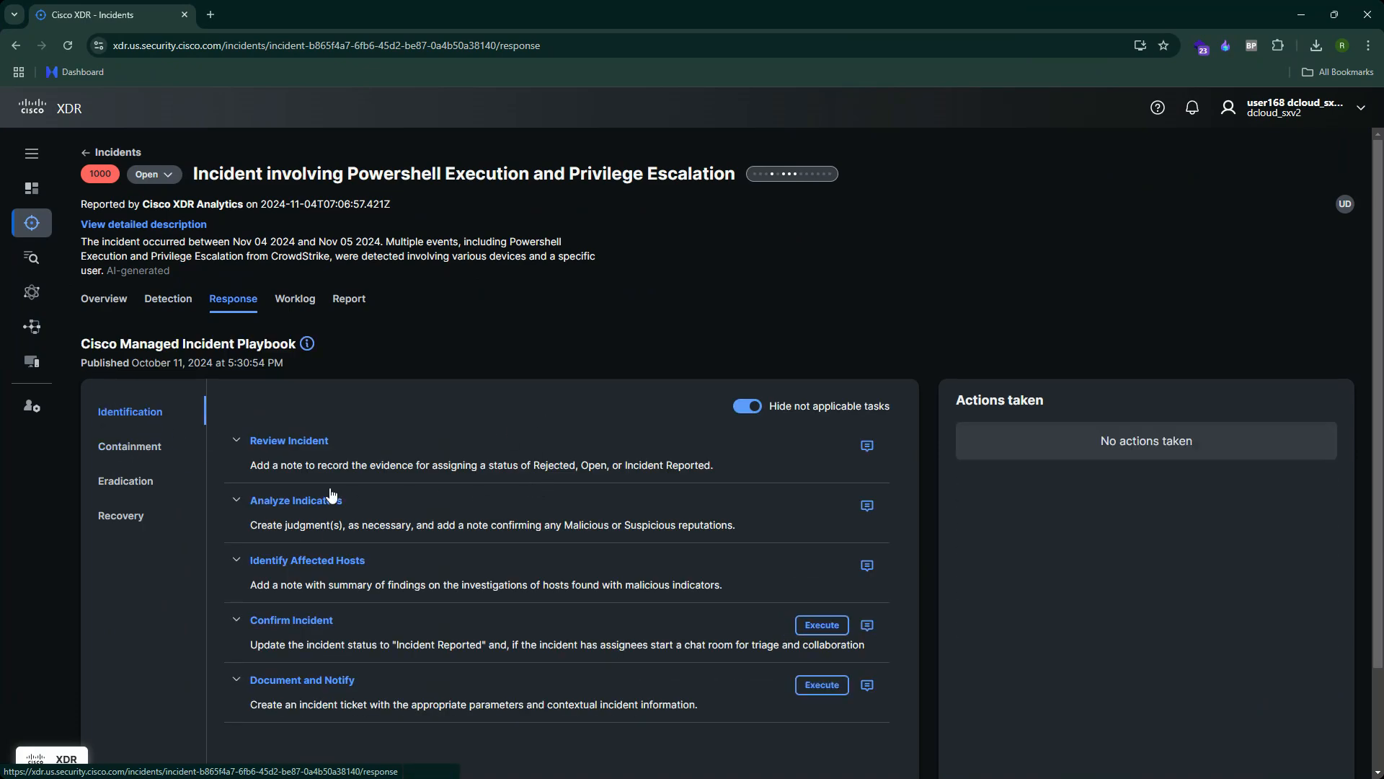
Show the playbook's Containment tasks for devices, IP addresses, file hashes and scanning.
left_click(130, 446)
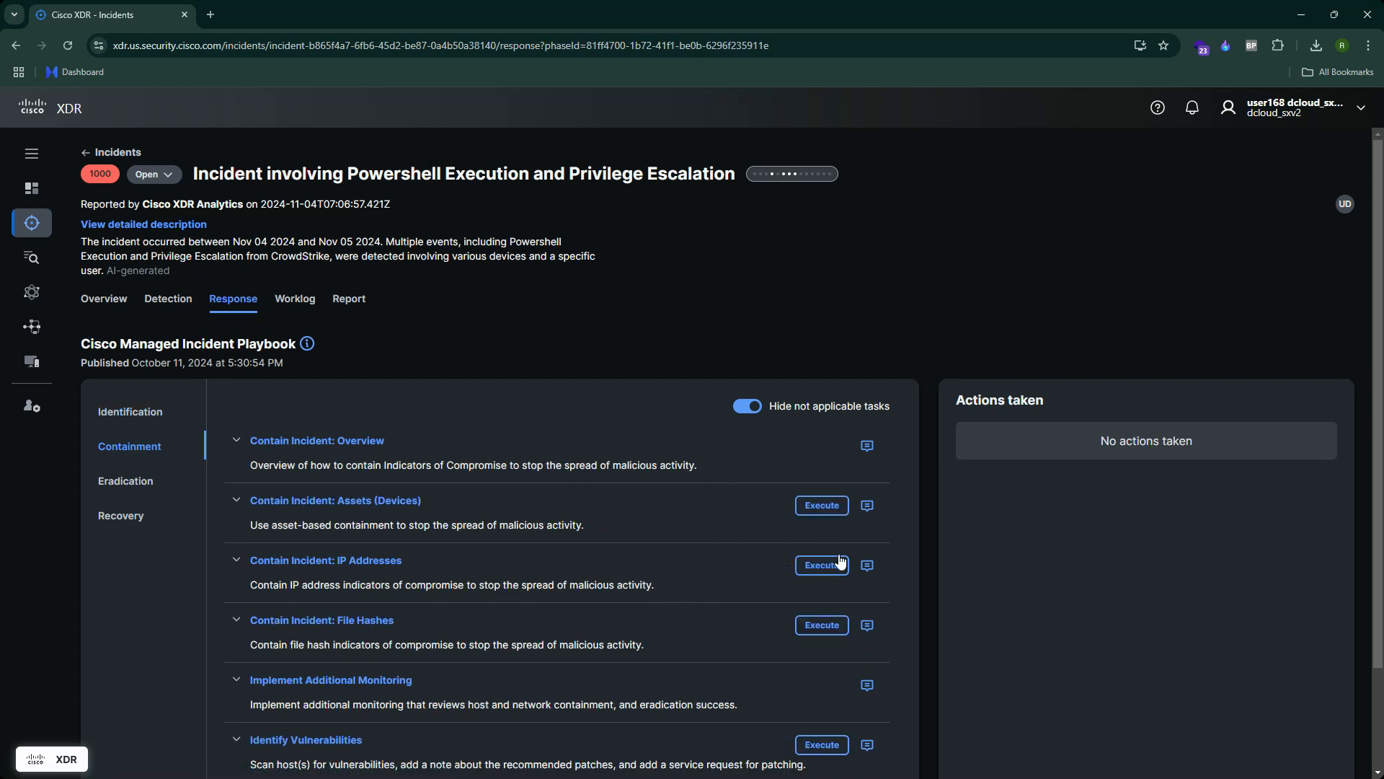
mouse_move(358, 526)
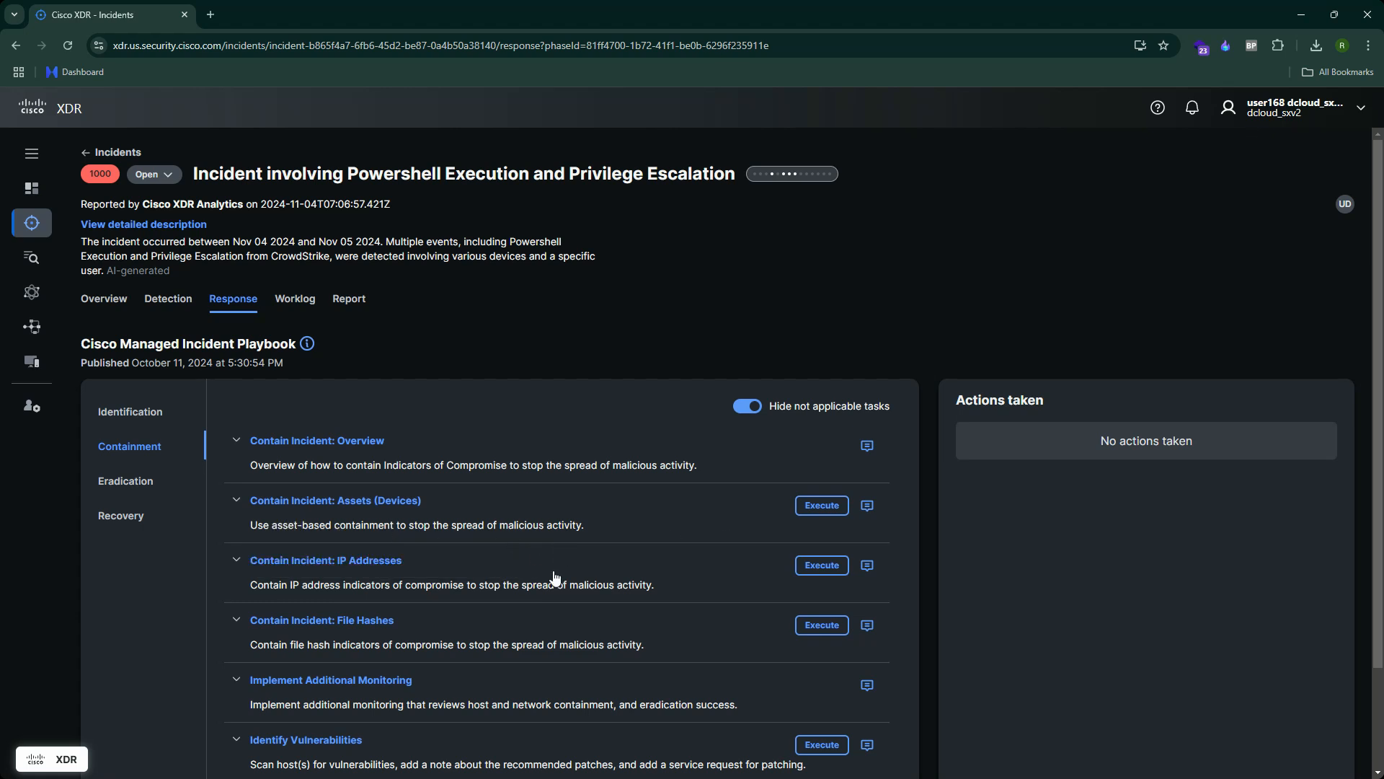
mouse_move(374, 583)
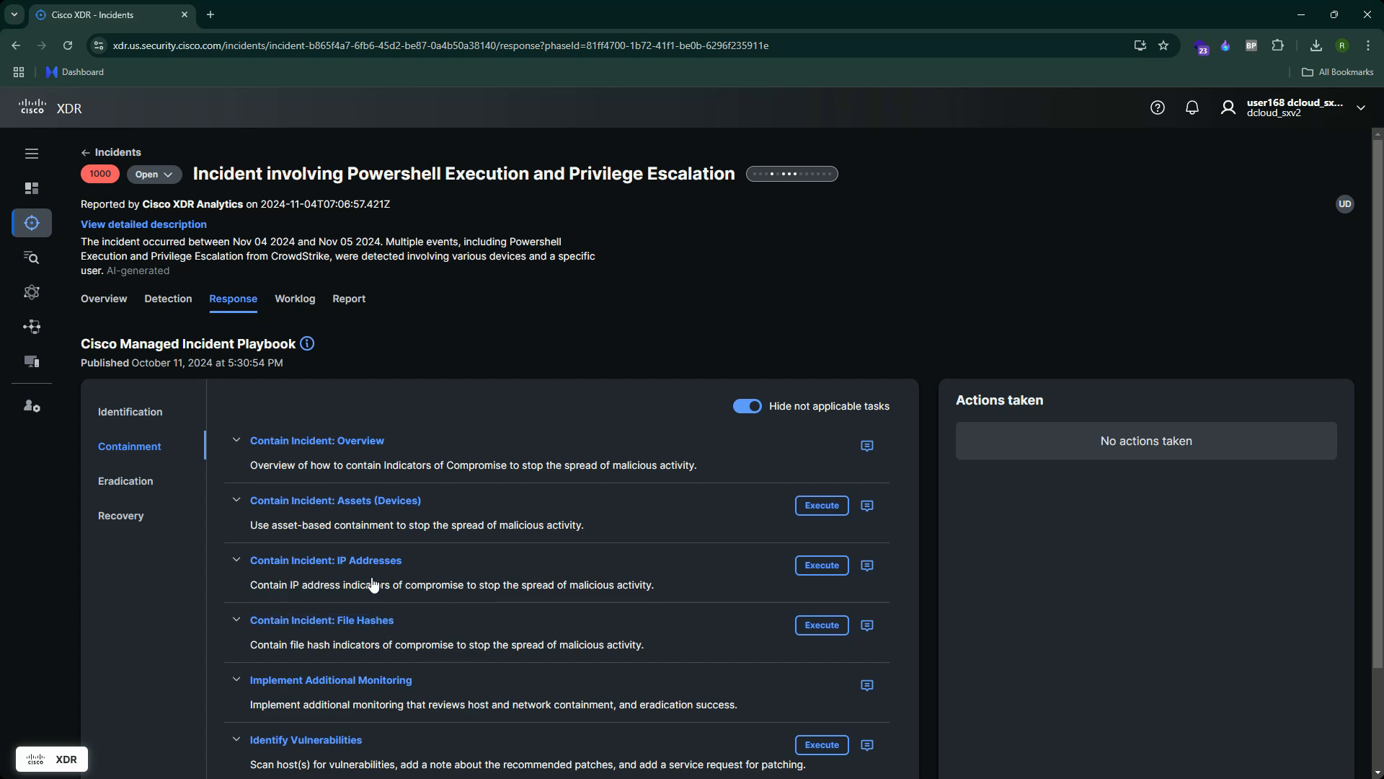
mouse_move(519, 596)
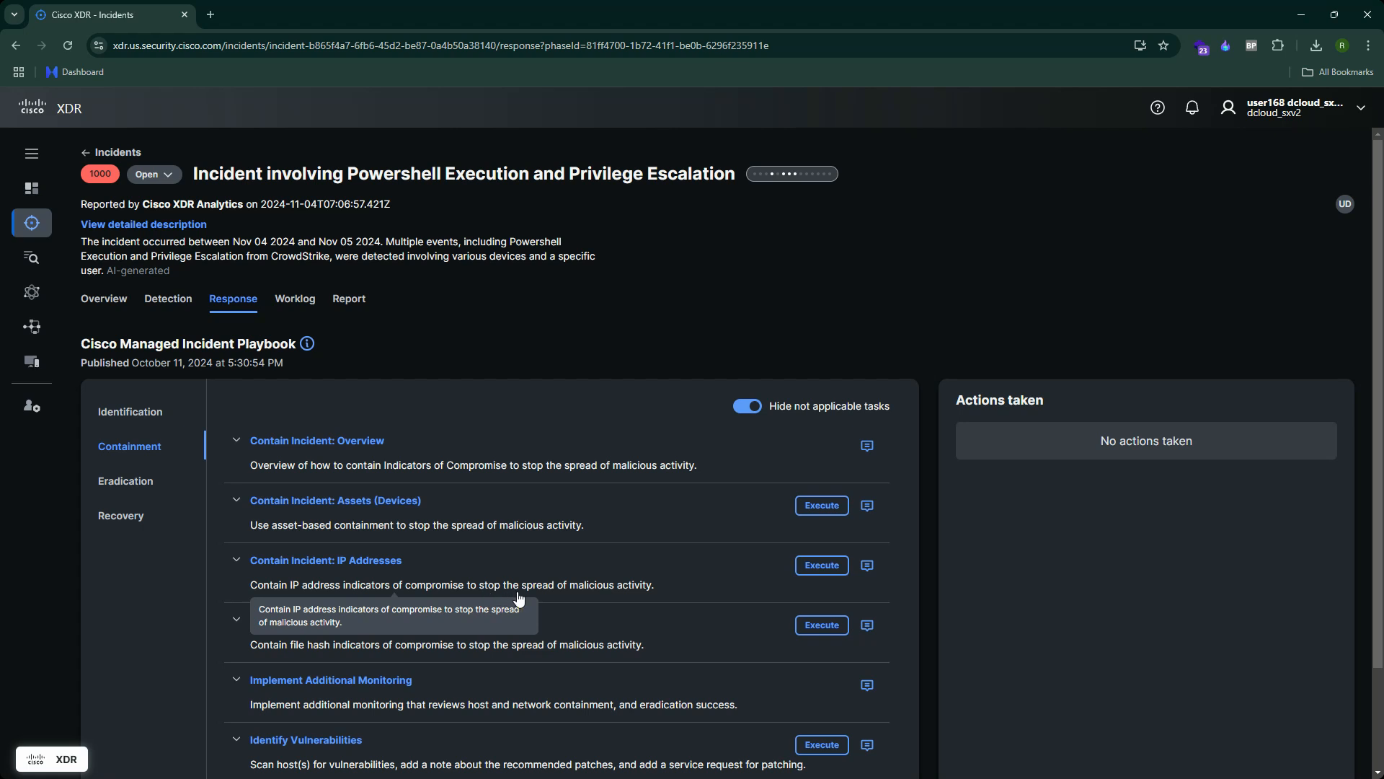
mouse_move(433, 652)
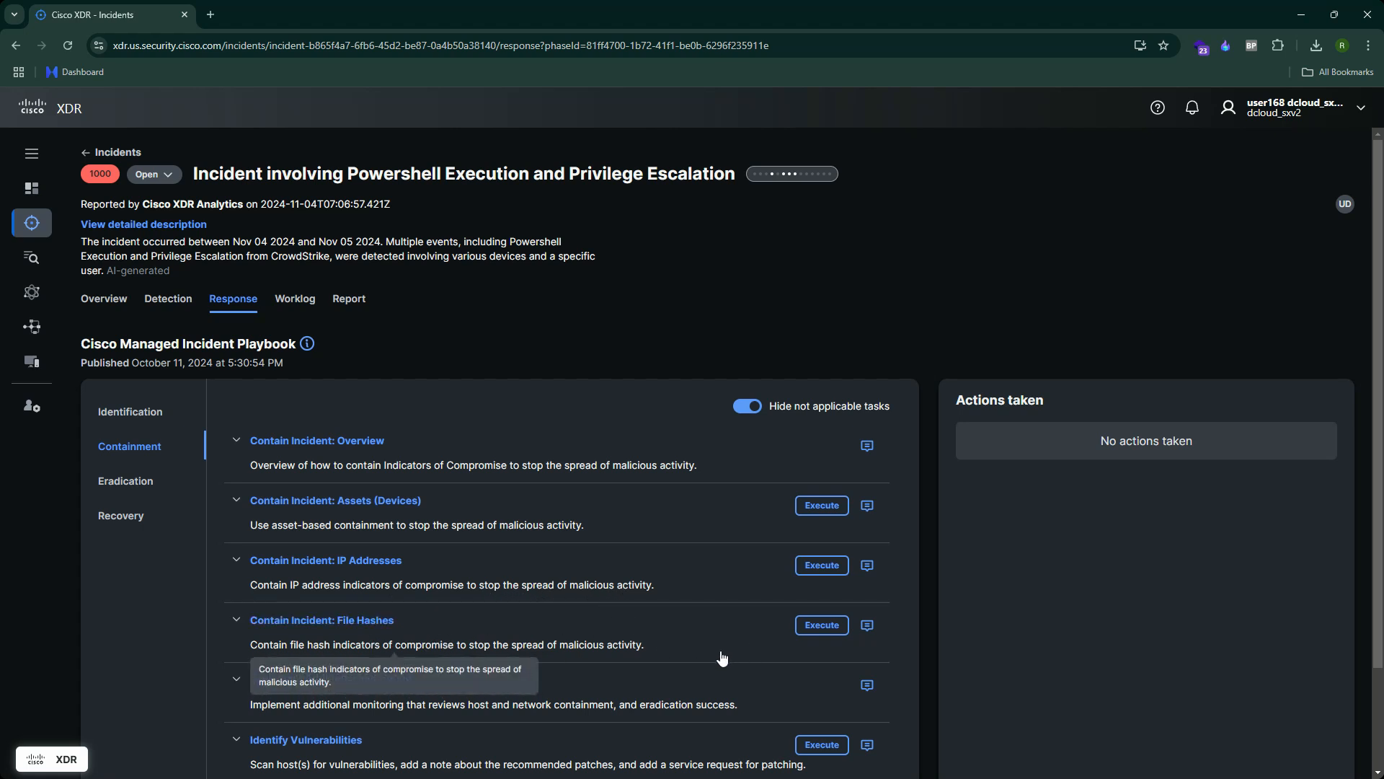
scroll("down", 3)
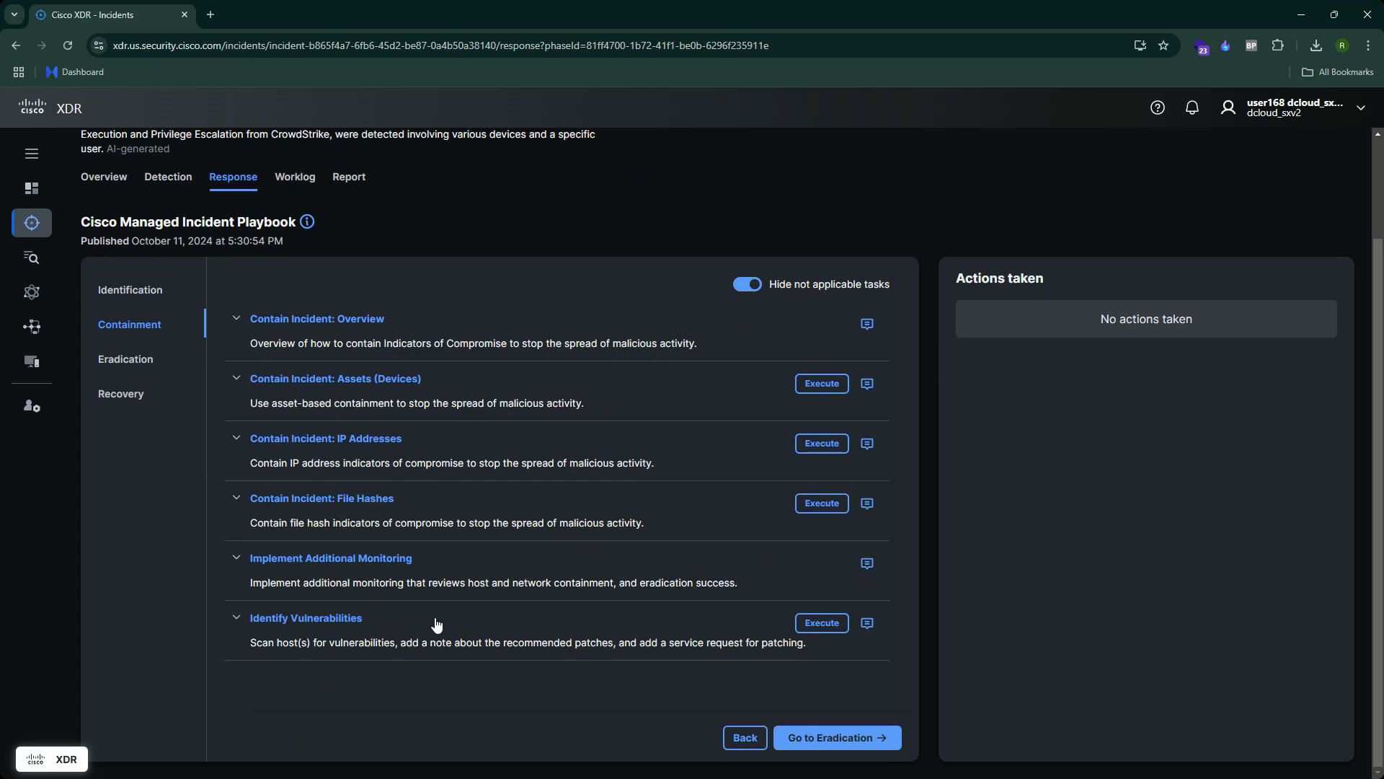
mouse_move(519, 513)
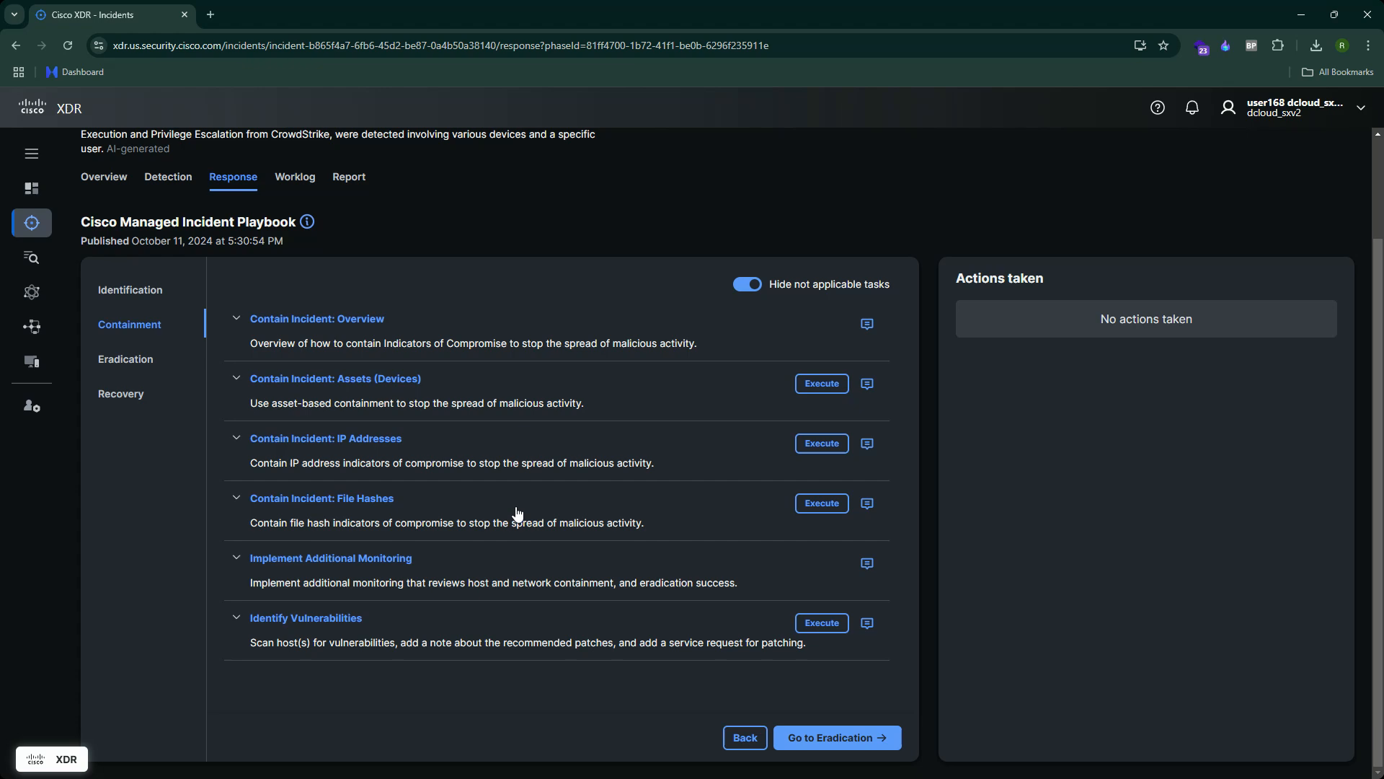
mouse_move(563, 496)
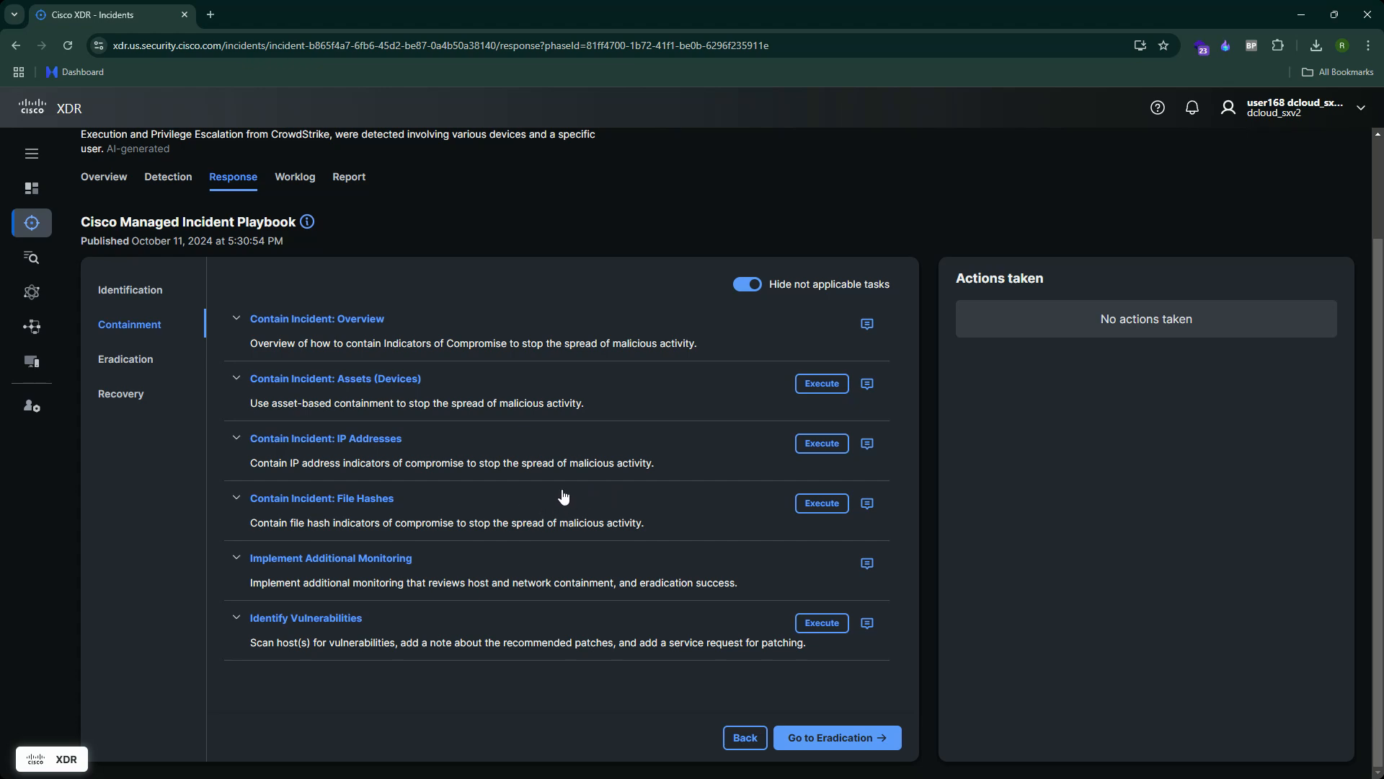
mouse_move(1039, 7)
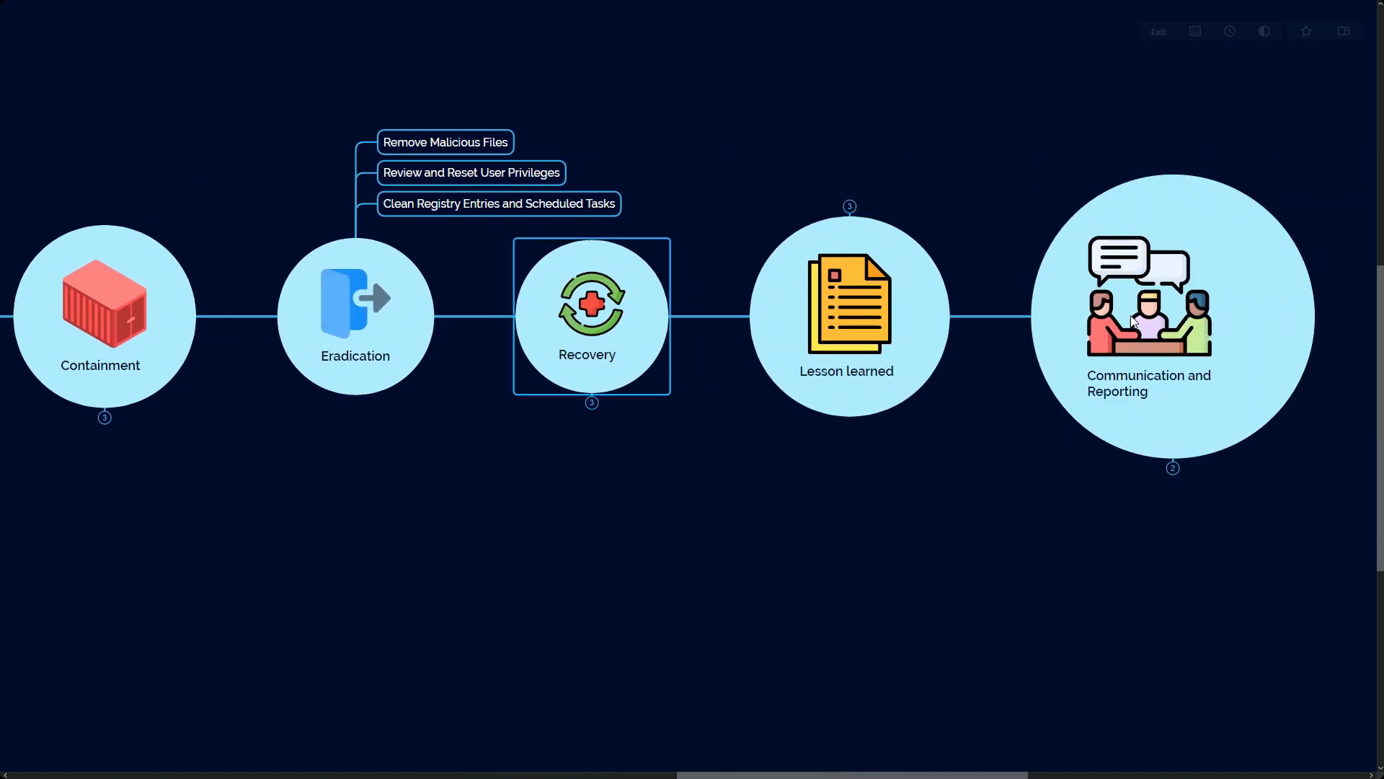
left_click(355, 315)
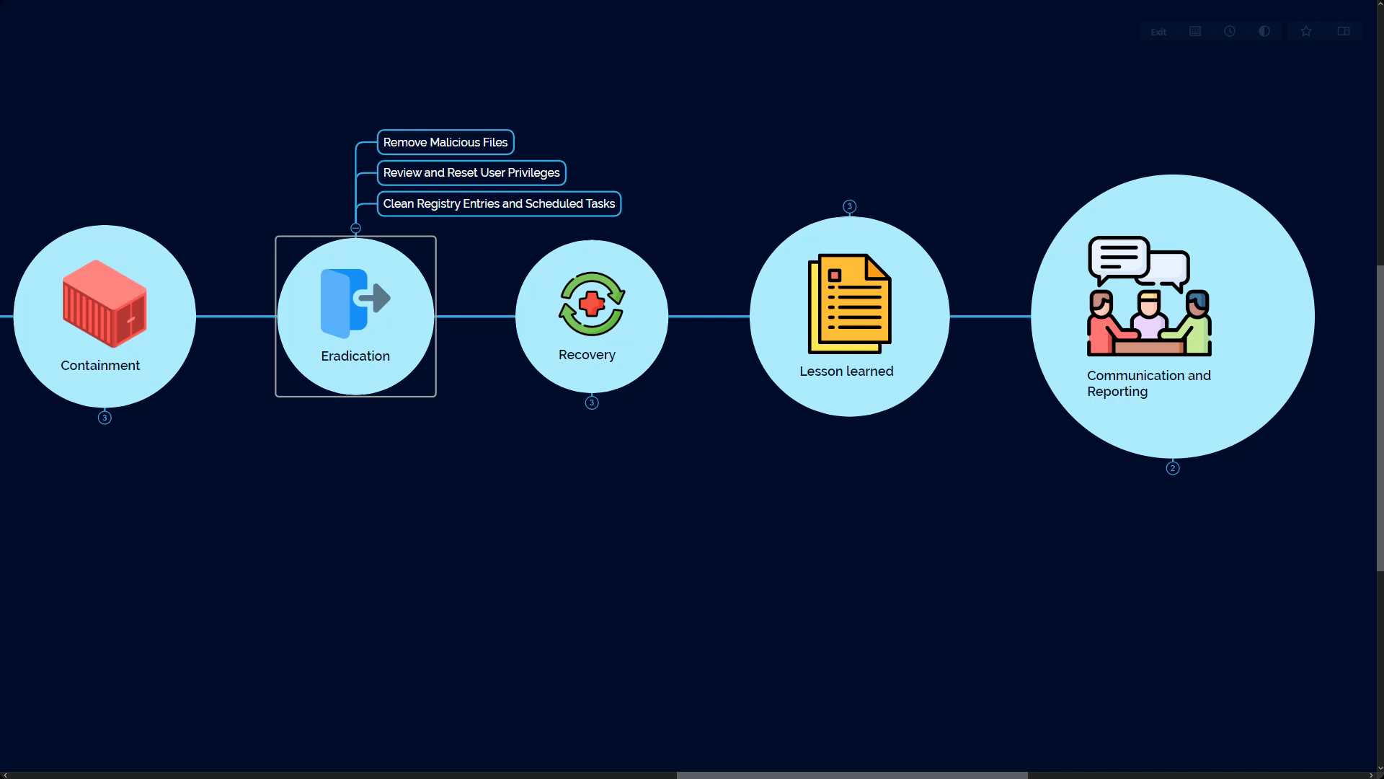
mouse_move(514, 149)
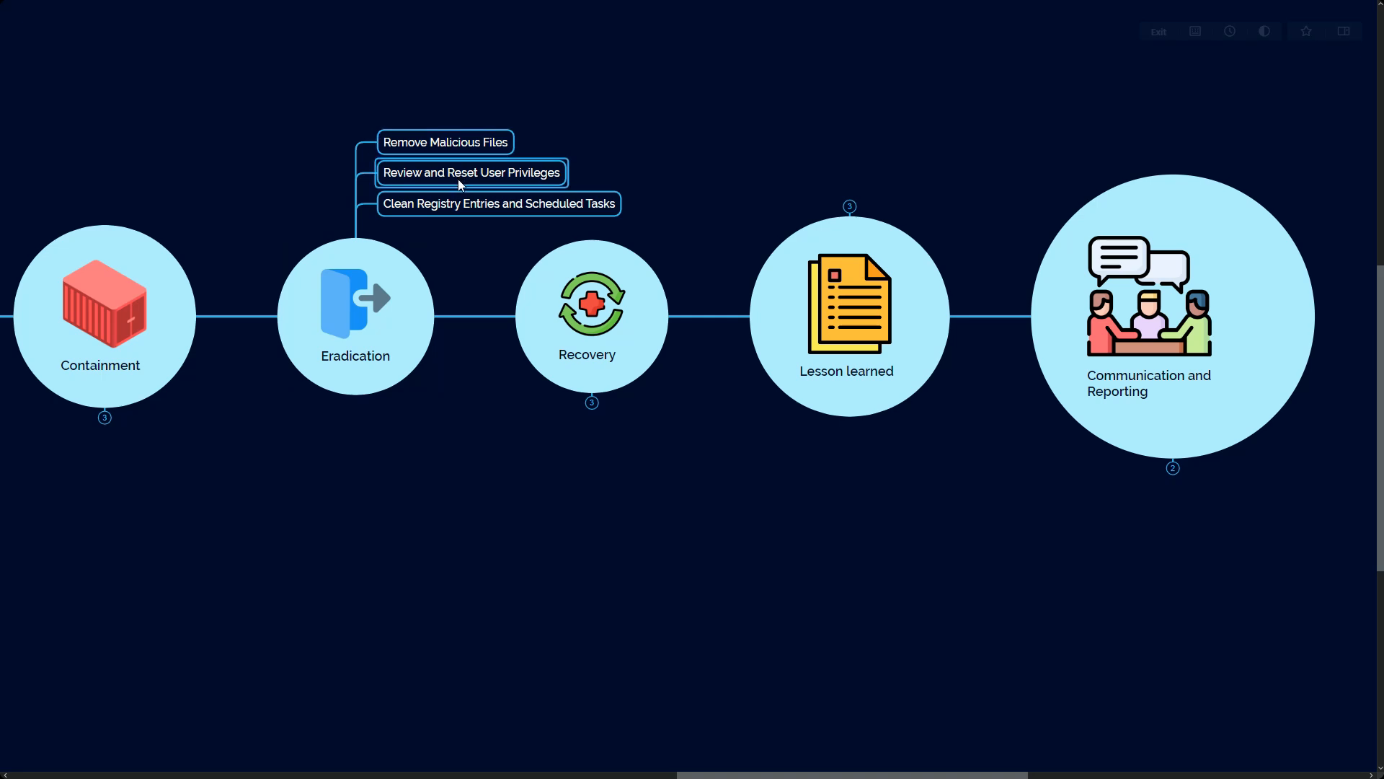
mouse_move(481, 186)
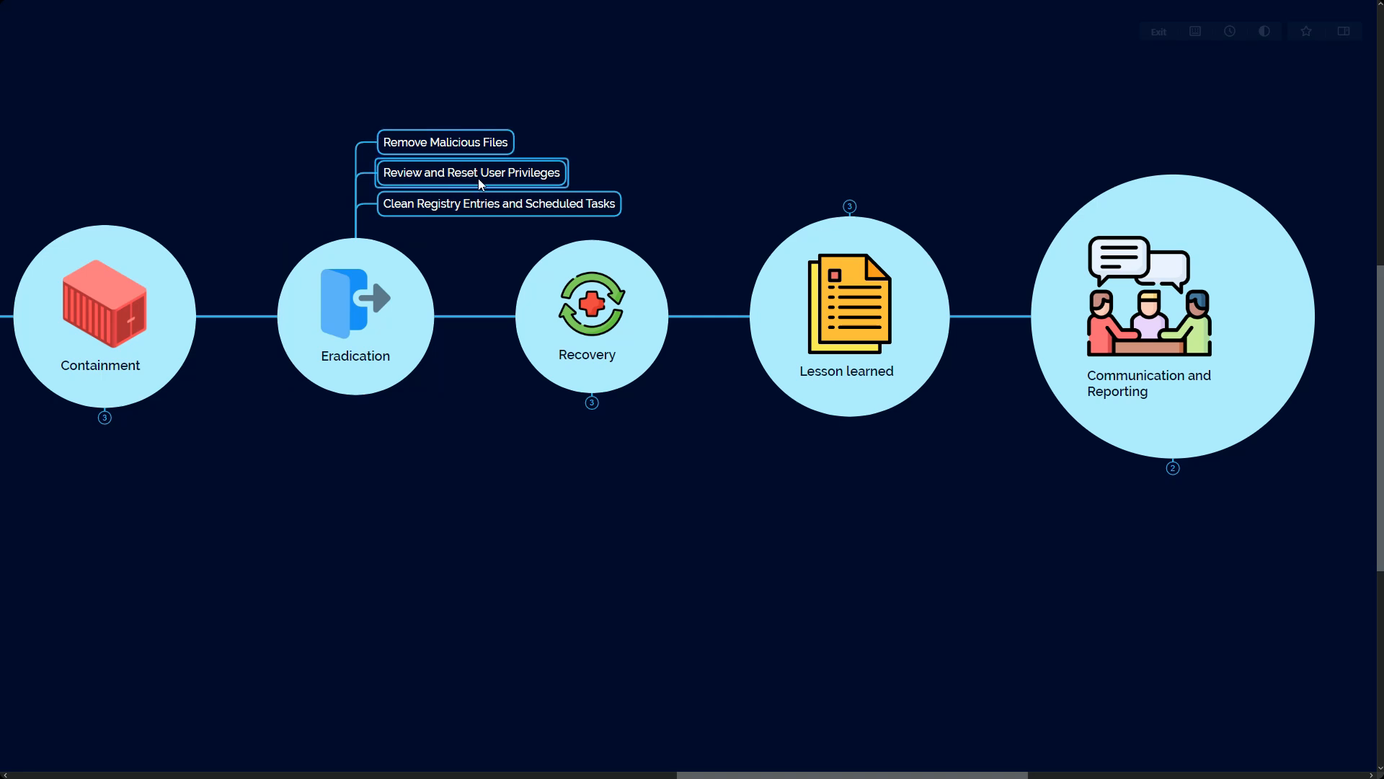
mouse_move(480, 213)
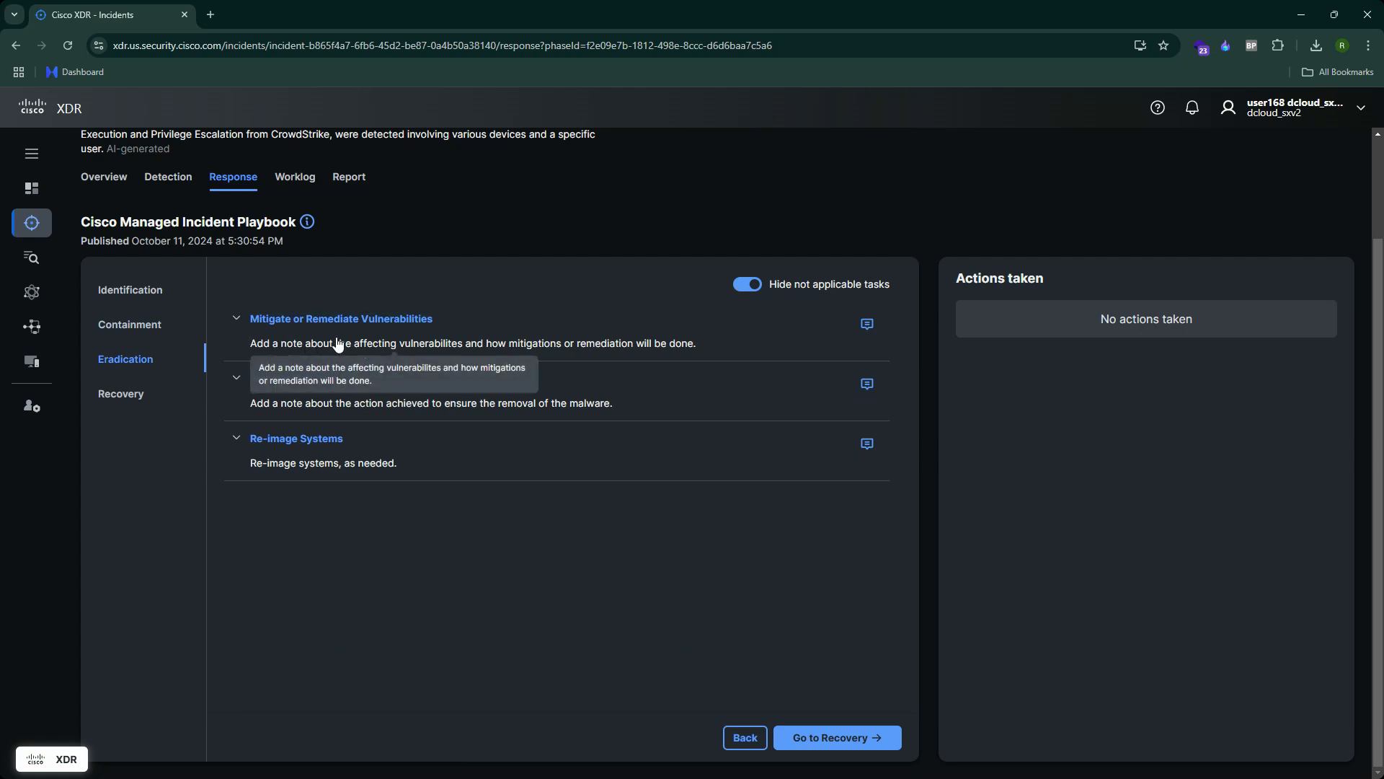
mouse_move(310, 474)
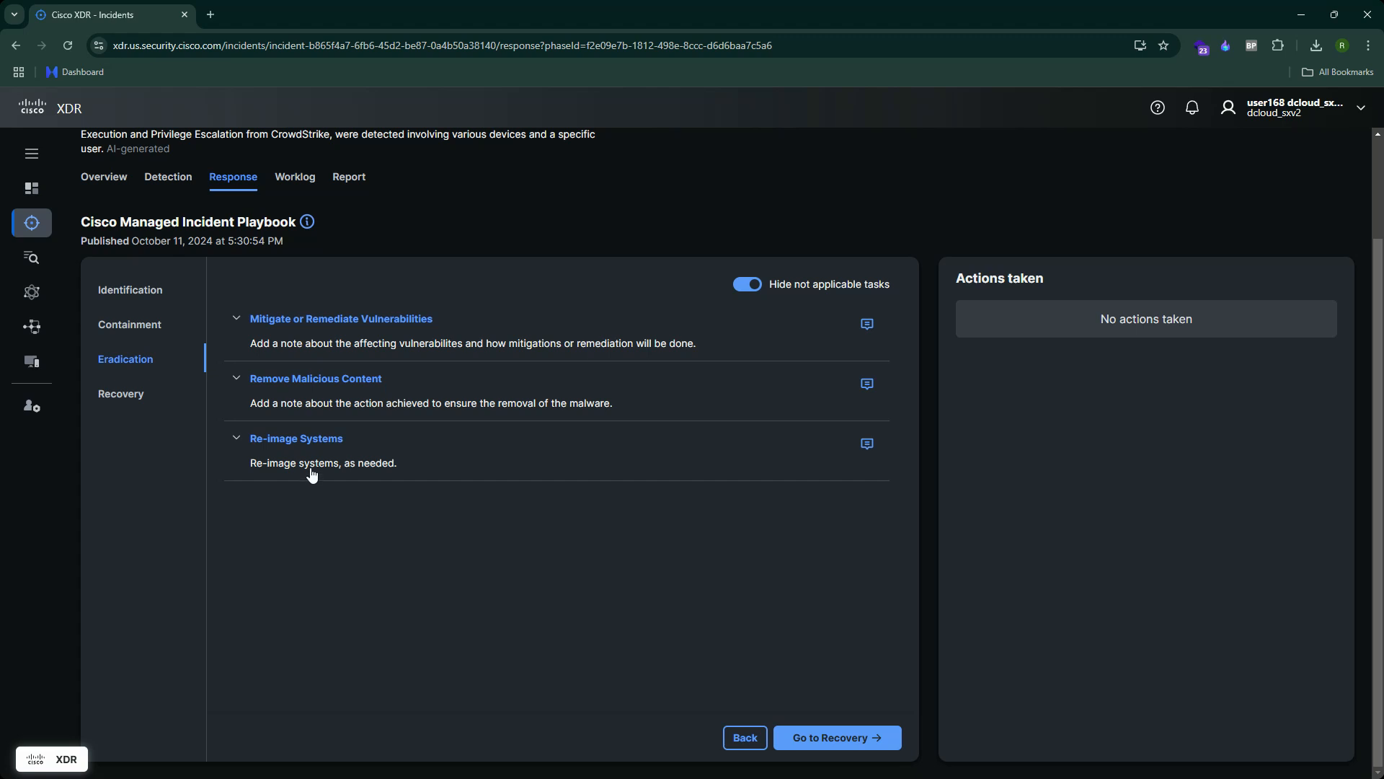
mouse_move(282, 404)
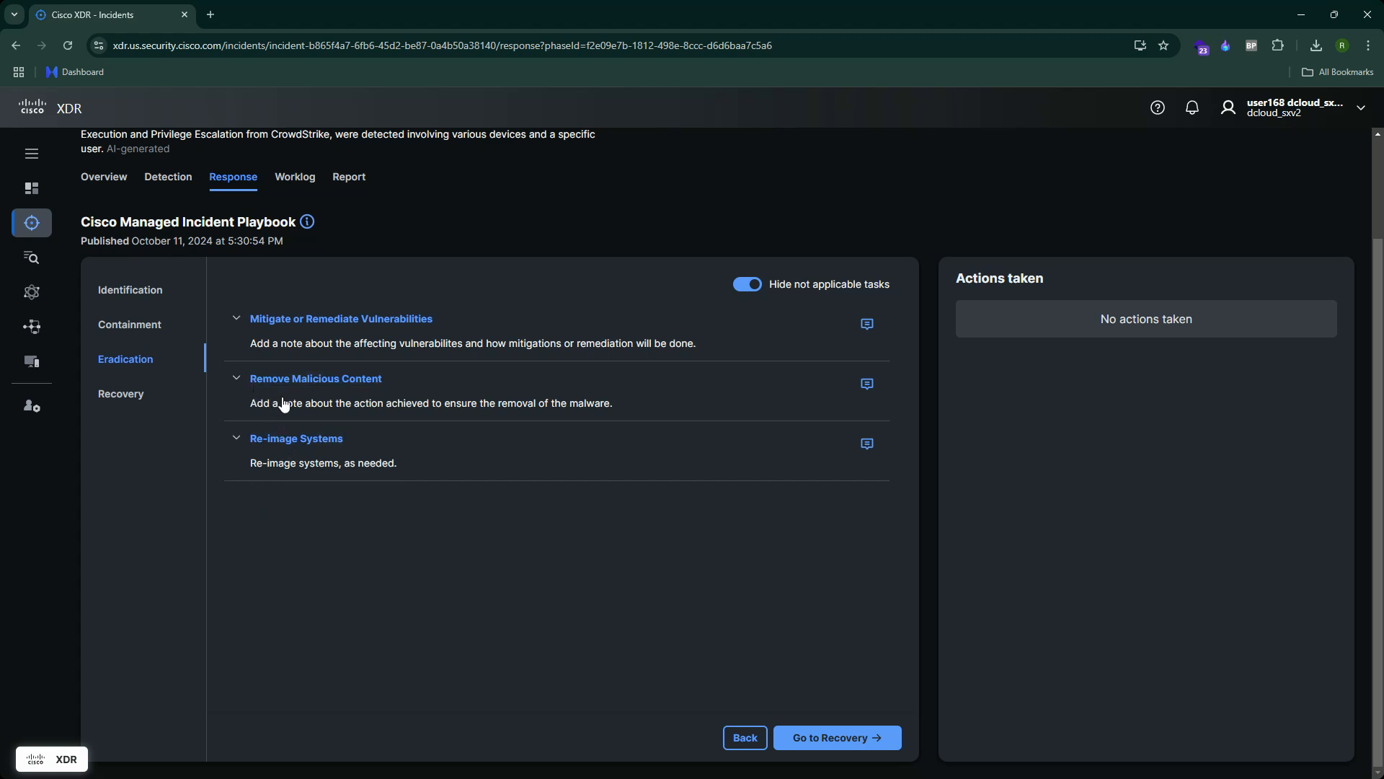
mouse_move(1139, 223)
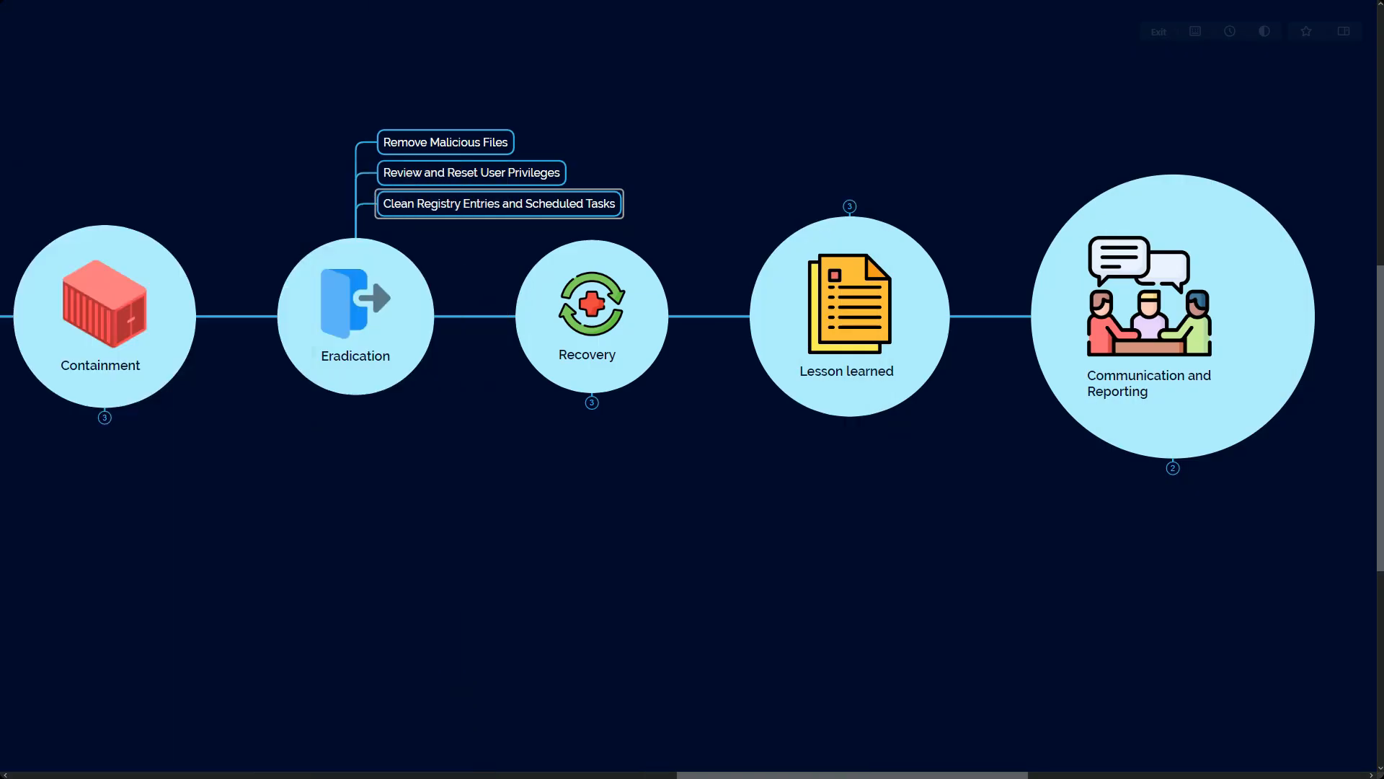
Collapse Eradication and expand Recovery's three steps, starting with restoring from backup.
left_click(355, 315)
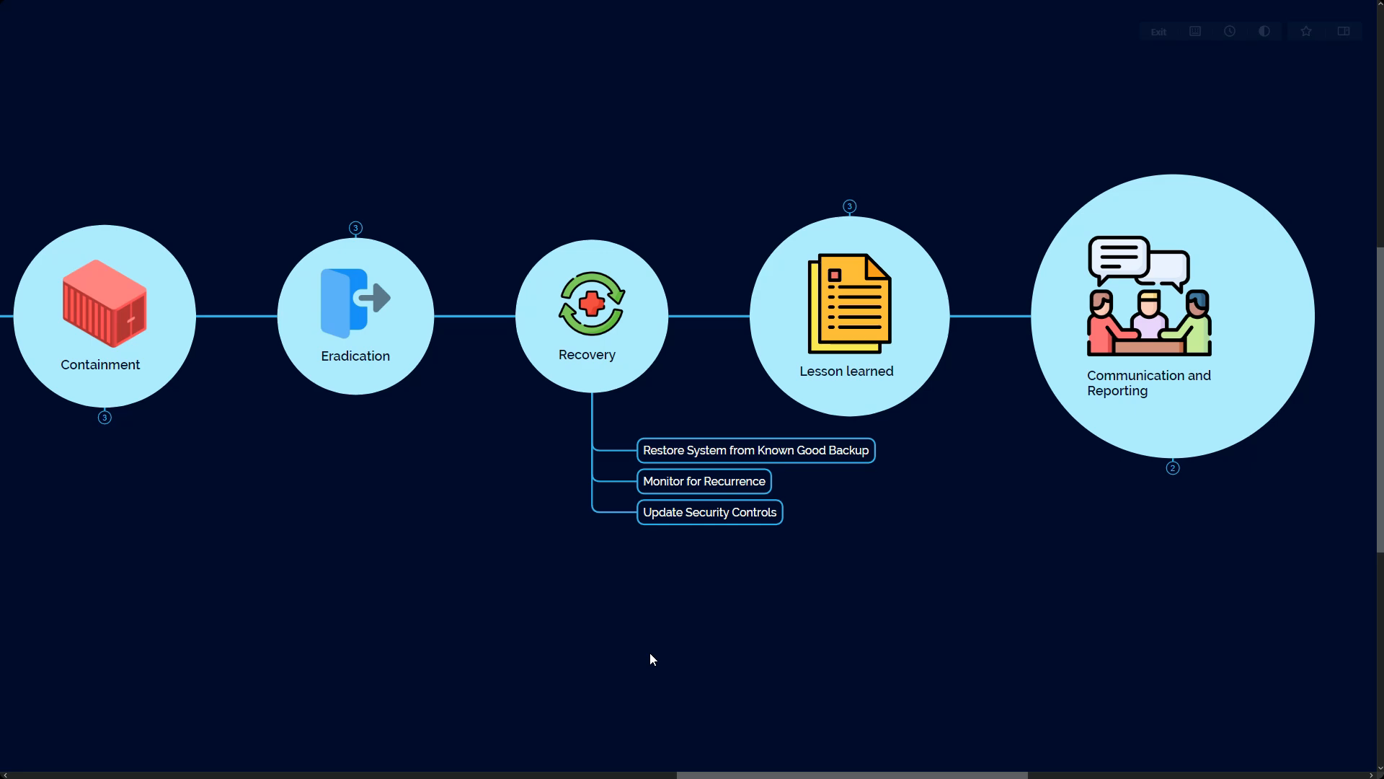
mouse_move(668, 622)
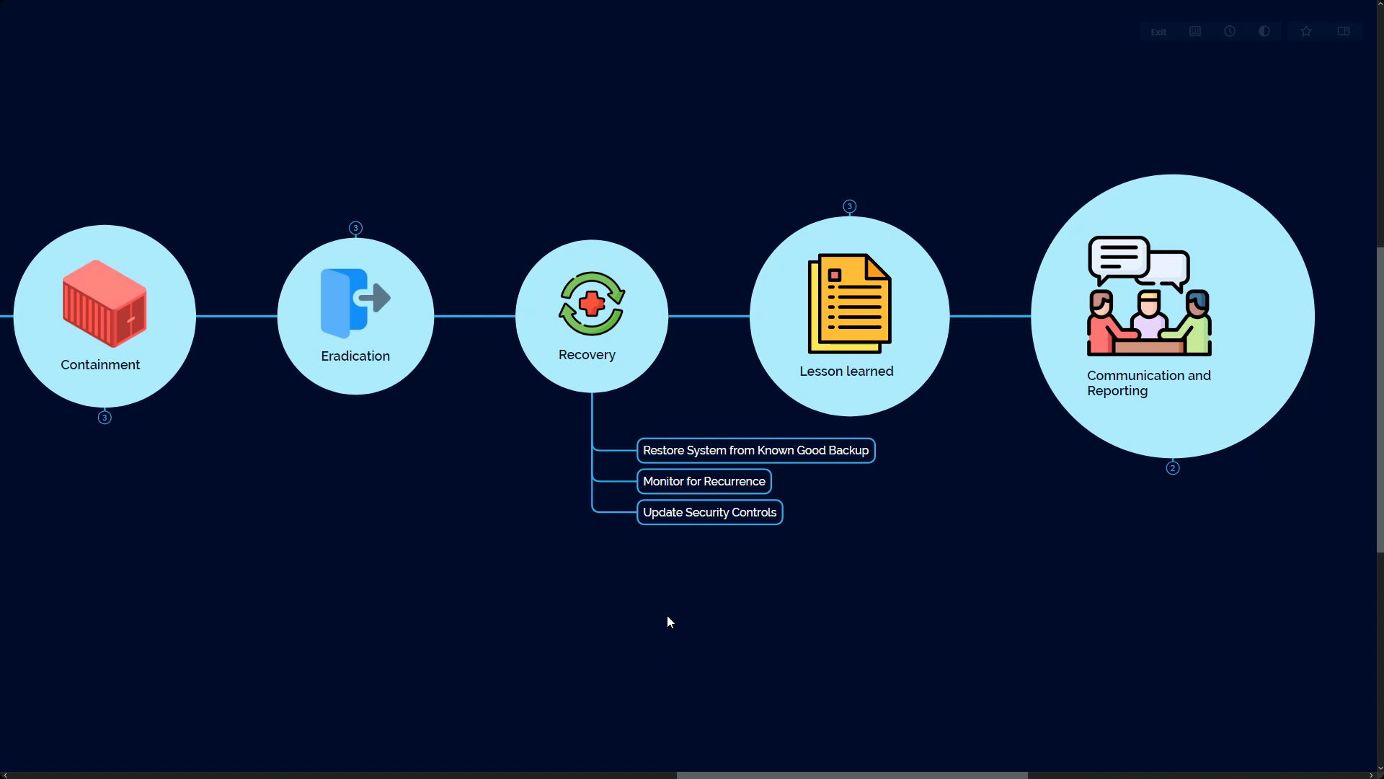
left_click(709, 512)
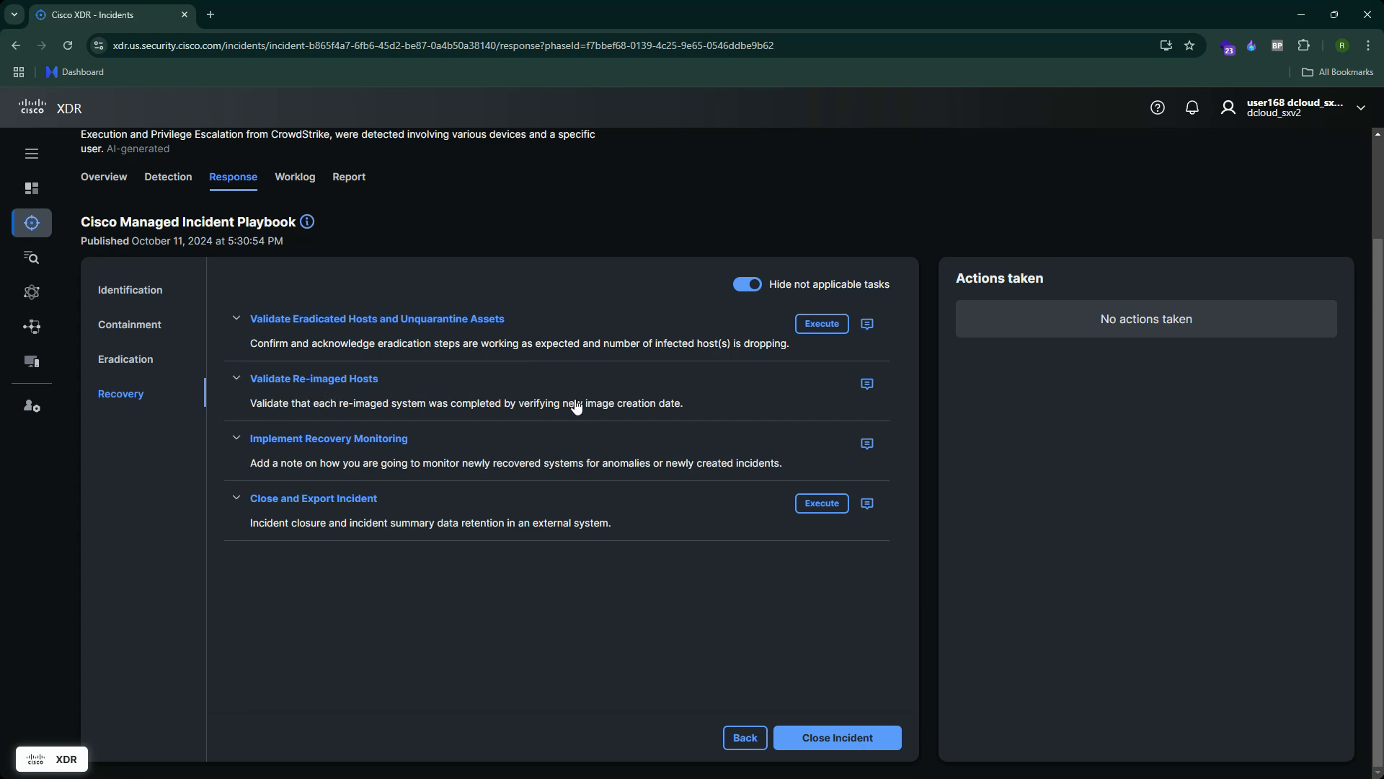
mouse_move(866, 383)
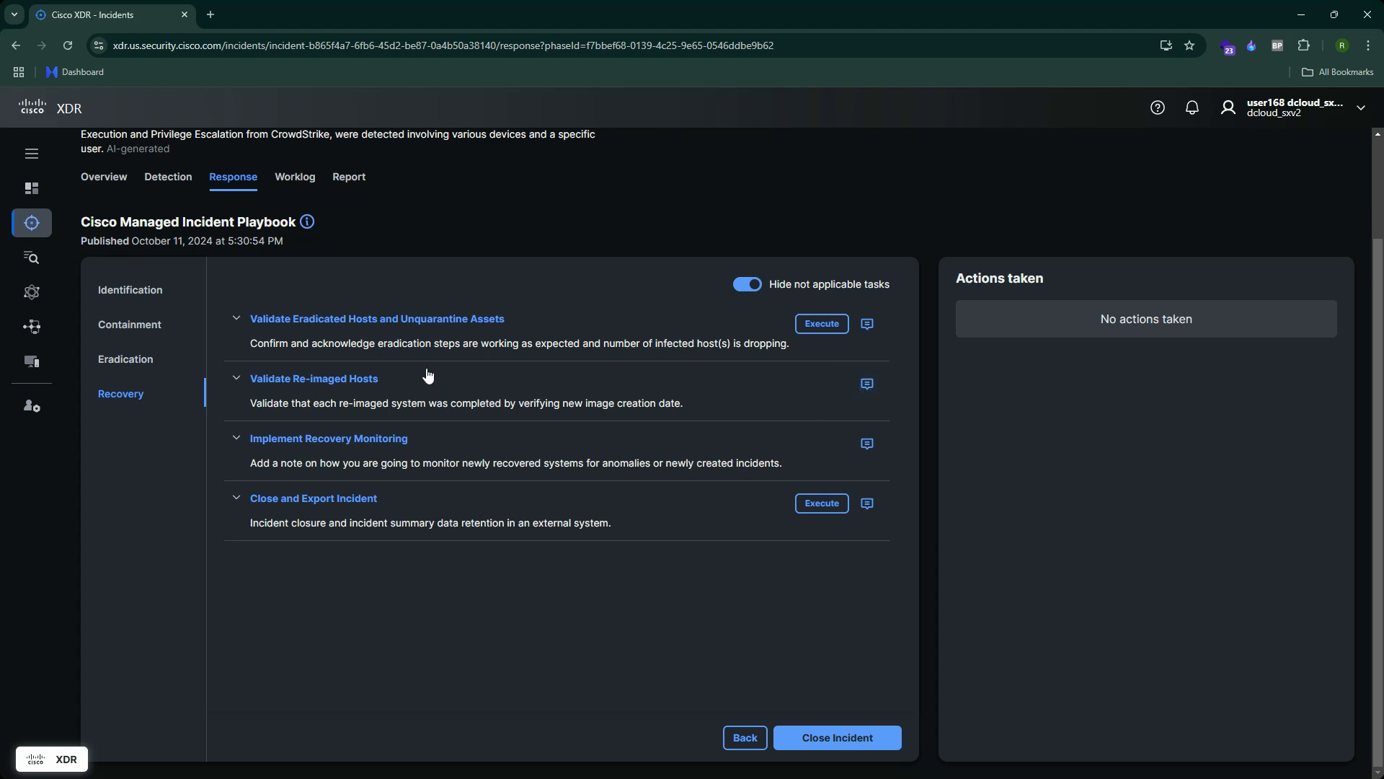
mouse_move(375, 484)
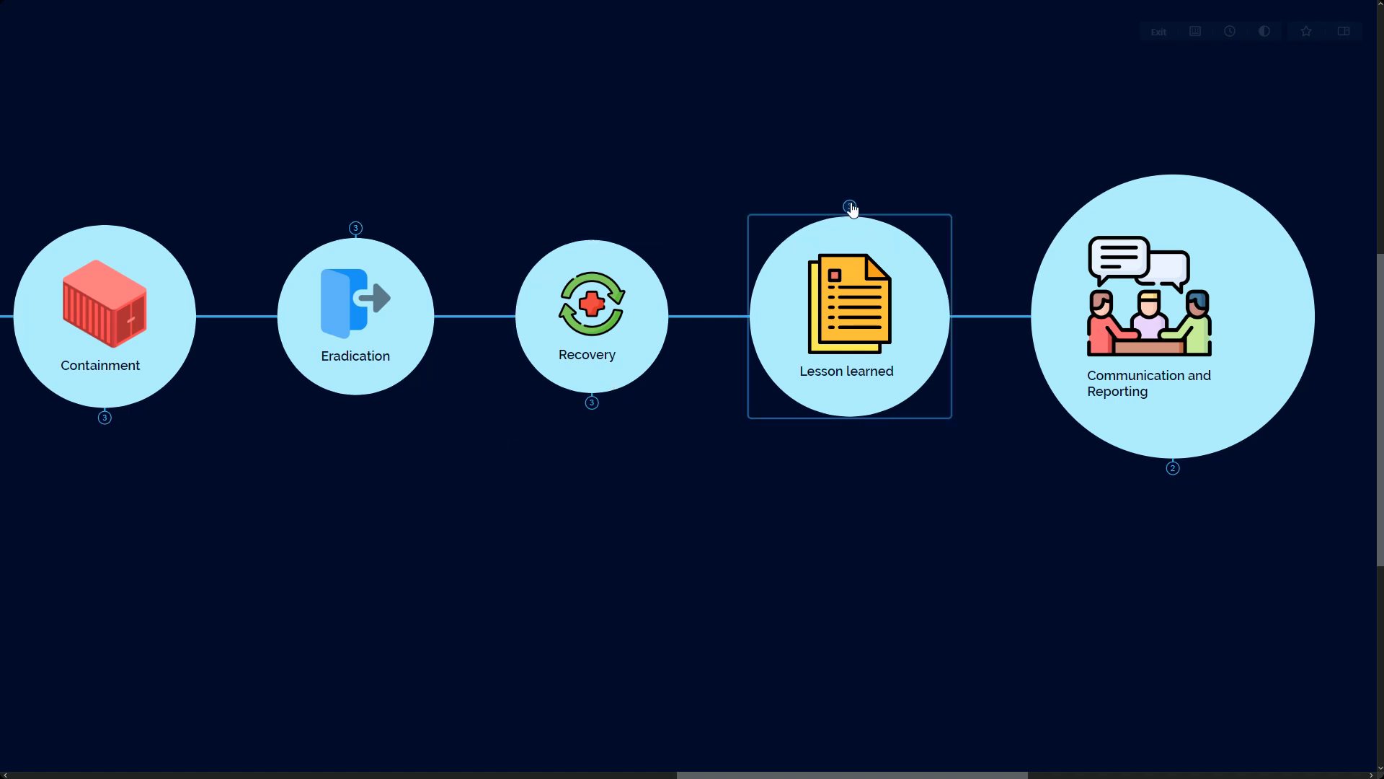
left_click(848, 207)
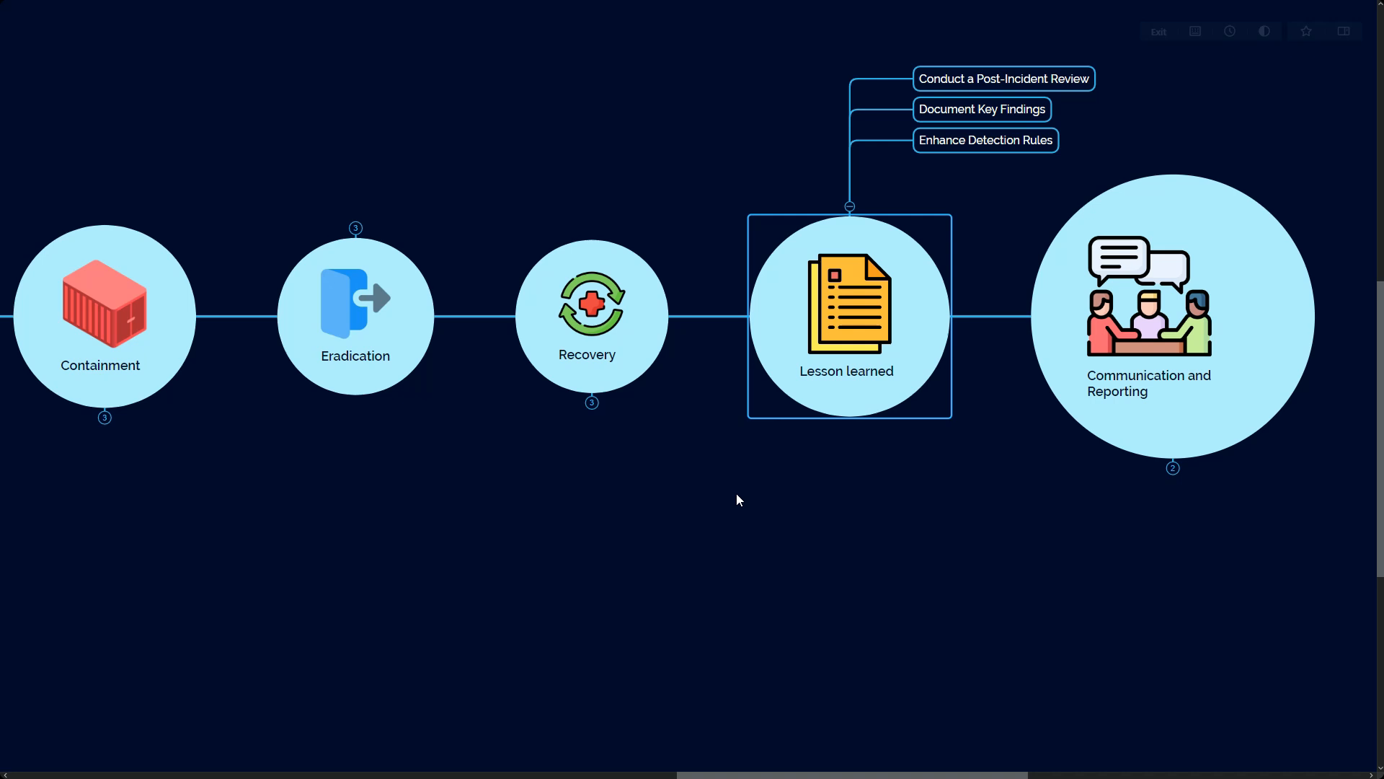
mouse_move(706, 490)
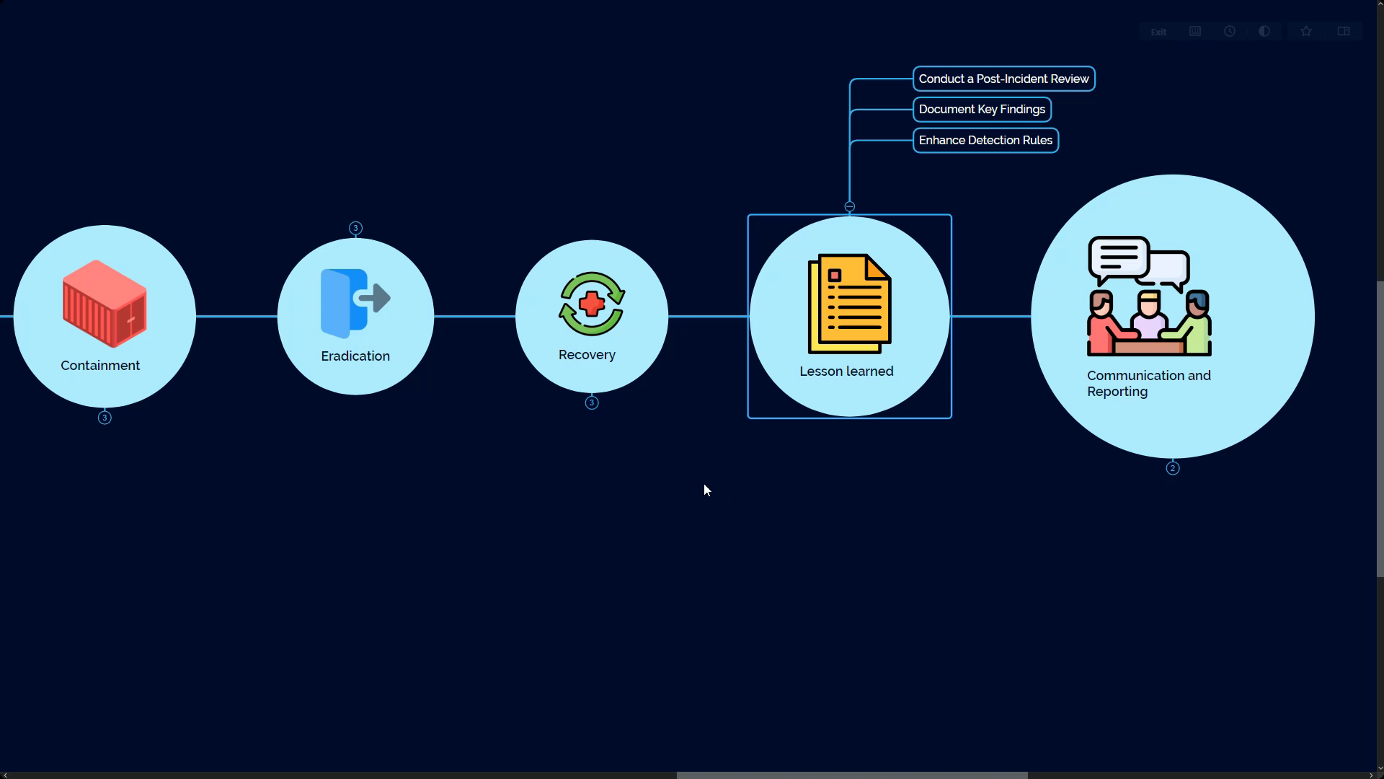
mouse_move(754, 181)
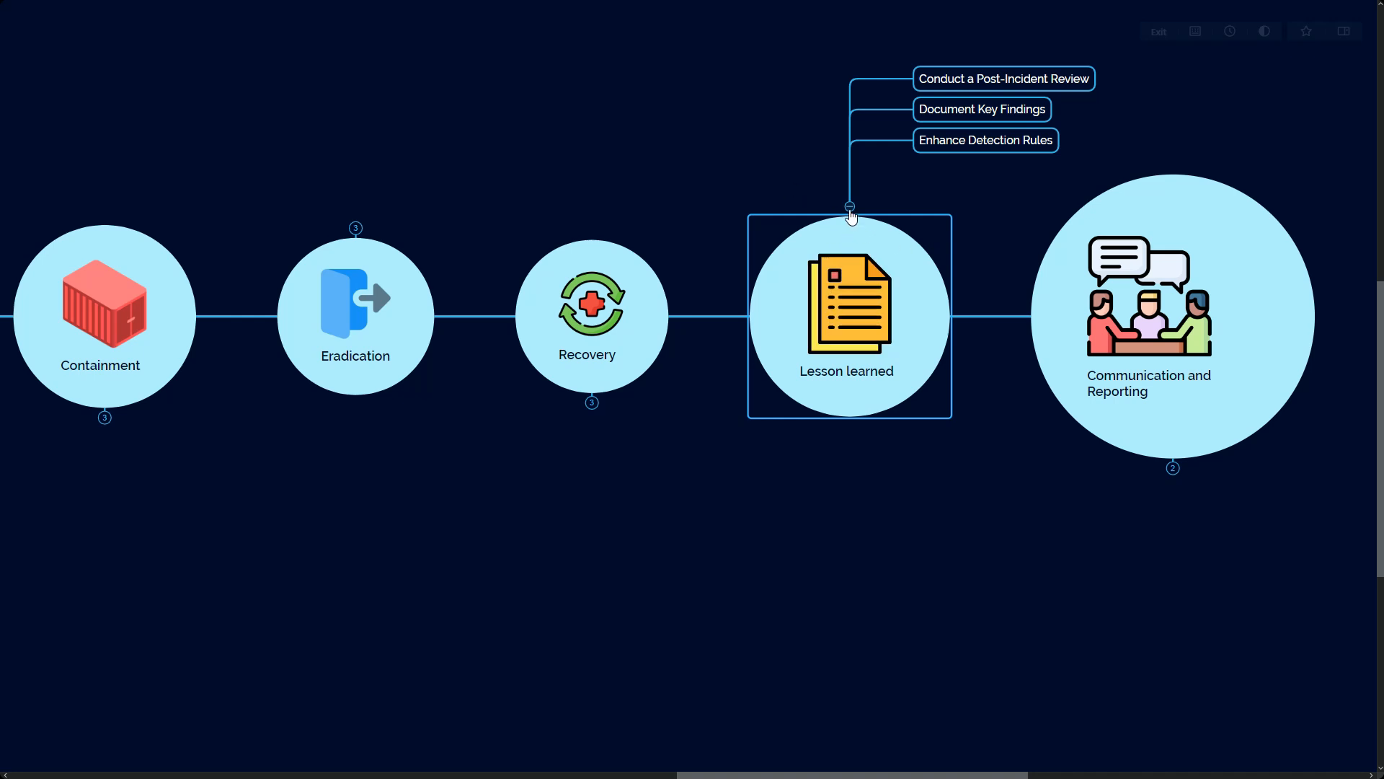
mouse_move(841, 221)
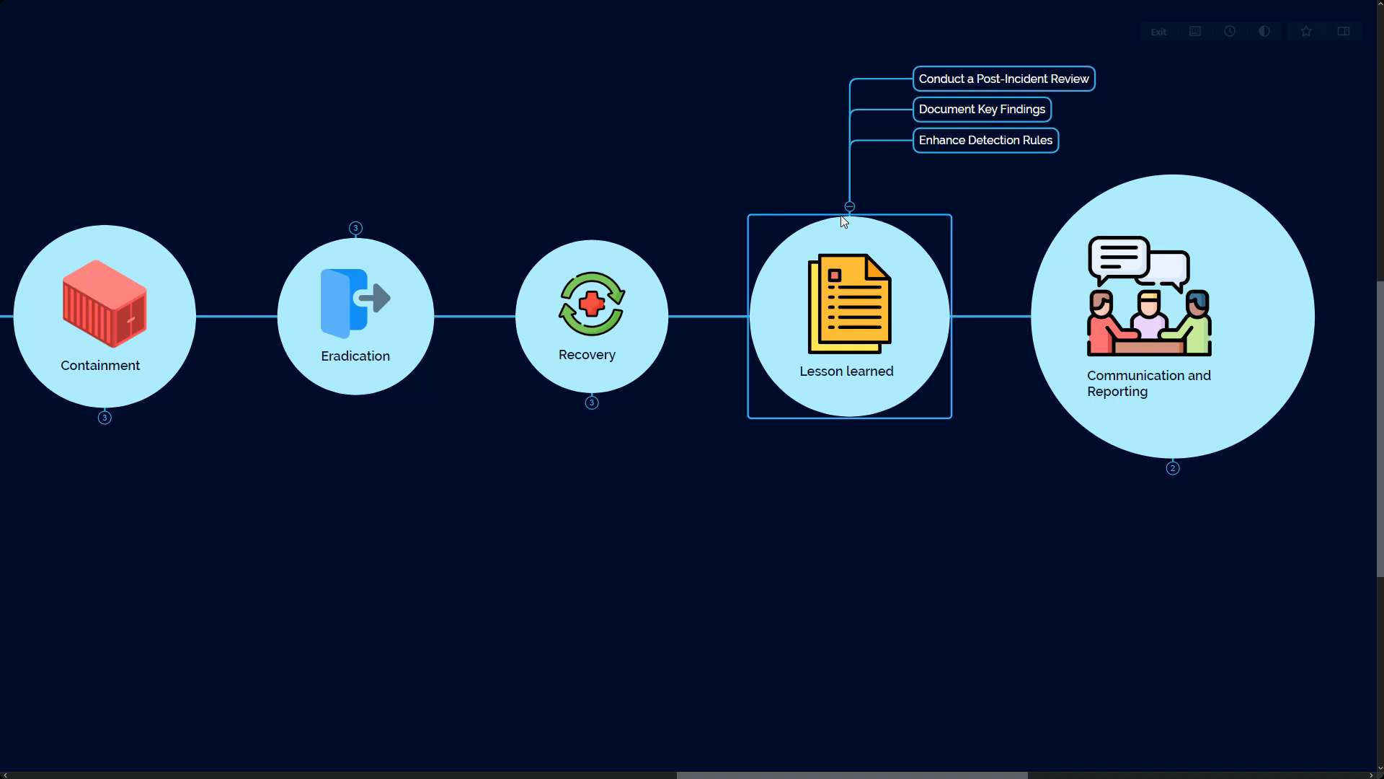
mouse_move(978, 224)
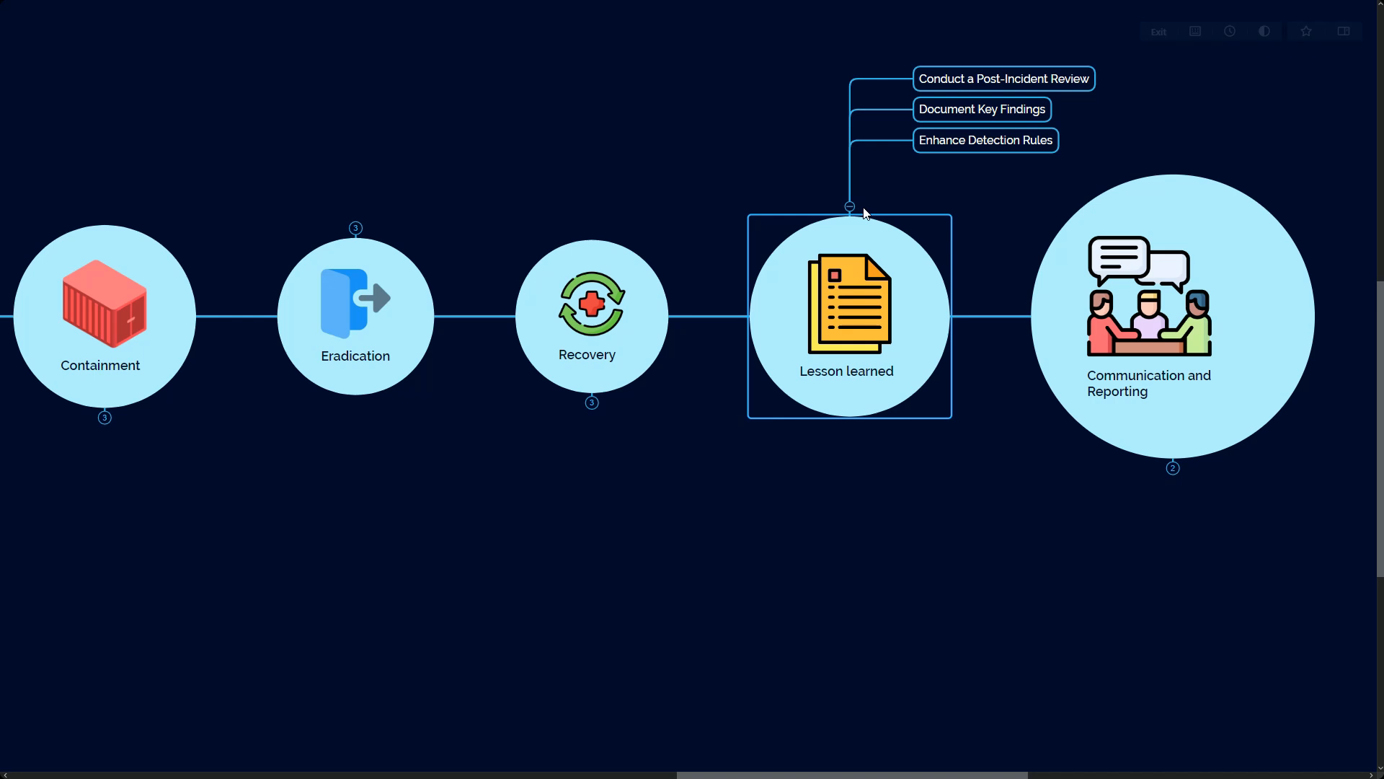
left_click(848, 207)
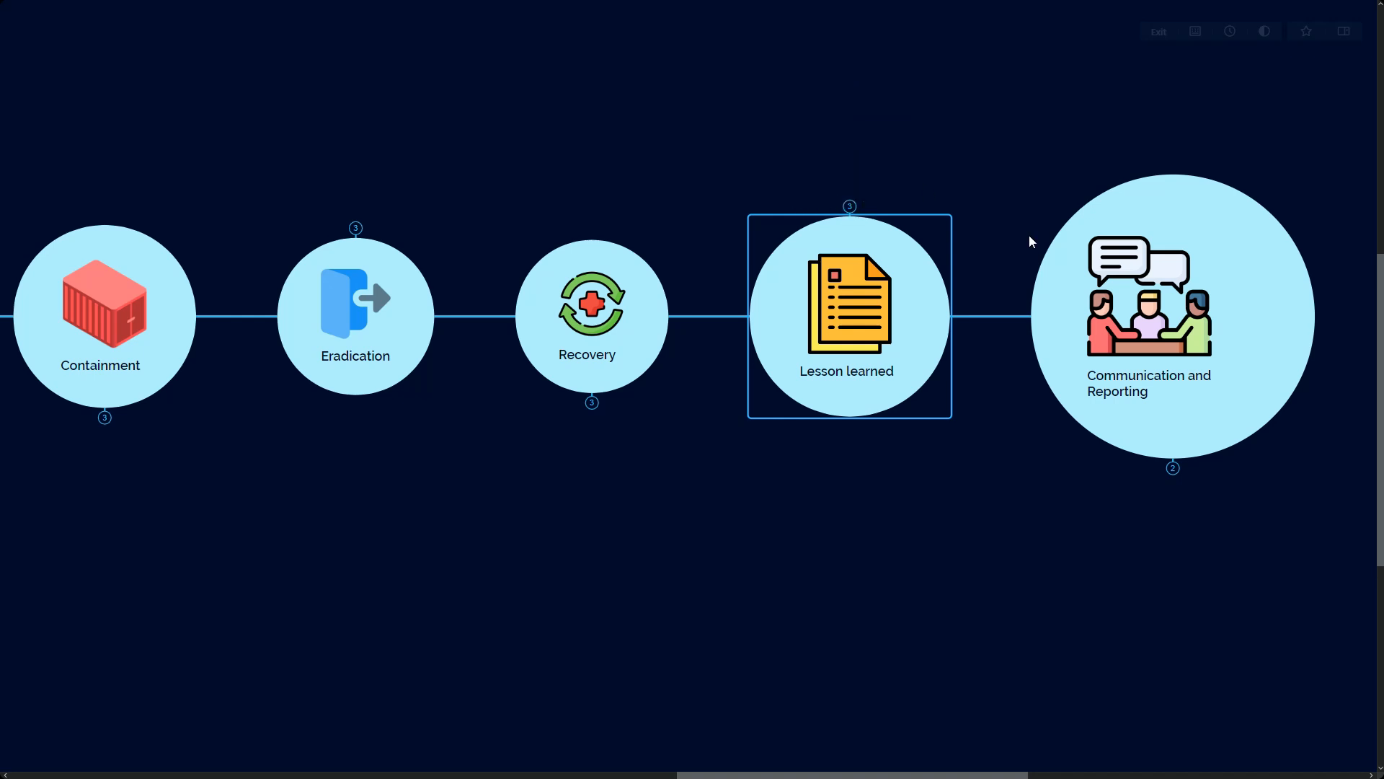
Expand Communication and Reporting to show notifying stakeholders and preparing an incident report.
left_click(1173, 315)
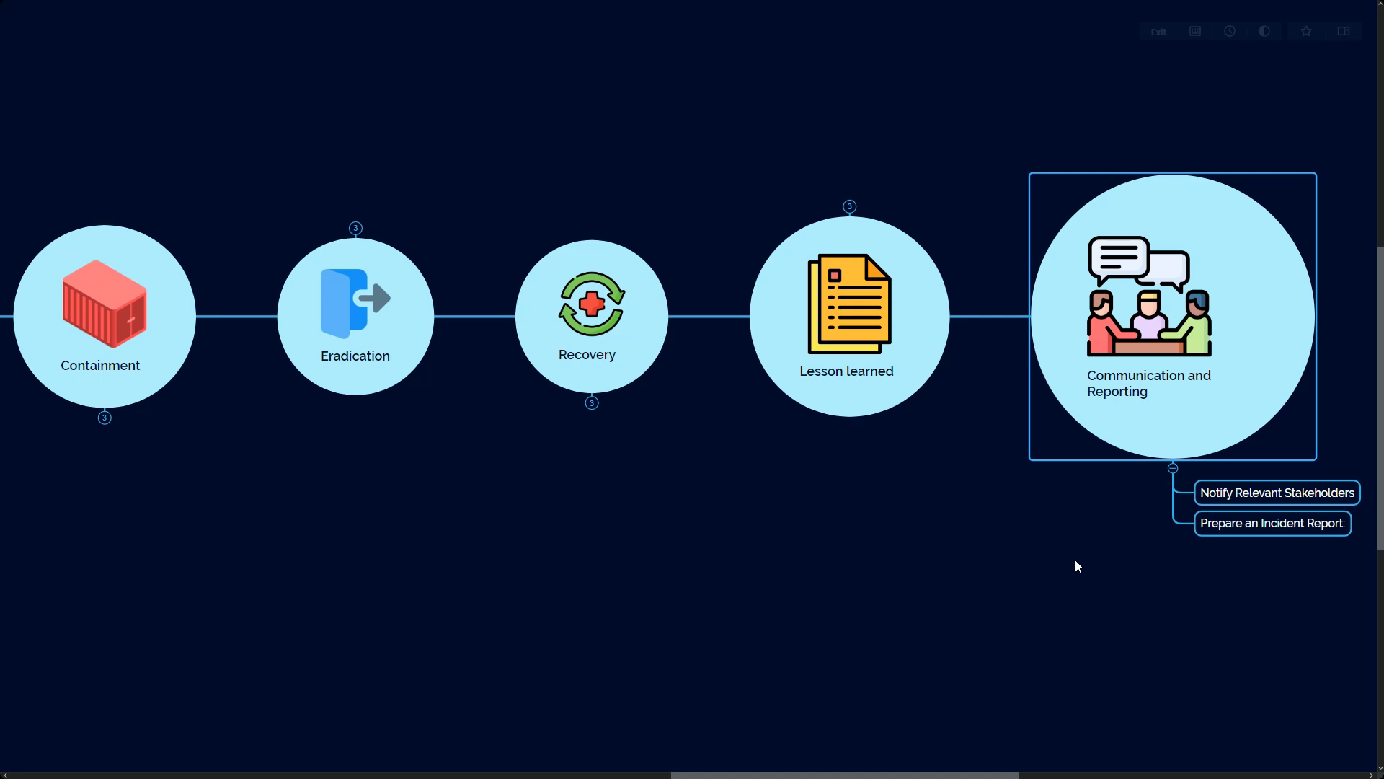